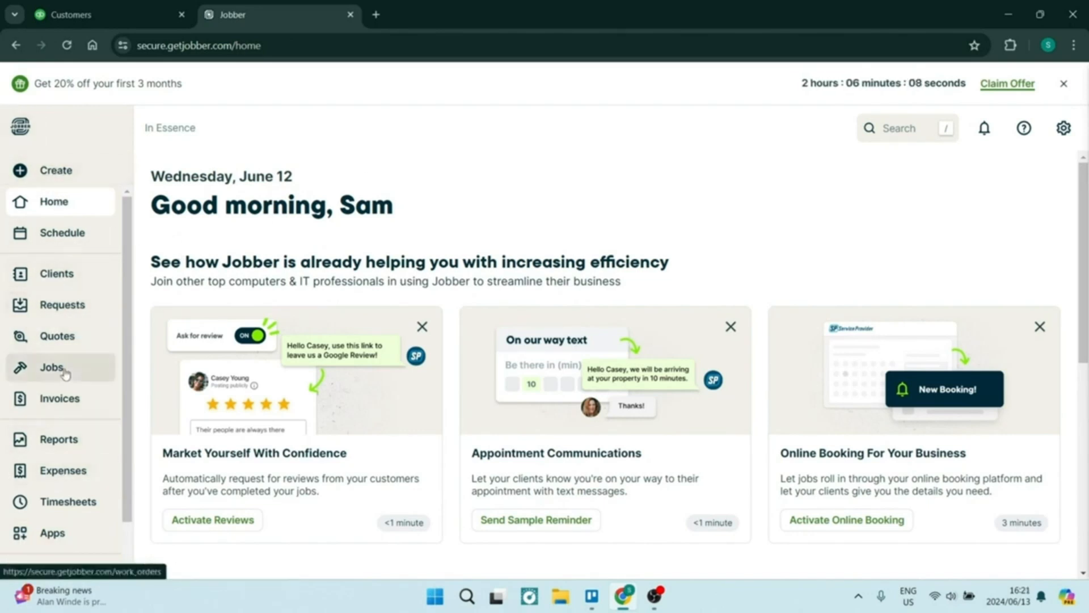
{"action": "mouse_move", "coordinate": [60, 398]}
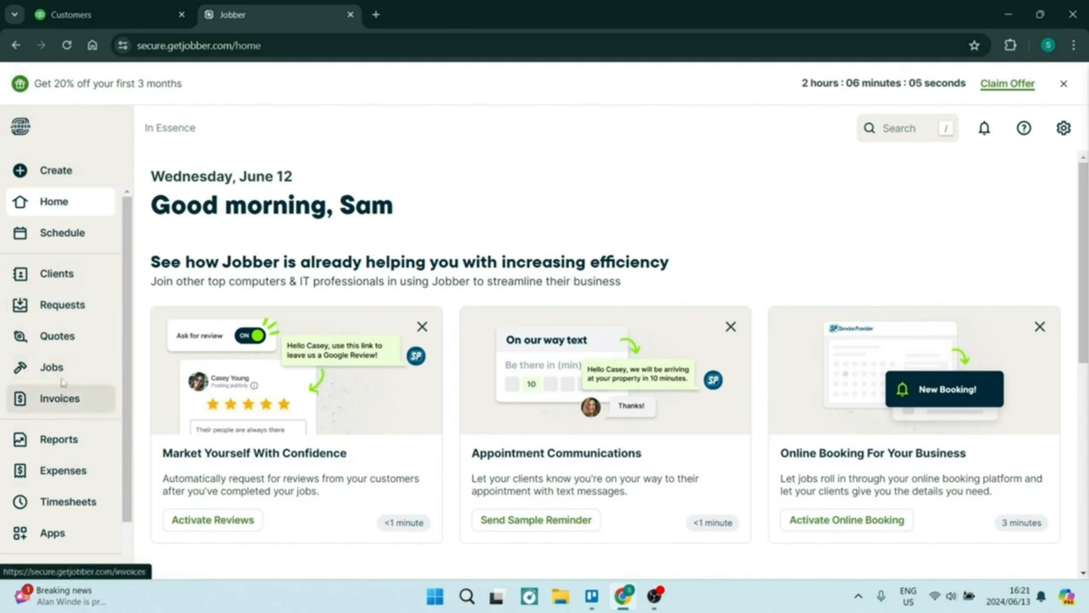
Start a new invoice from the Create menu and choose Sample Client.
{"action": "left_click", "coordinate": [55, 170]}
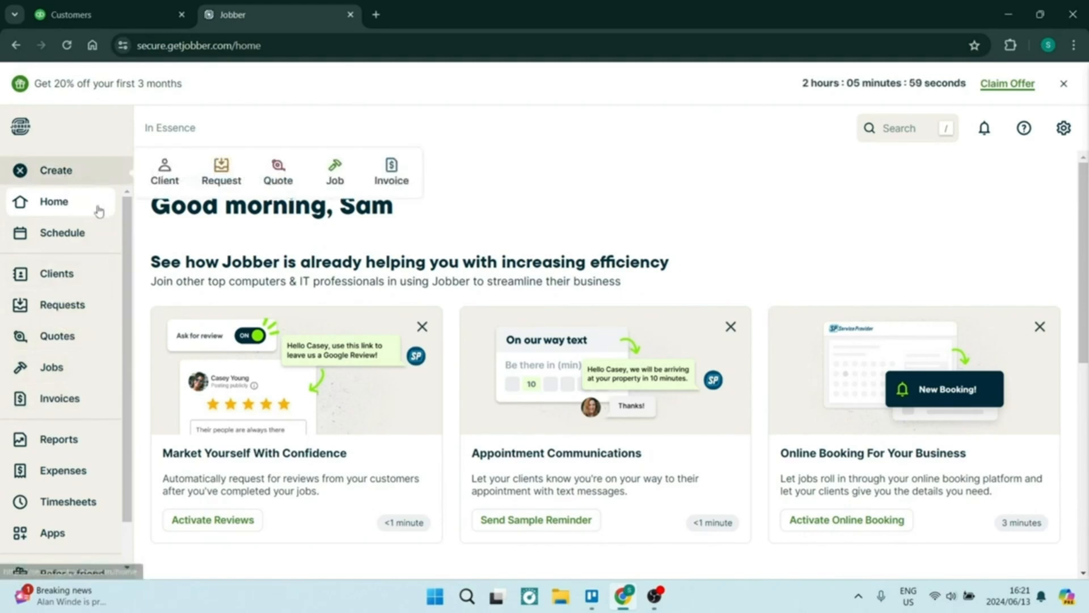
{"action": "left_click", "coordinate": [391, 171]}
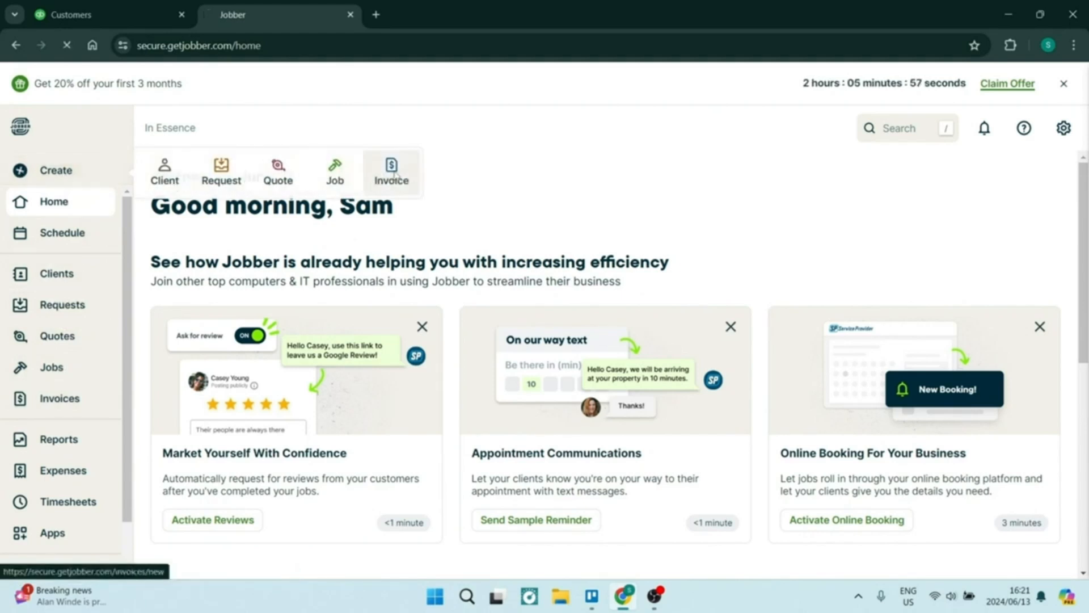
{"action": "left_click", "coordinate": [390, 171]}
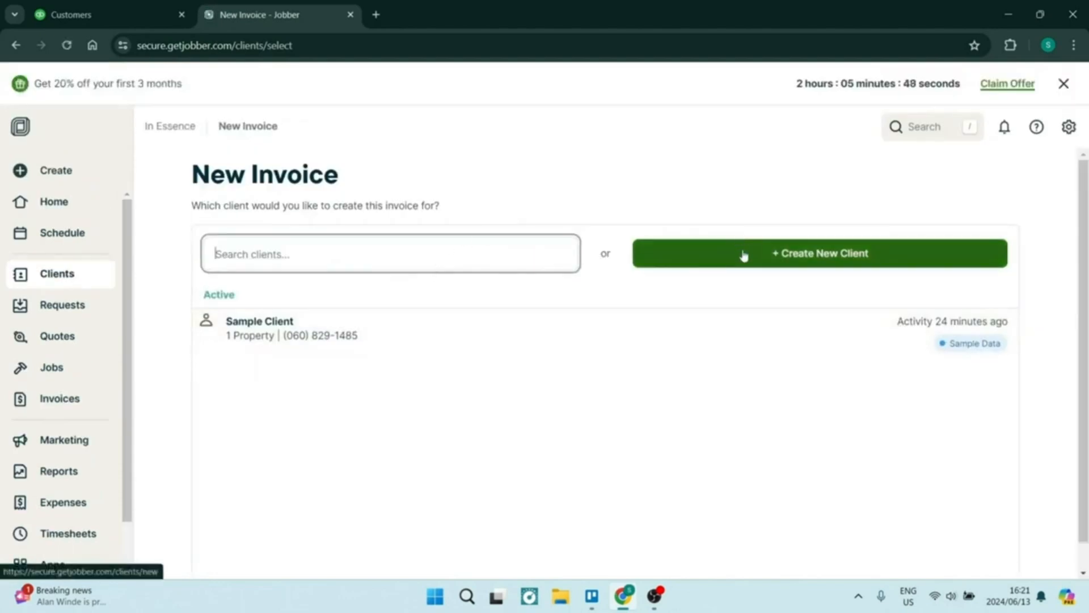
{"action": "mouse_move", "coordinate": [474, 339]}
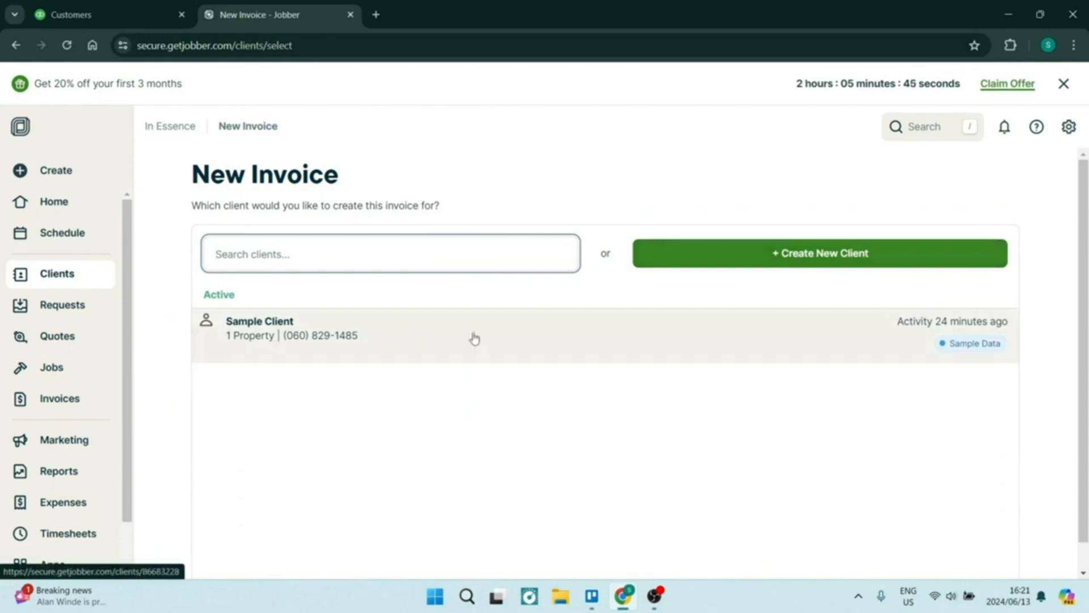
{"action": "left_click", "coordinate": [474, 335]}
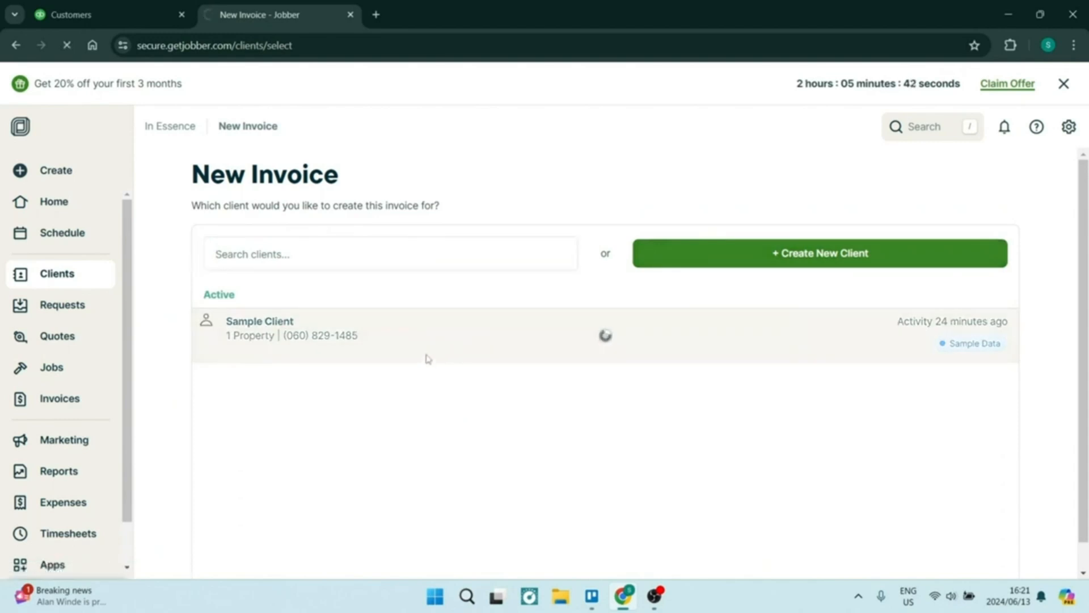
{"action": "left_click", "coordinate": [260, 327]}
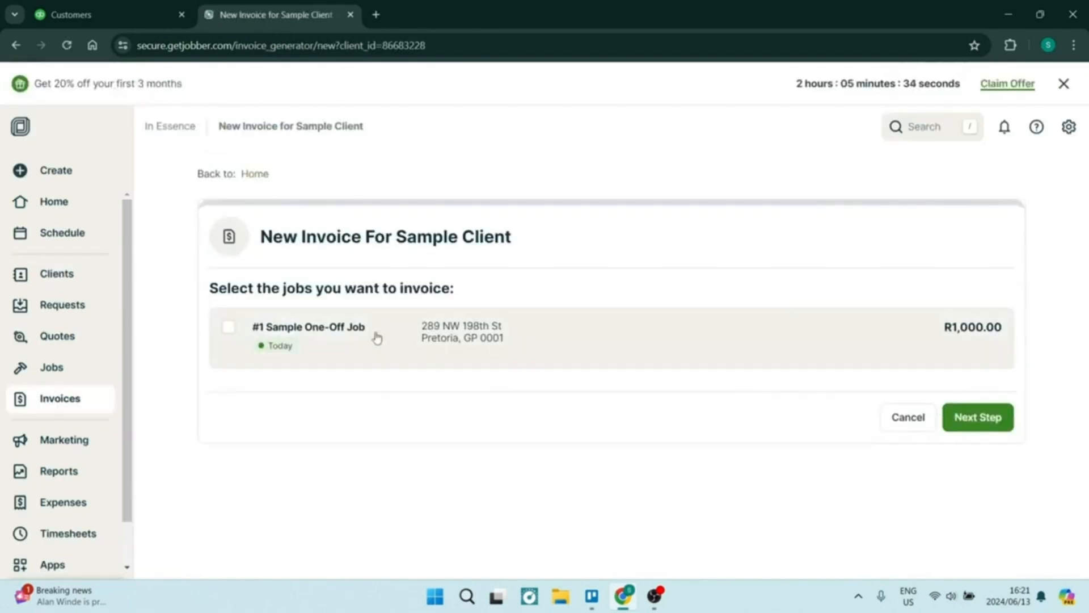
{"action": "mouse_move", "coordinate": [341, 352]}
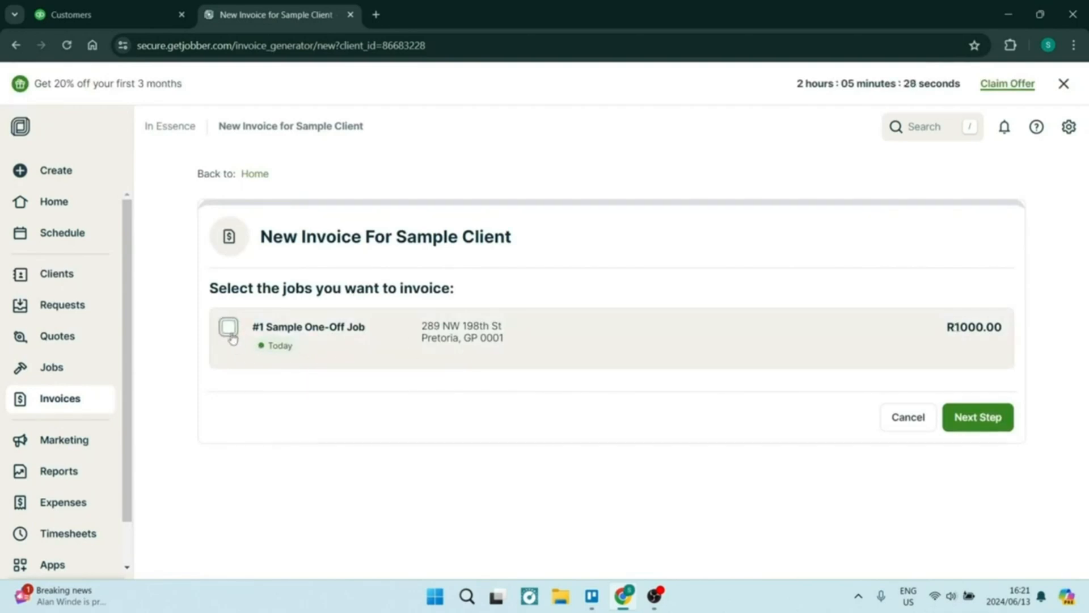
Select the #1 Sample One-Off Job and review the Invoice #2 draft down to Save Invoice.
{"action": "left_click", "coordinate": [977, 417]}
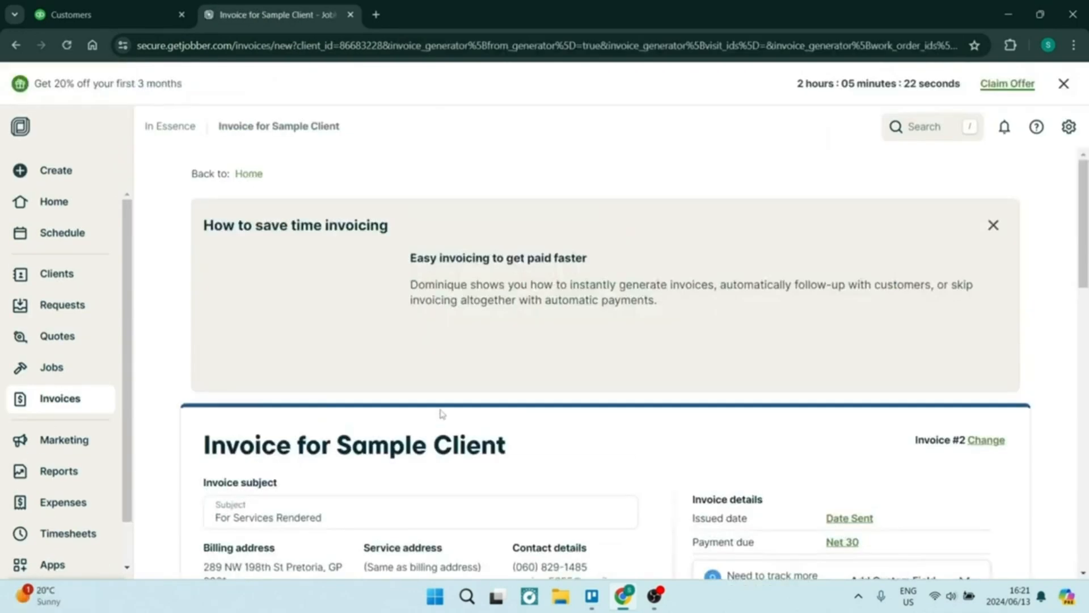
{"action": "scroll", "scroll_direction": "down", "scroll_amount": 3}
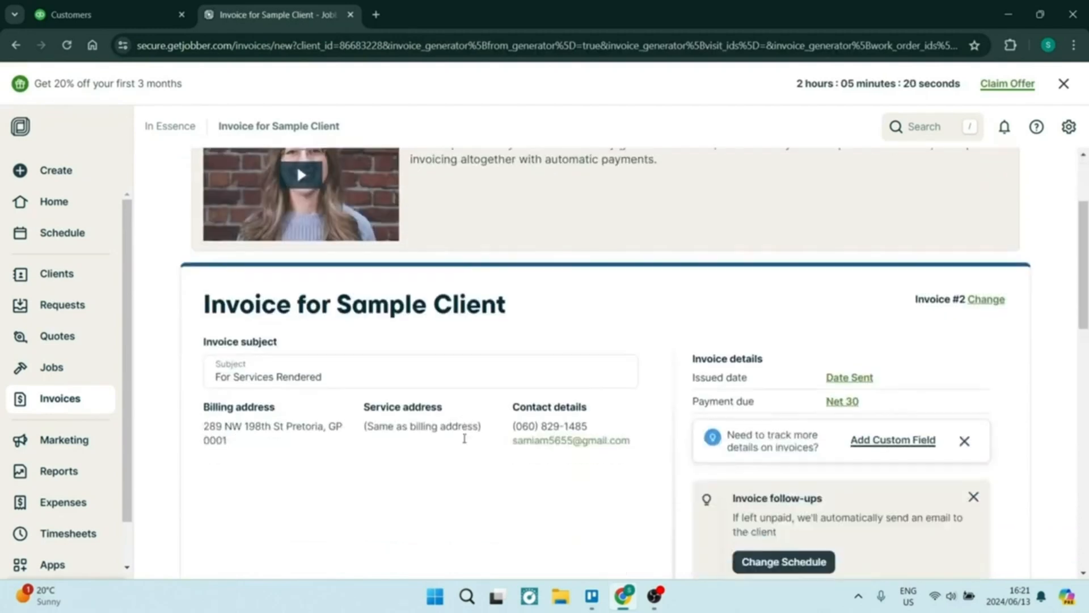
{"action": "scroll", "scroll_direction": "down", "scroll_amount": 3}
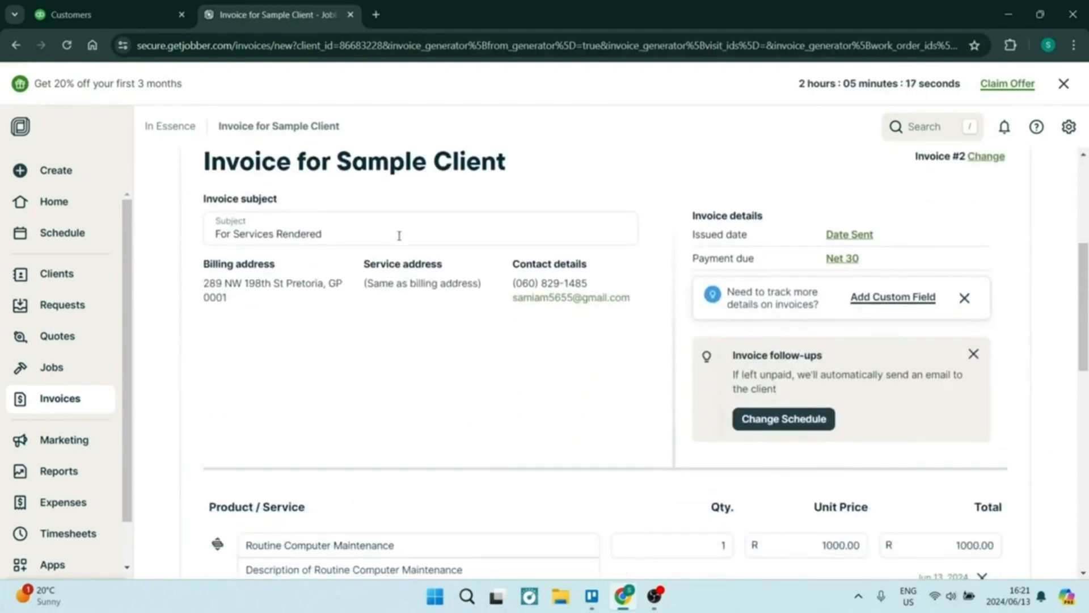
{"action": "scroll", "scroll_direction": "down", "scroll_amount": 3}
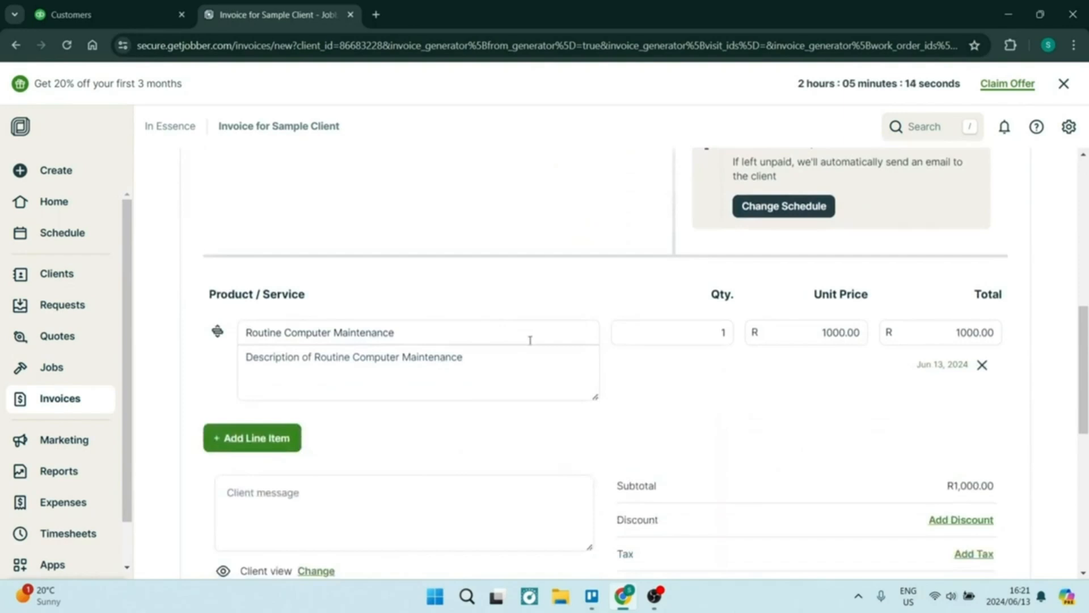
{"action": "scroll", "scroll_direction": "down", "scroll_amount": 3}
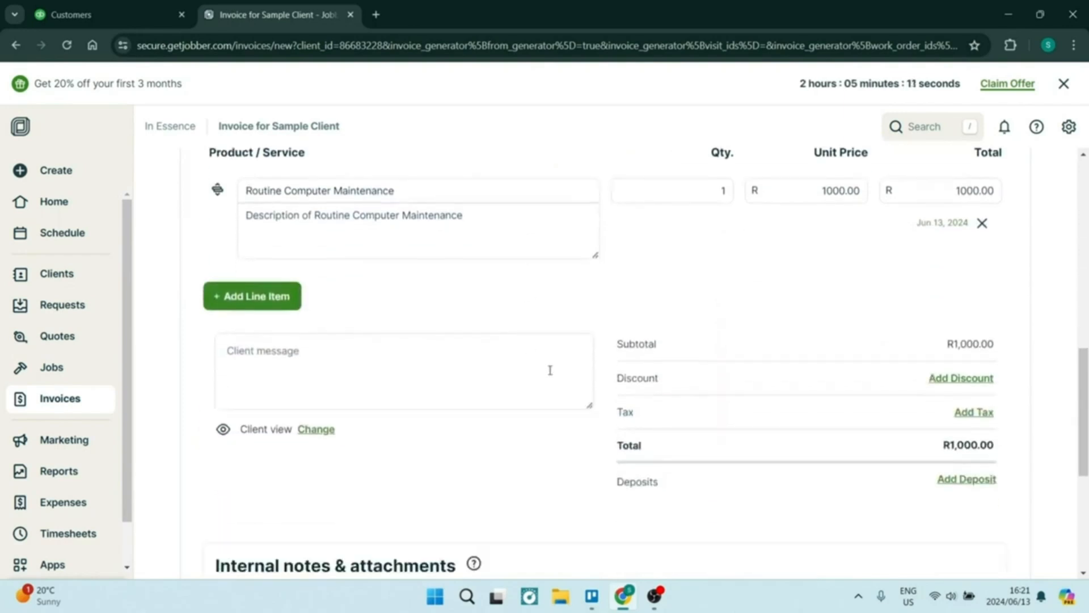
{"action": "scroll", "scroll_direction": "down", "scroll_amount": 3}
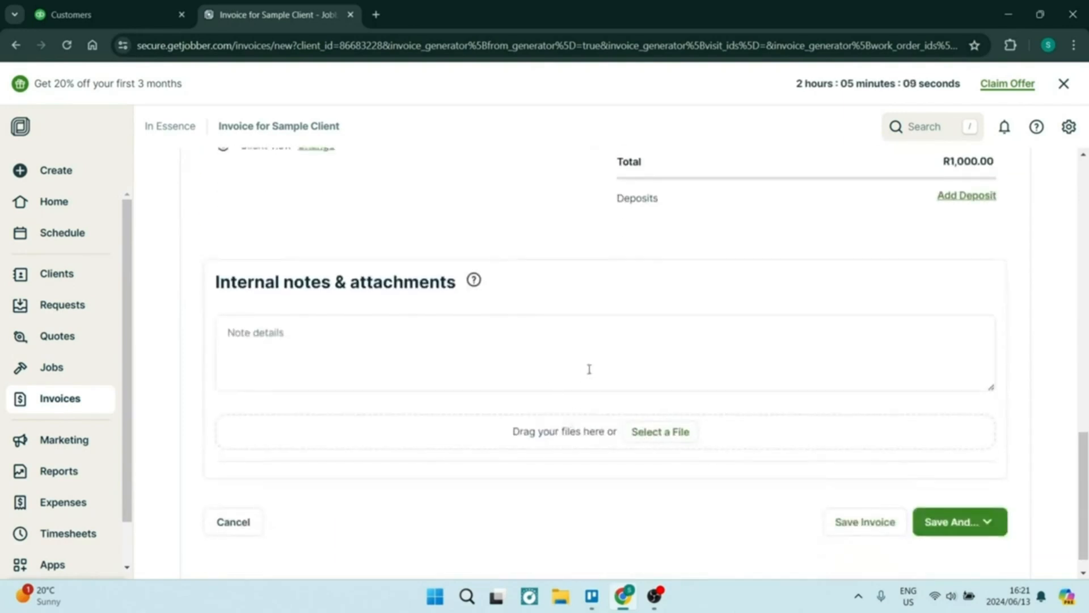
{"action": "scroll", "scroll_direction": "down", "scroll_amount": 3}
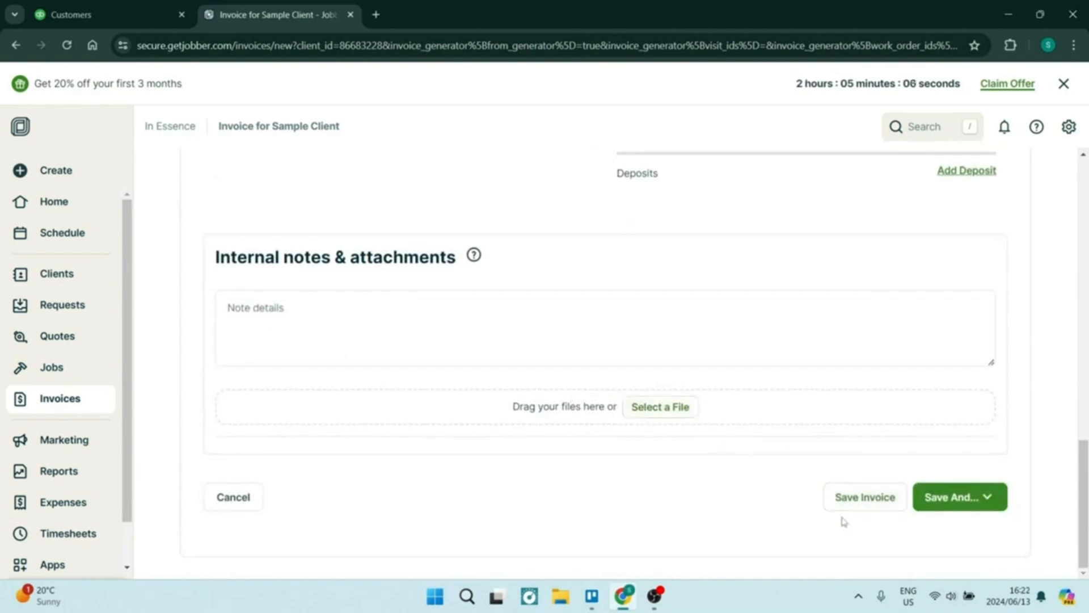
{"action": "scroll", "scroll_direction": "up", "scroll_amount": 3}
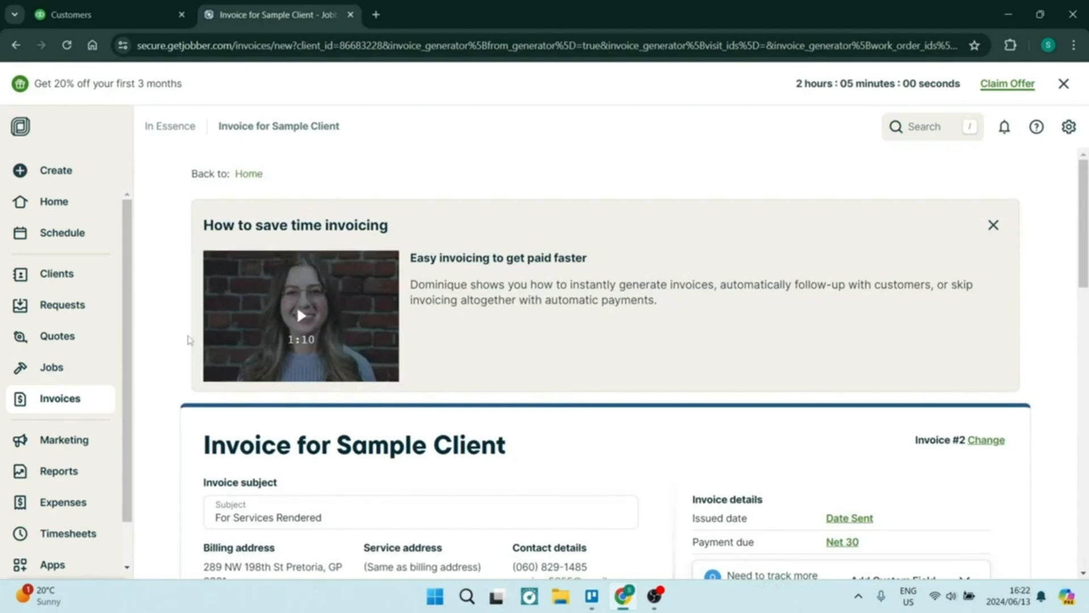
{"action": "scroll", "scroll_direction": "down", "scroll_amount": 3}
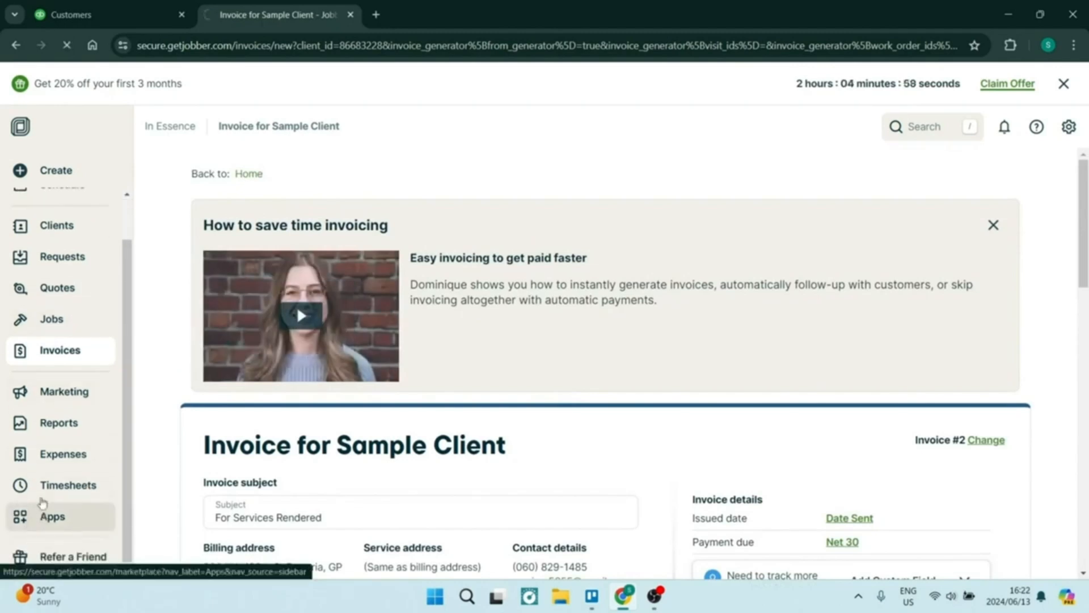
Browse the App Marketplace's featured integrations such as QuickBooks Online, CompanyCam and Zapier.
{"action": "left_click", "coordinate": [51, 516]}
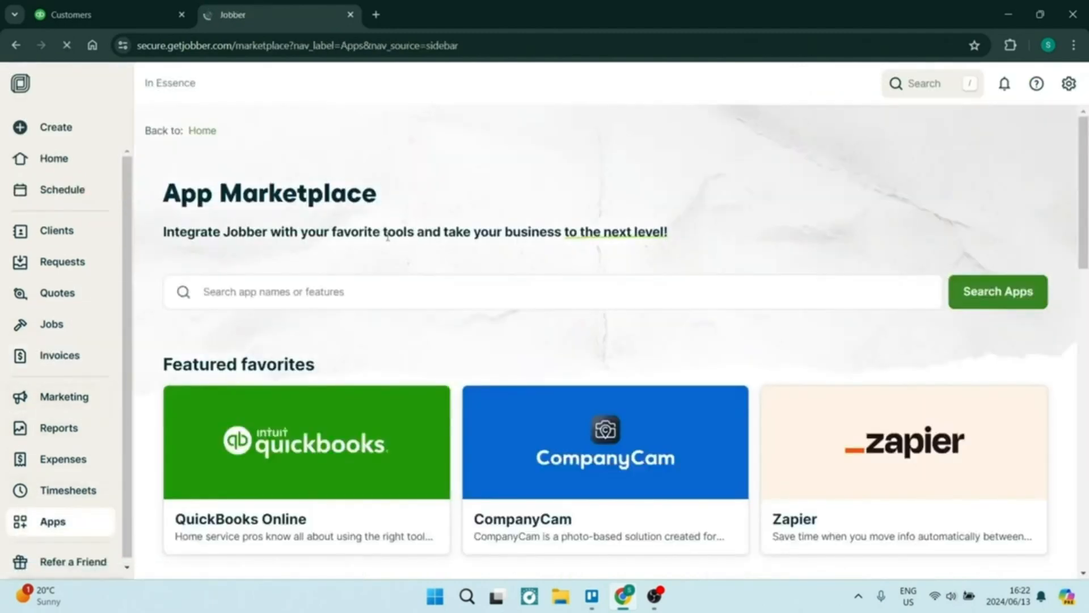
{"action": "scroll", "scroll_direction": "down", "scroll_amount": 3}
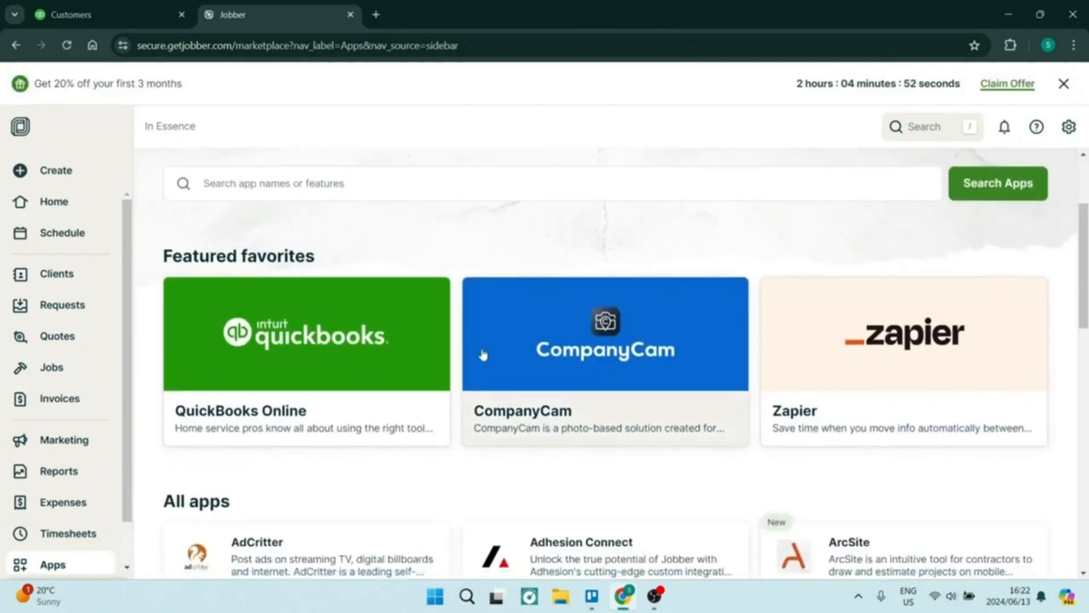
{"action": "scroll", "scroll_direction": "down", "scroll_amount": 3}
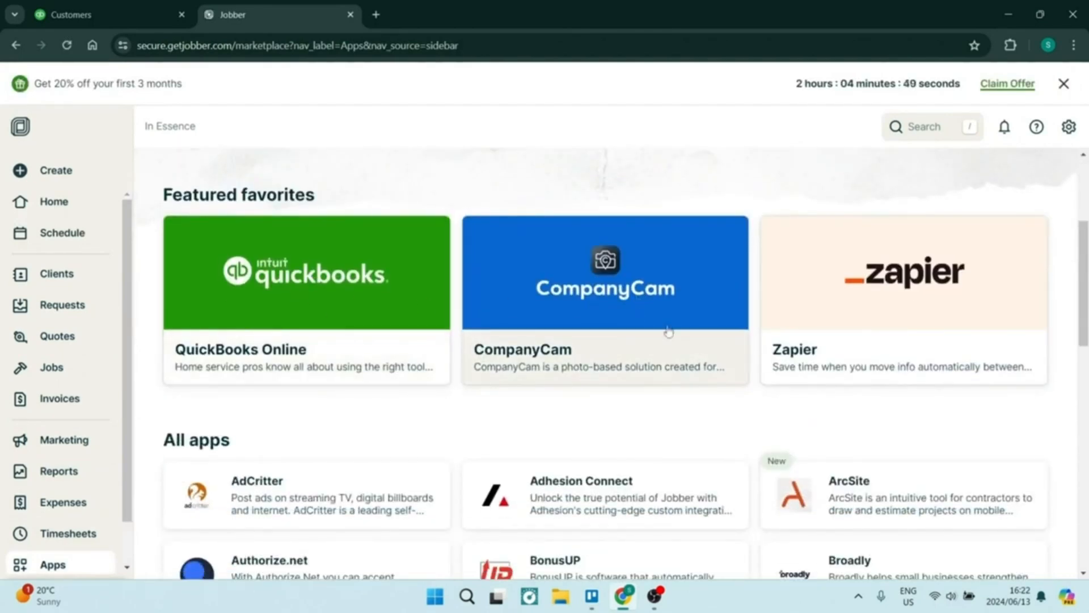
{"action": "scroll", "scroll_direction": "up", "scroll_amount": 3}
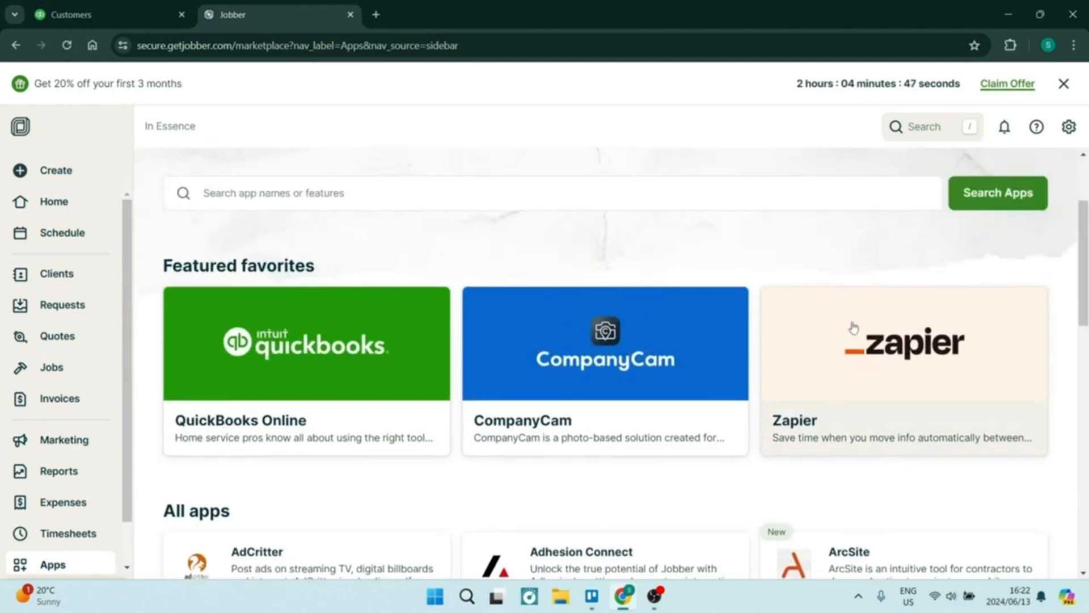
{"action": "mouse_move", "coordinate": [837, 369]}
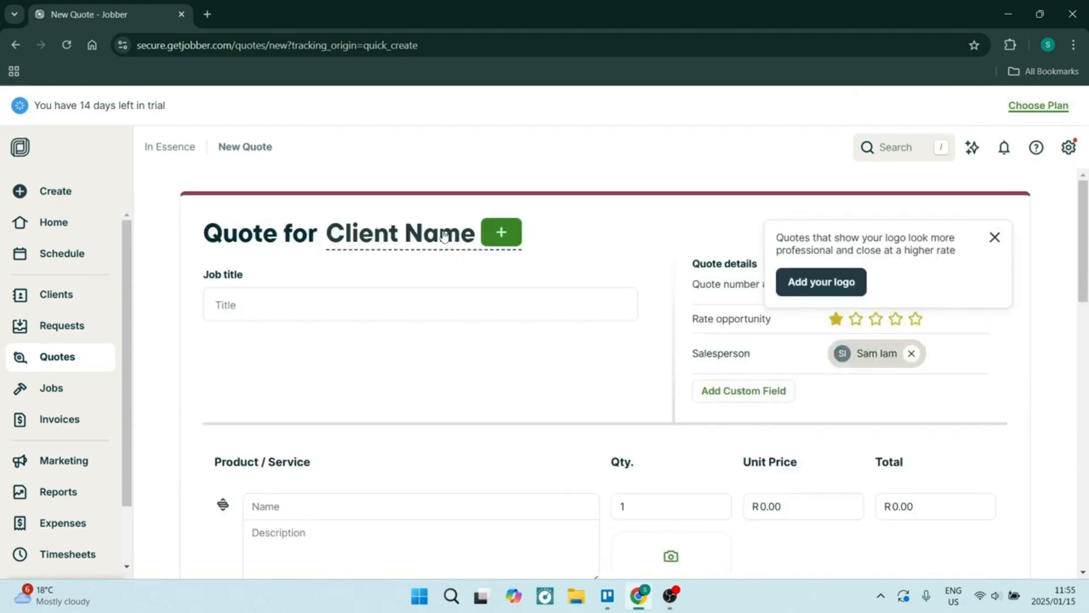
Pick the quote's client and enter the job title 'Door Repairs'.
{"action": "left_click", "coordinate": [500, 232]}
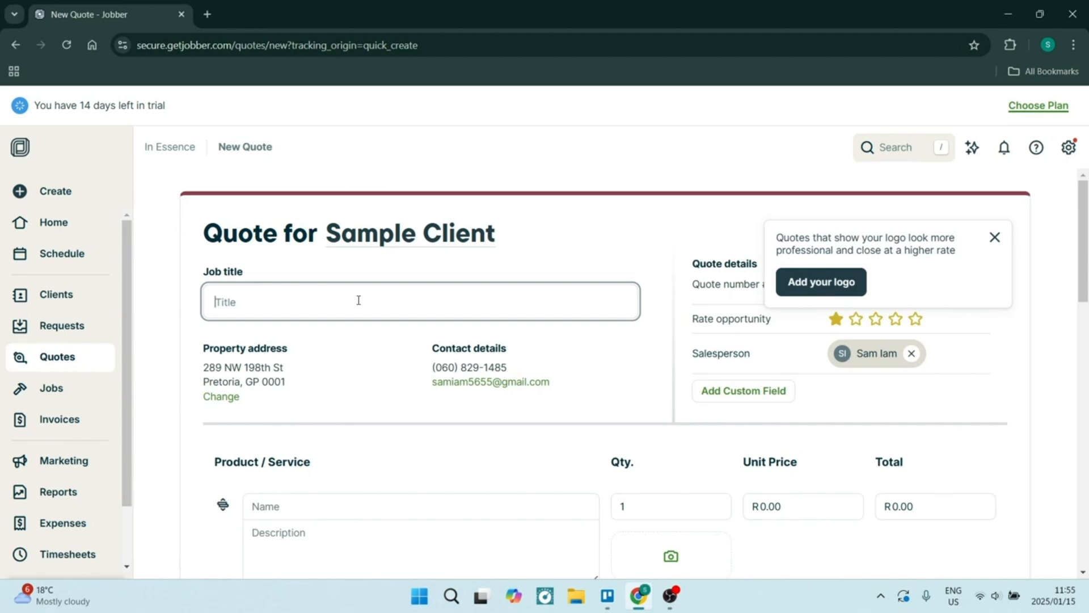
{"action": "type", "text": "Door Repa"}
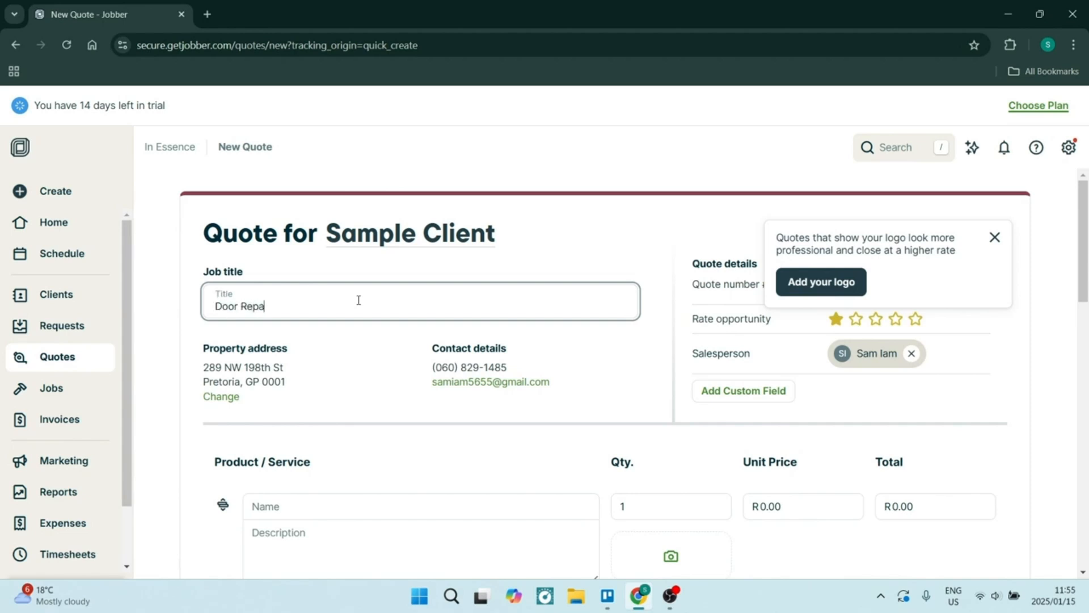
{"action": "type", "text": "irs"}
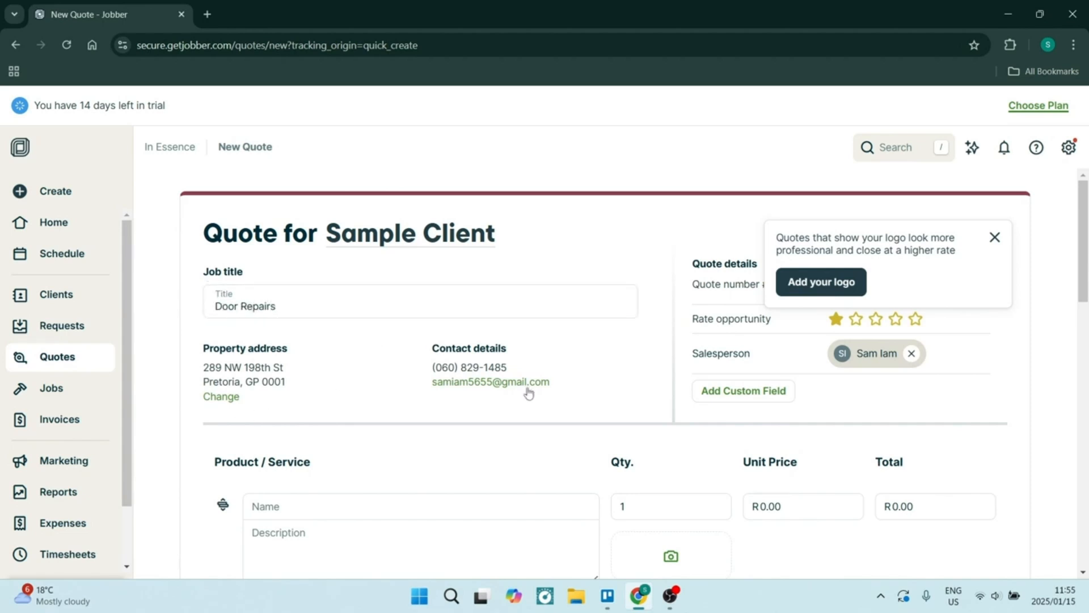
{"action": "scroll", "scroll_direction": "down", "scroll_amount": 3}
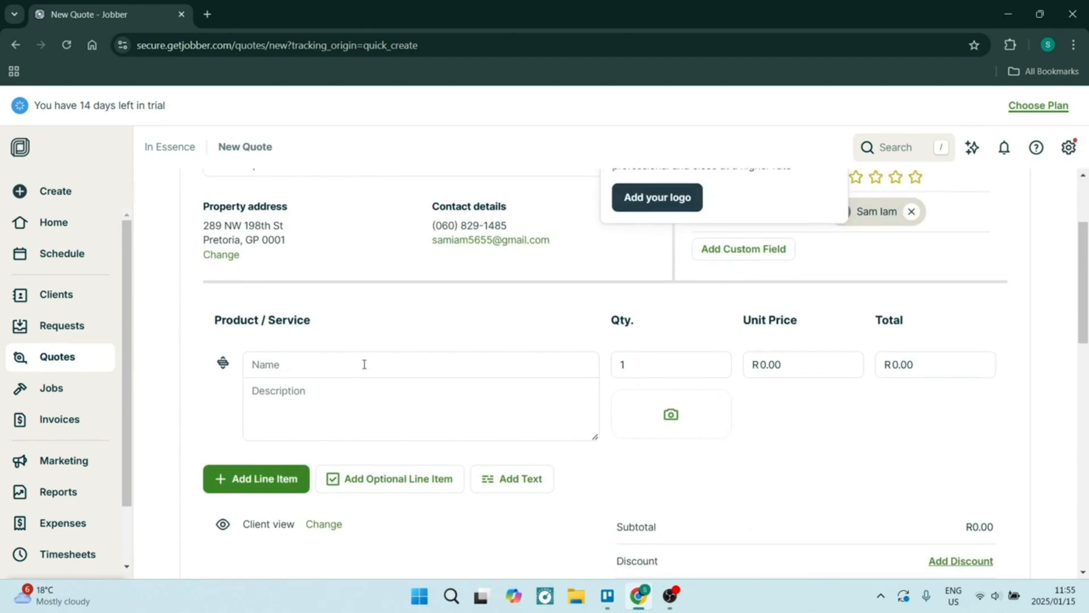
Add a Repair line item at R500.00, then add a second blank line item.
{"action": "left_click", "coordinate": [363, 365]}
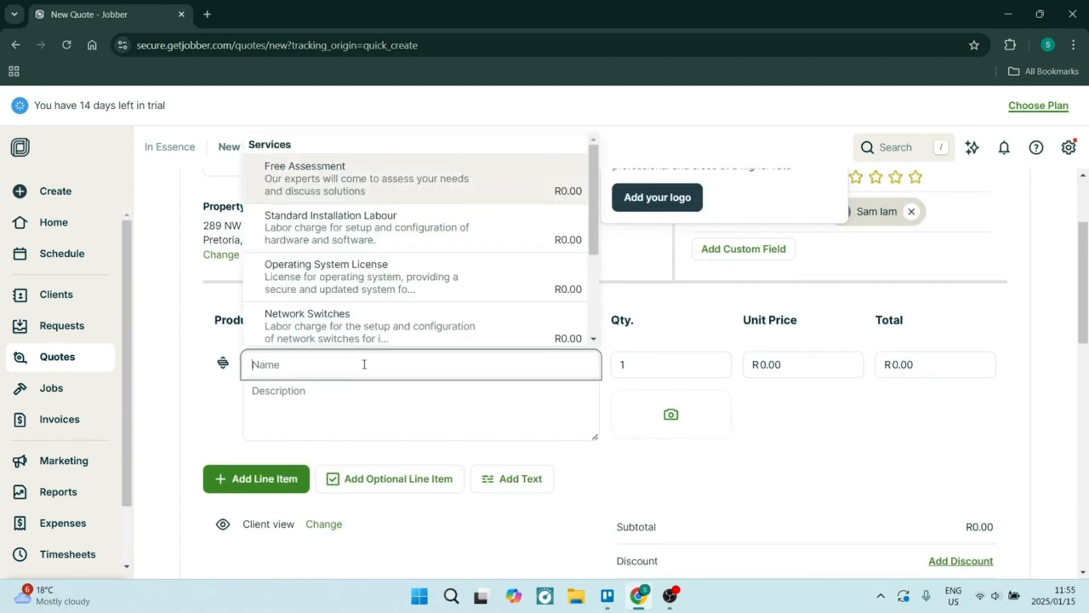
{"action": "type", "text": "Repair"}
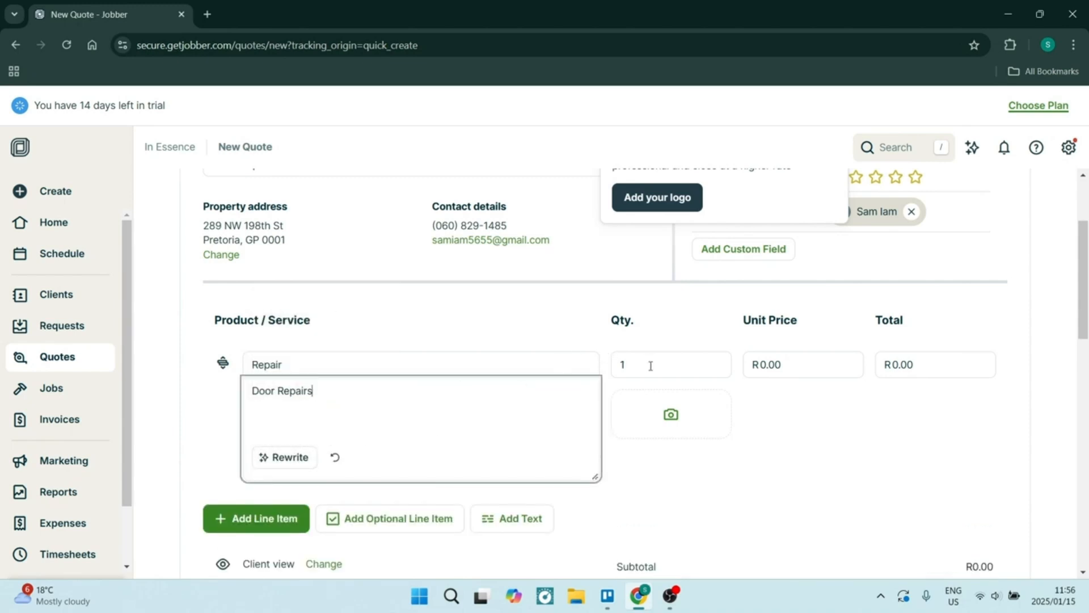
{"action": "left_click", "coordinate": [802, 364]}
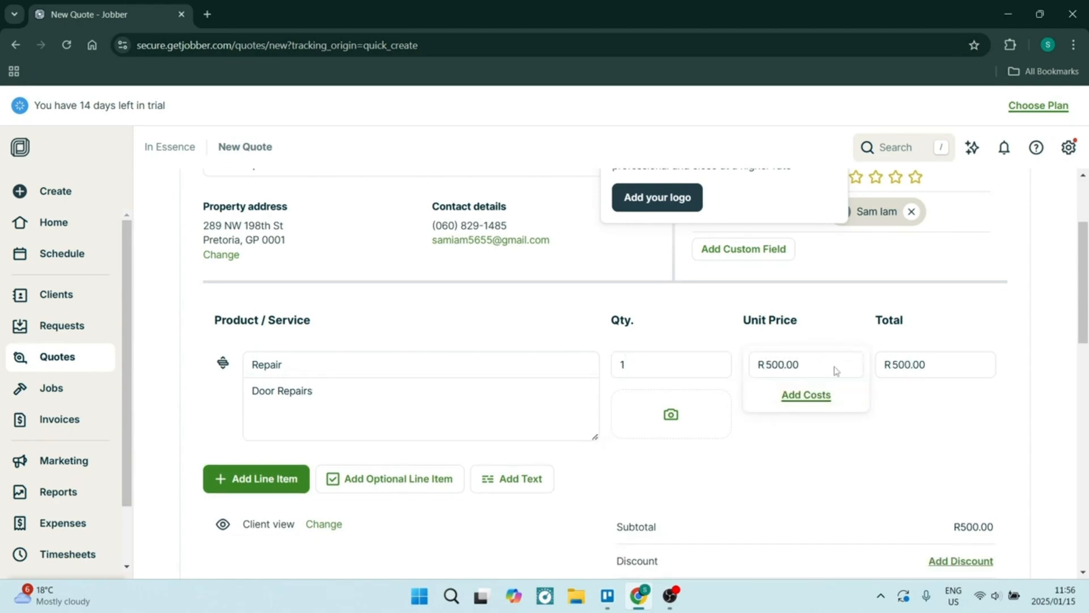
{"action": "mouse_move", "coordinate": [697, 420]}
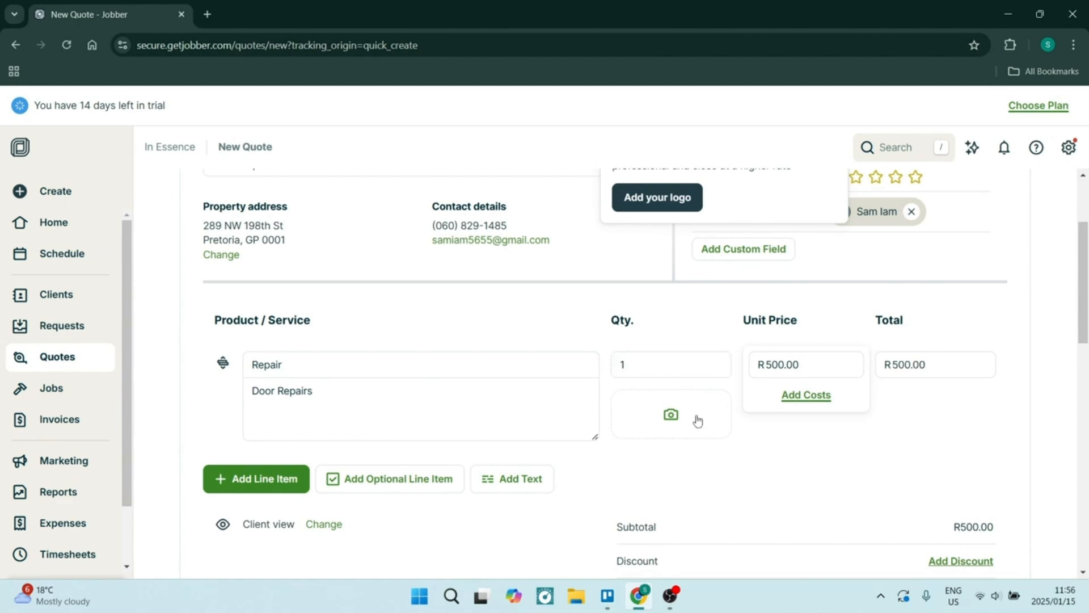
{"action": "scroll", "scroll_direction": "down", "scroll_amount": 3}
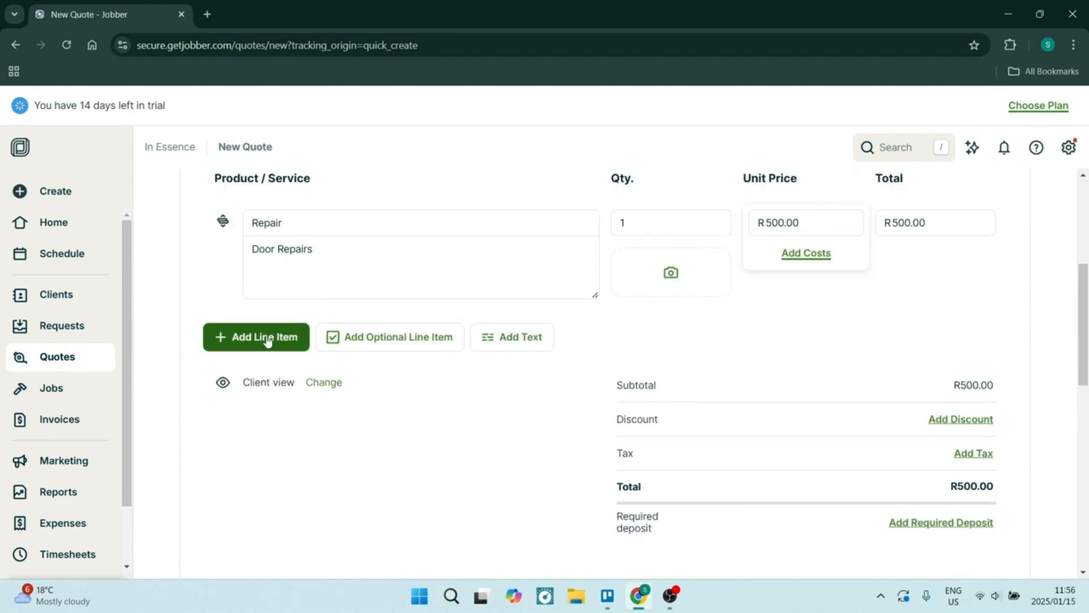
{"action": "left_click", "coordinate": [256, 337]}
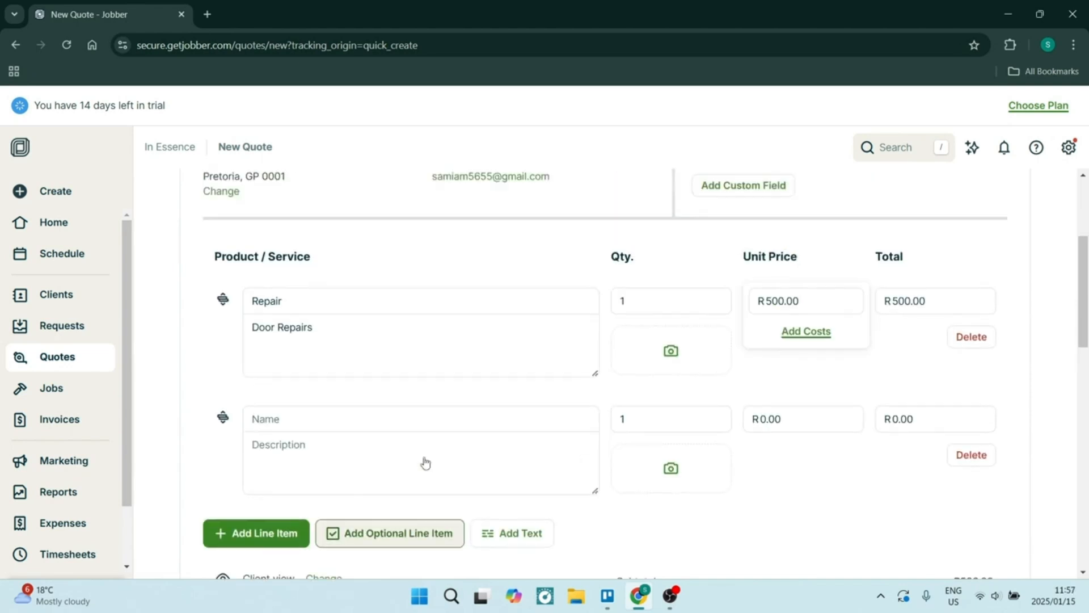
{"action": "scroll", "scroll_direction": "up", "scroll_amount": 3}
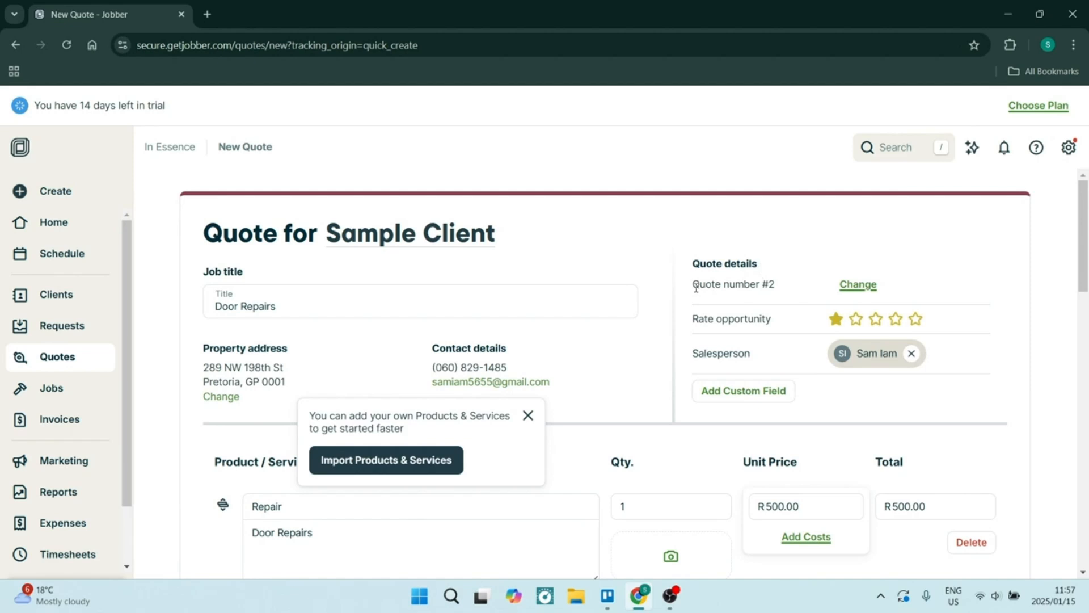
{"action": "mouse_move", "coordinate": [829, 322]}
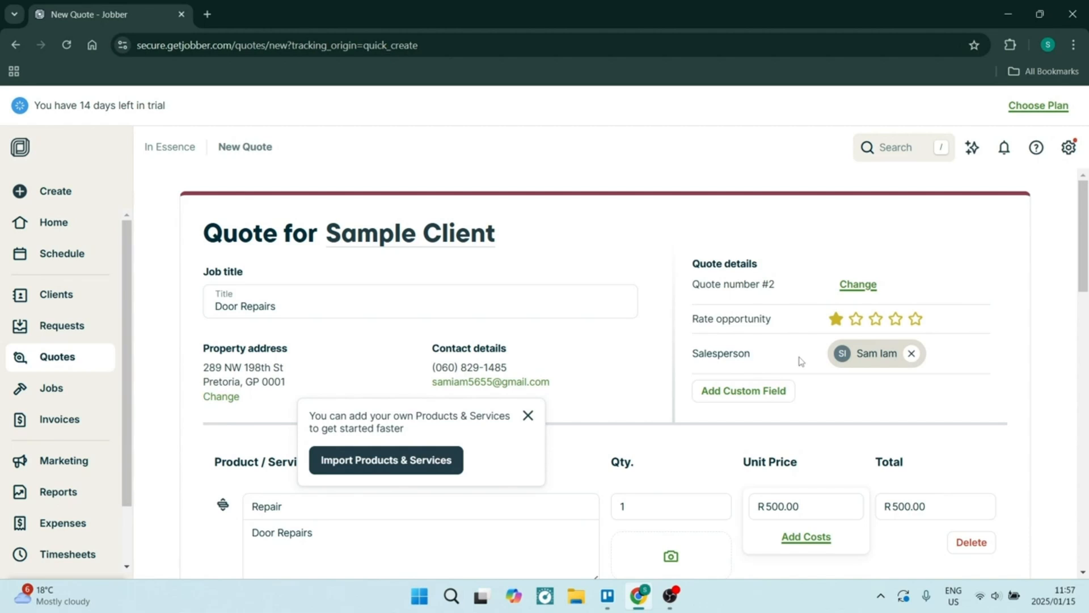
{"action": "left_click", "coordinate": [743, 390]}
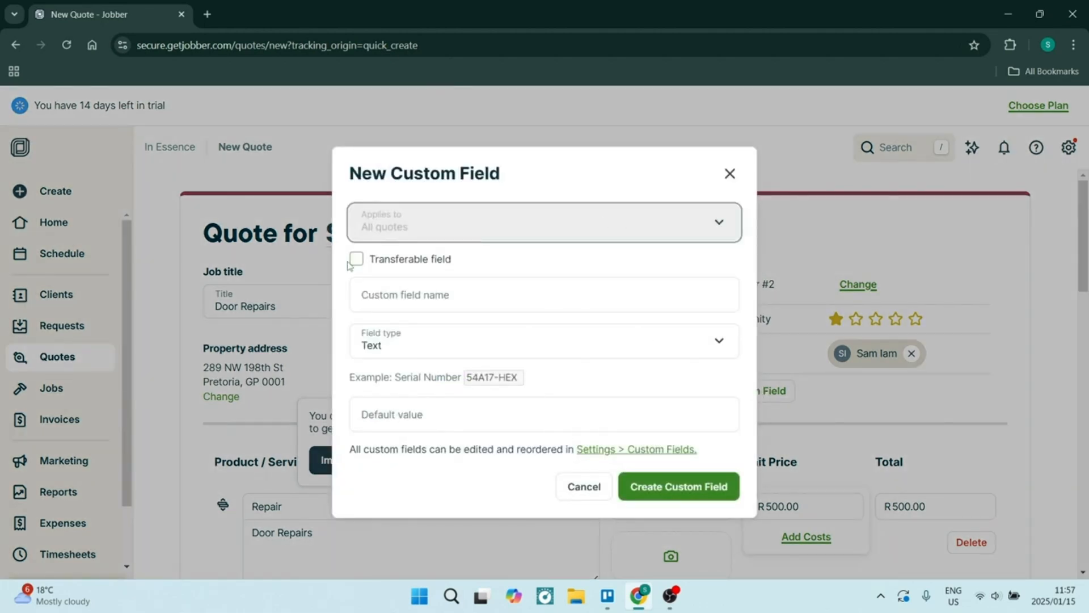
{"action": "left_click", "coordinate": [544, 345]}
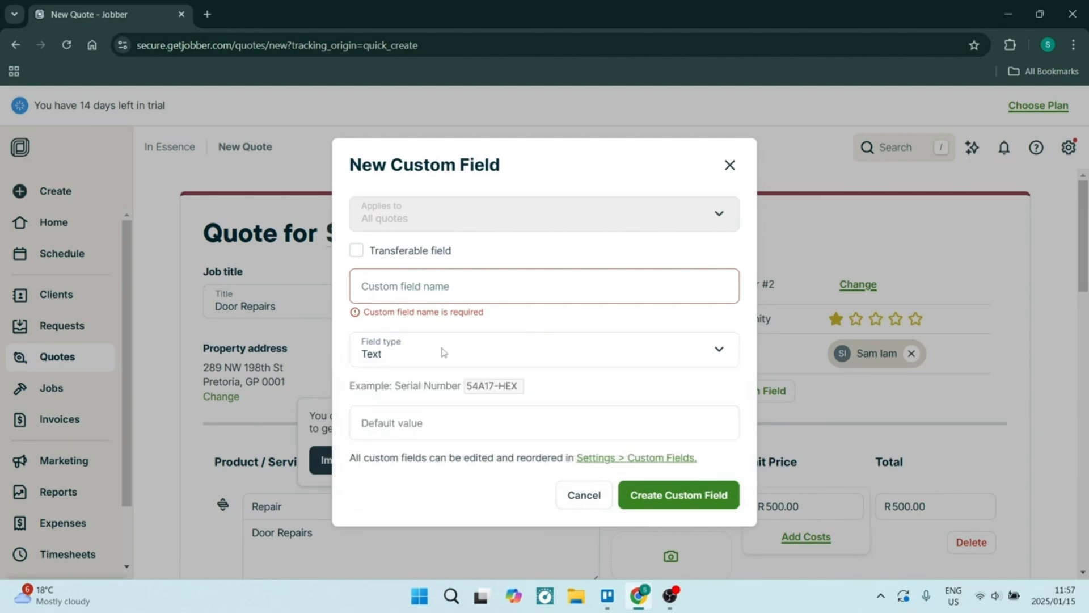
{"action": "left_click", "coordinate": [583, 495]}
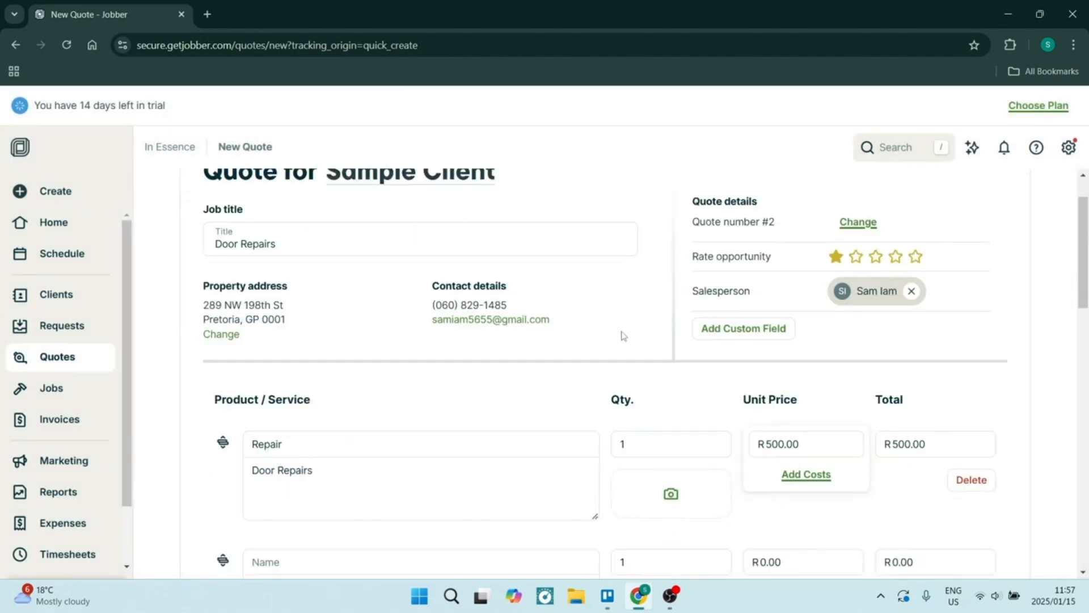
{"action": "scroll", "scroll_direction": "down", "scroll_amount": 3}
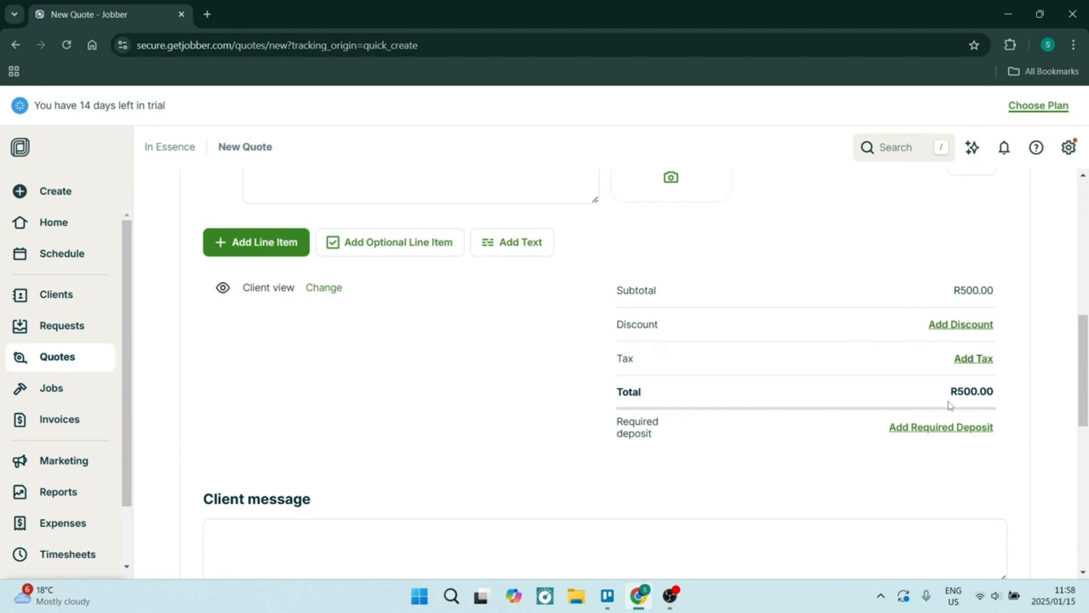
Set the client message to 'Thank you!', view Rewrite options, and show the Save And… options.
{"action": "type", "text": "Thank"}
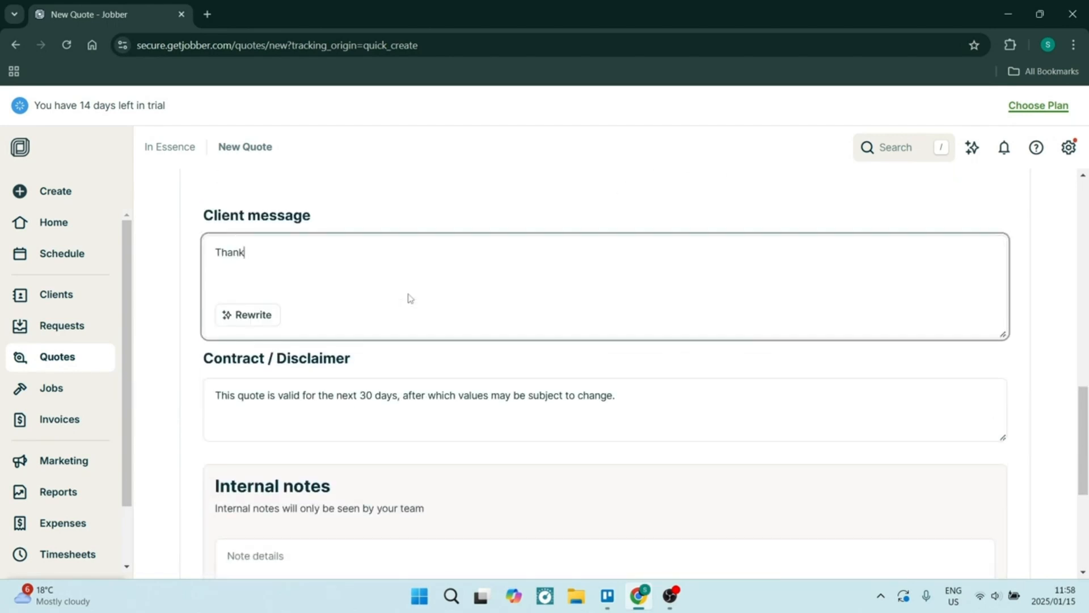
{"action": "left_click", "coordinate": [247, 315]}
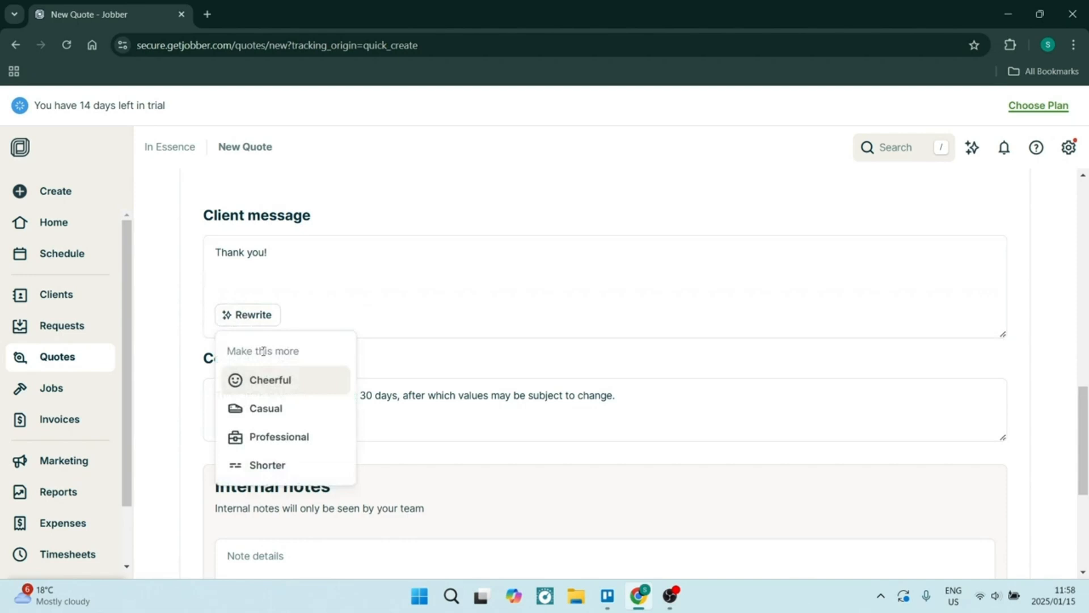
{"action": "scroll", "scroll_direction": "down", "scroll_amount": 3}
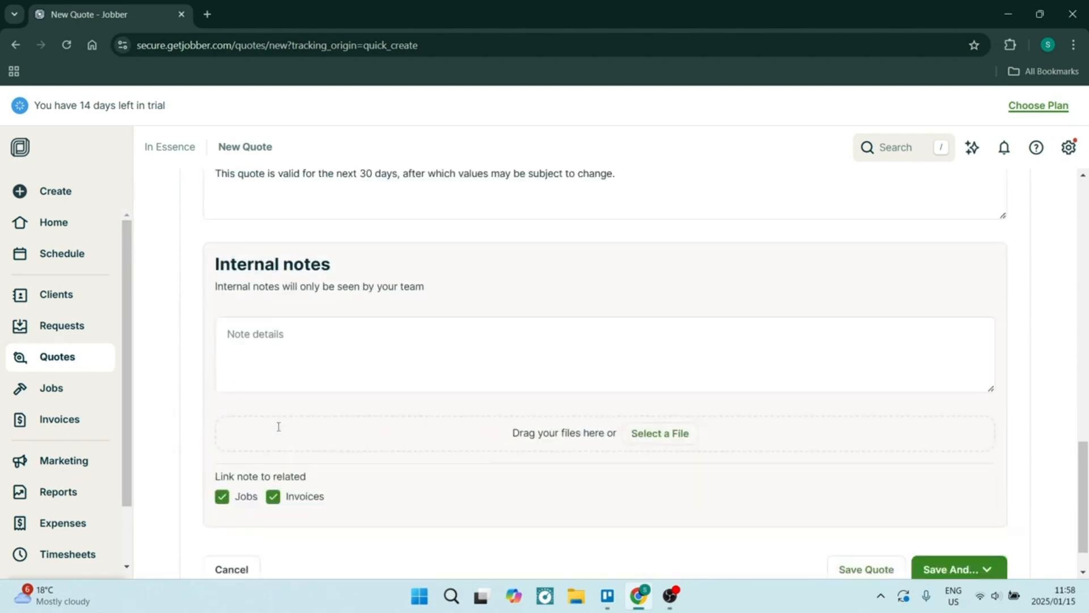
{"action": "scroll", "scroll_direction": "up", "scroll_amount": 3}
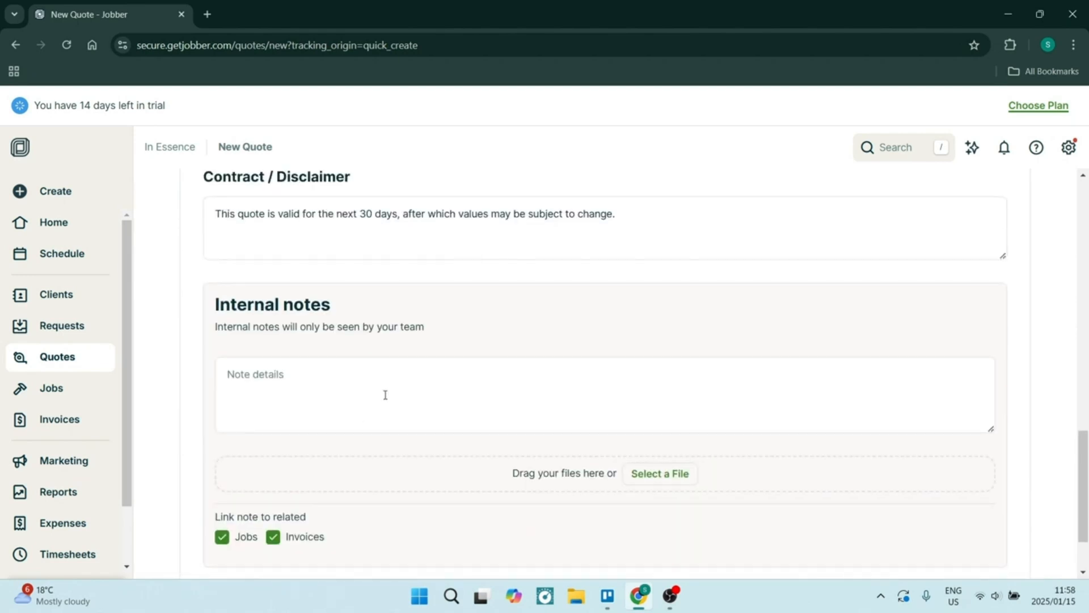
{"action": "scroll", "scroll_direction": "down", "scroll_amount": 3}
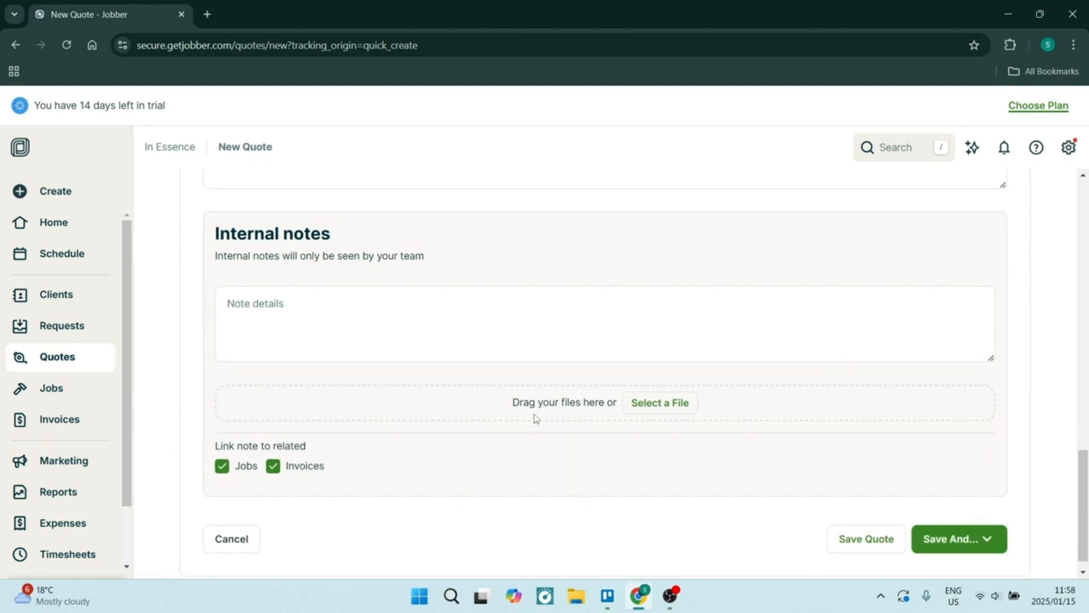
{"action": "left_click", "coordinate": [958, 538]}
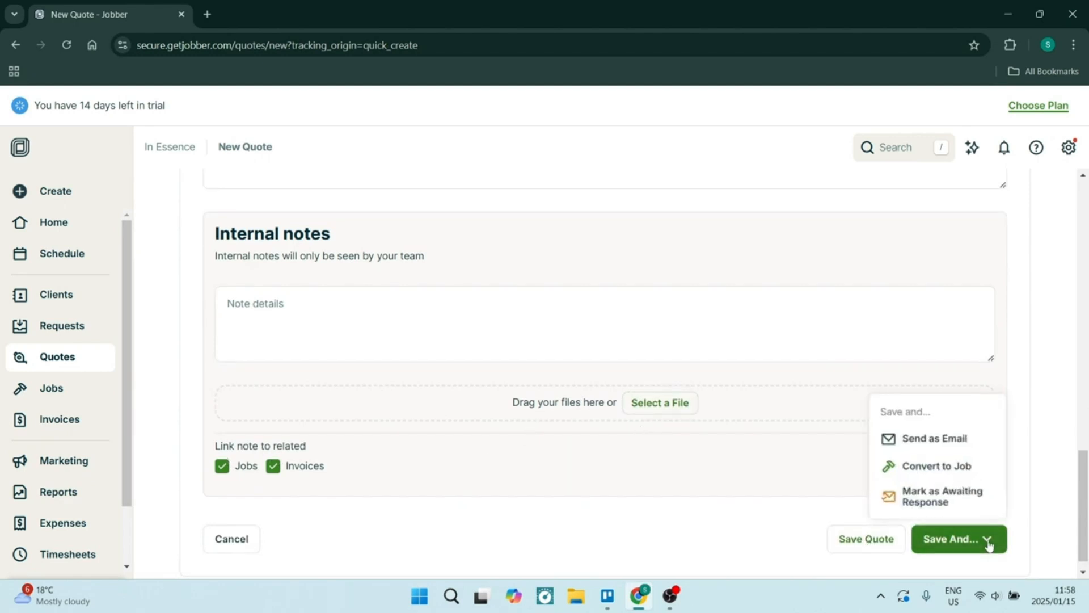
{"action": "mouse_move", "coordinate": [810, 518]}
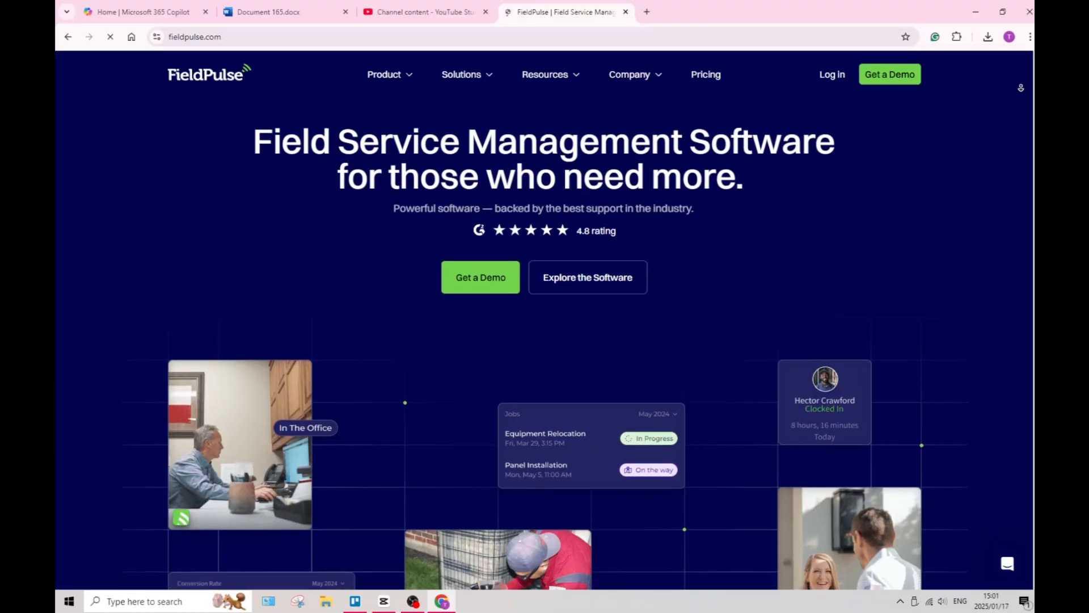
Scroll the FieldPulse homepage past the Trusted by logos to the Why Choose FieldPulse video.
{"action": "scroll", "scroll_direction": "down", "scroll_amount": 3}
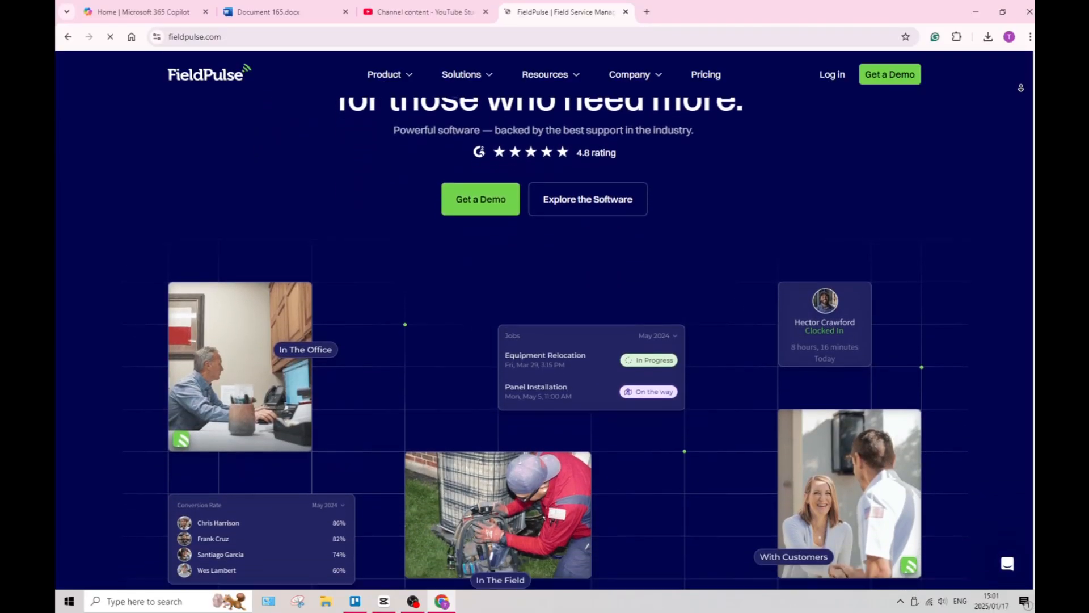
{"action": "scroll", "scroll_direction": "down", "scroll_amount": 3}
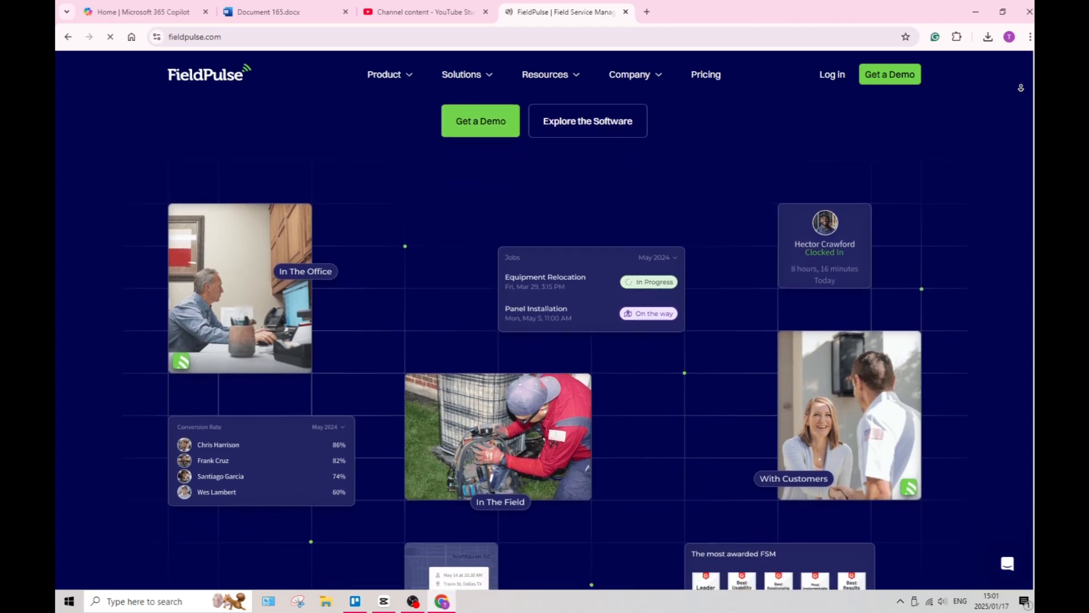
{"action": "scroll", "scroll_direction": "down", "scroll_amount": 3}
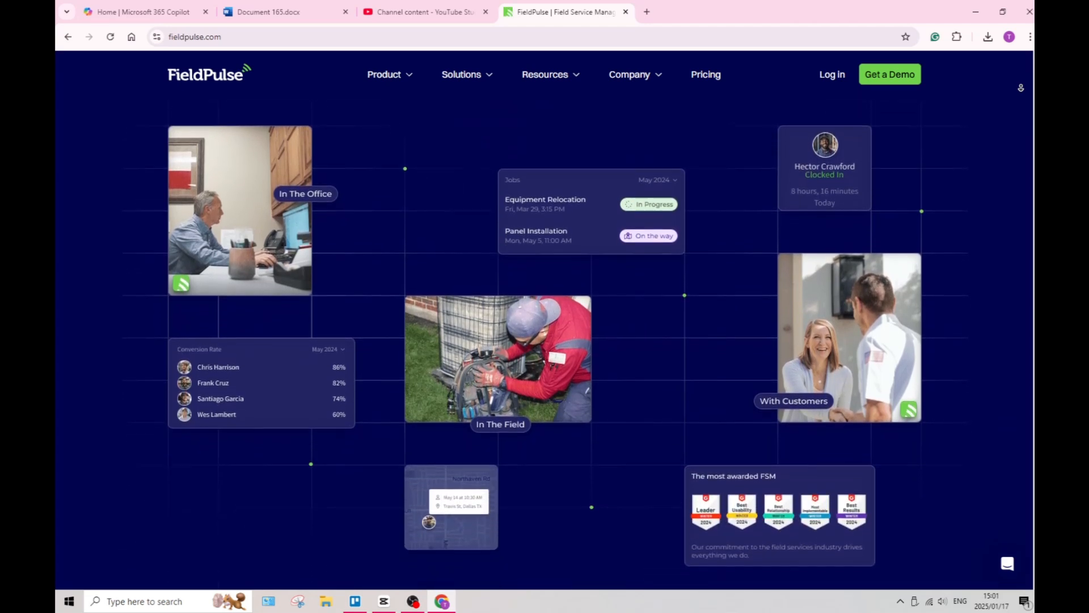
{"action": "scroll", "scroll_direction": "down", "scroll_amount": 3}
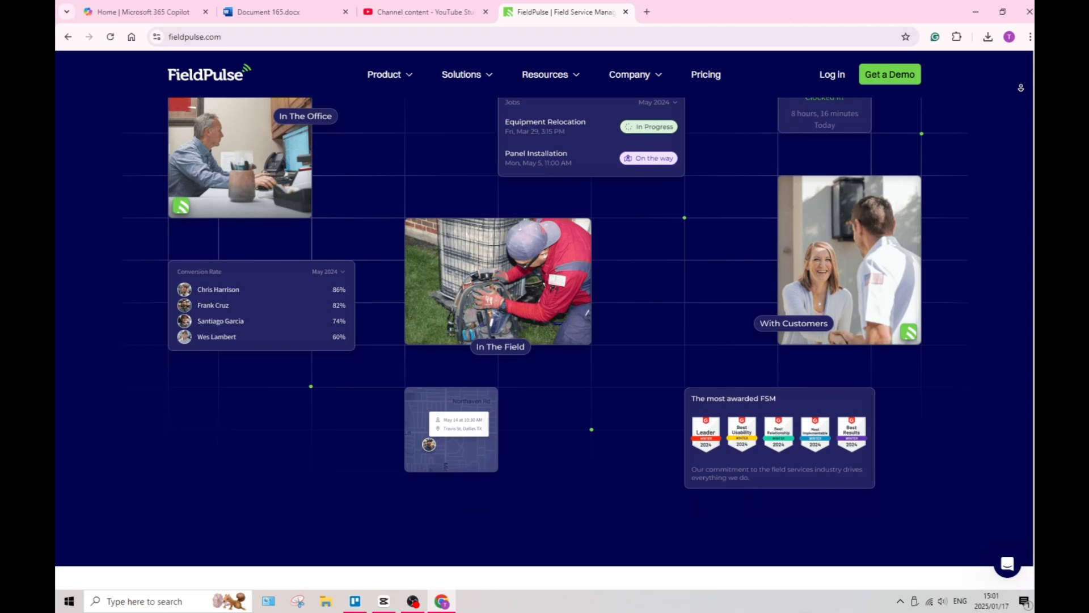
{"action": "scroll", "scroll_direction": "down", "scroll_amount": 3}
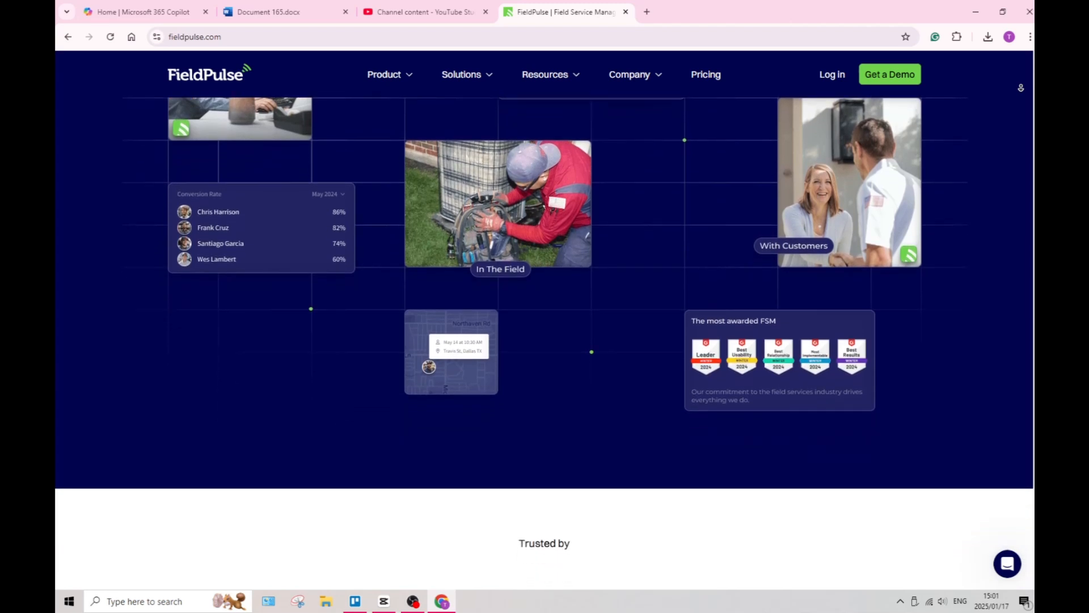
{"action": "scroll", "scroll_direction": "down", "scroll_amount": 3}
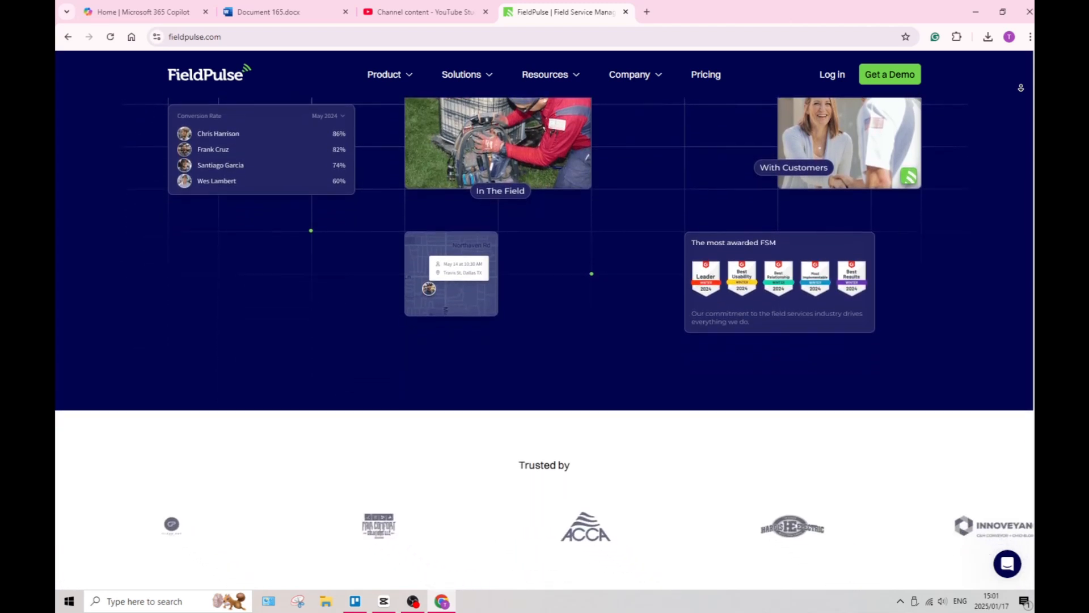
{"action": "scroll", "scroll_direction": "down", "scroll_amount": 3}
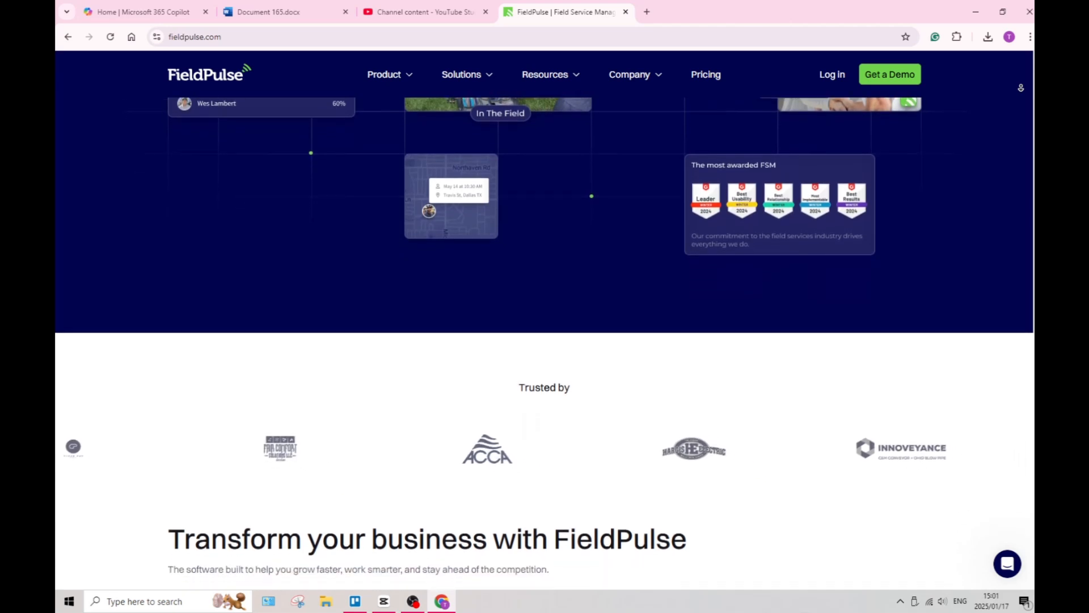
{"action": "scroll", "scroll_direction": "down", "scroll_amount": 3}
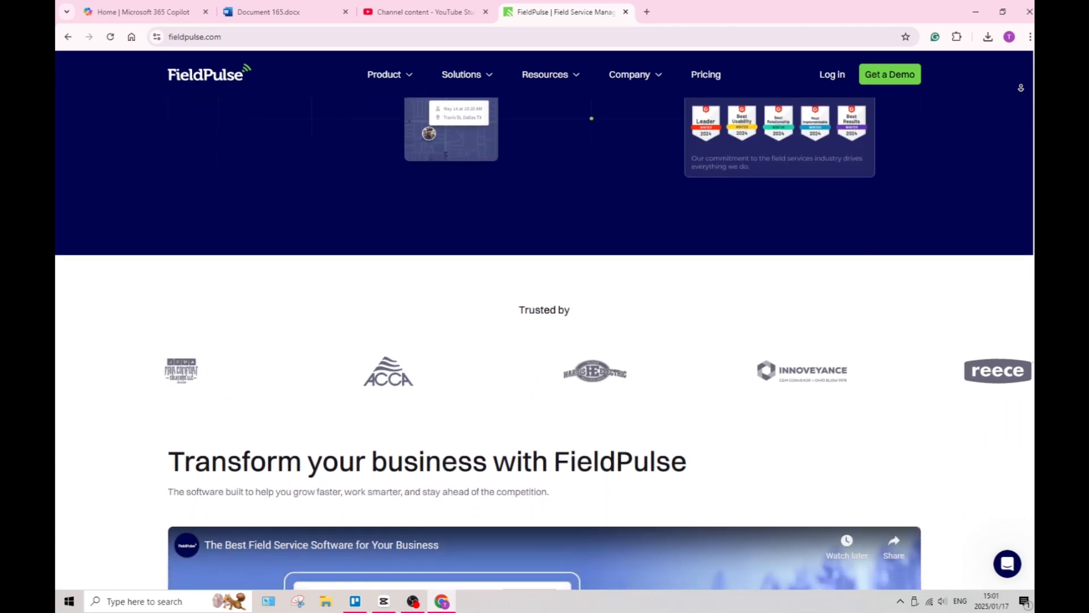
{"action": "scroll", "scroll_direction": "down", "scroll_amount": 3}
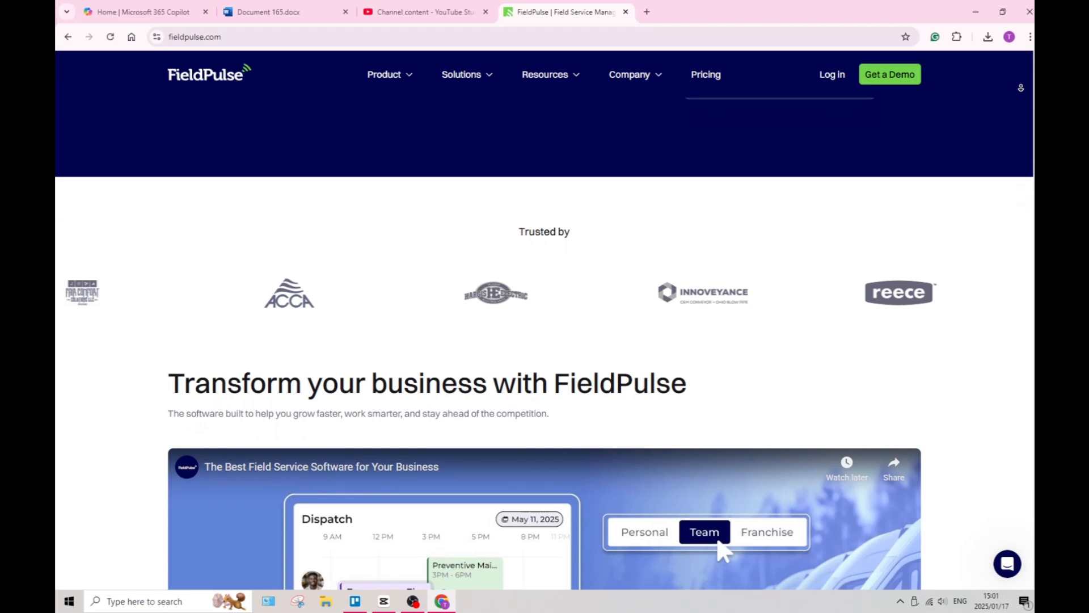
{"action": "scroll", "scroll_direction": "down", "scroll_amount": 3}
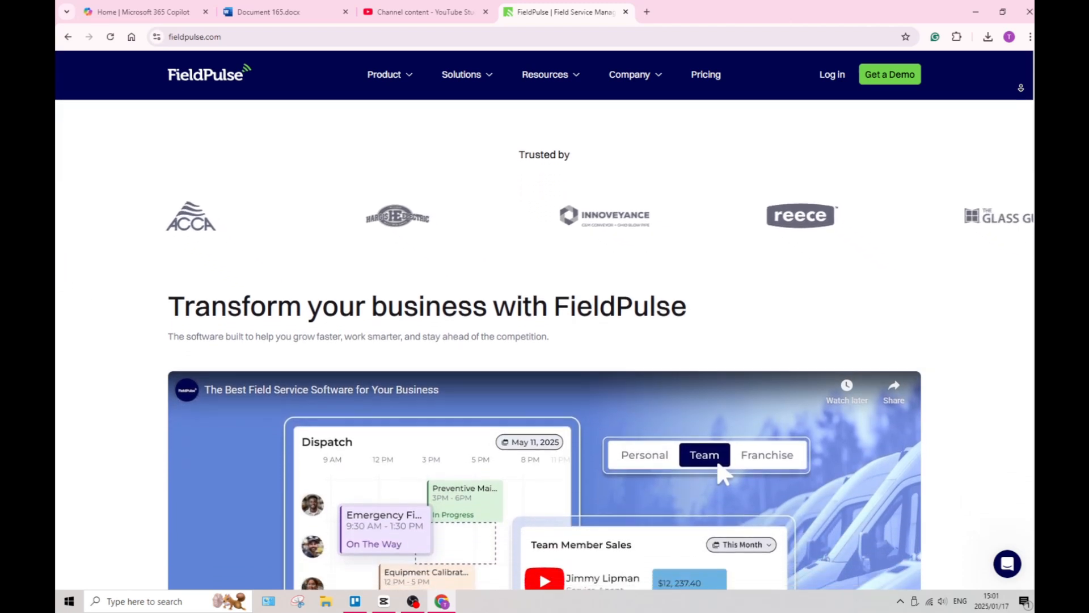
{"action": "scroll", "scroll_direction": "down", "scroll_amount": 3}
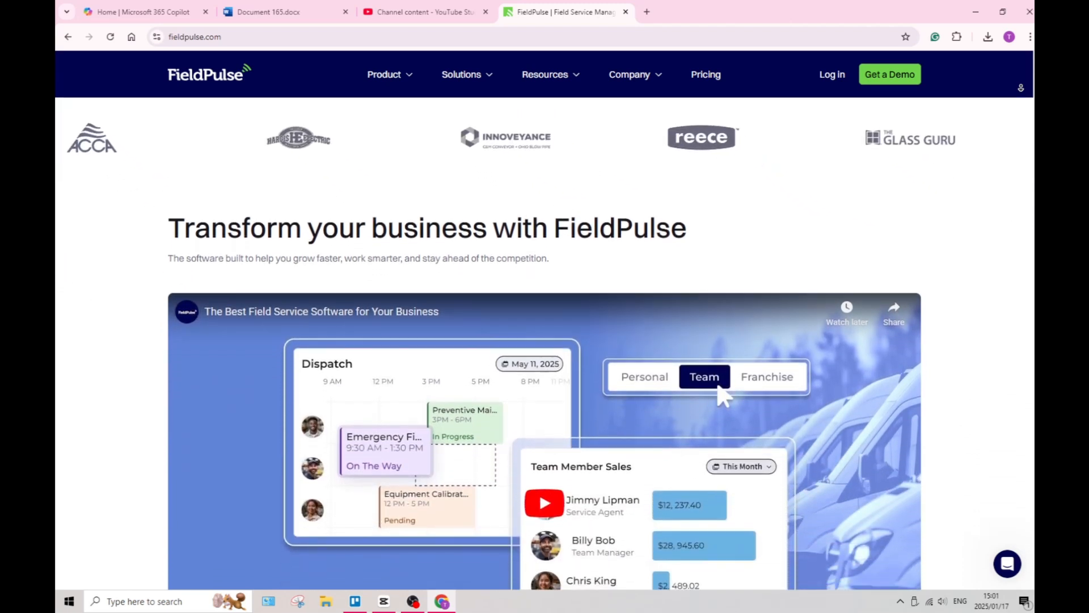
{"action": "scroll", "scroll_direction": "down", "scroll_amount": 3}
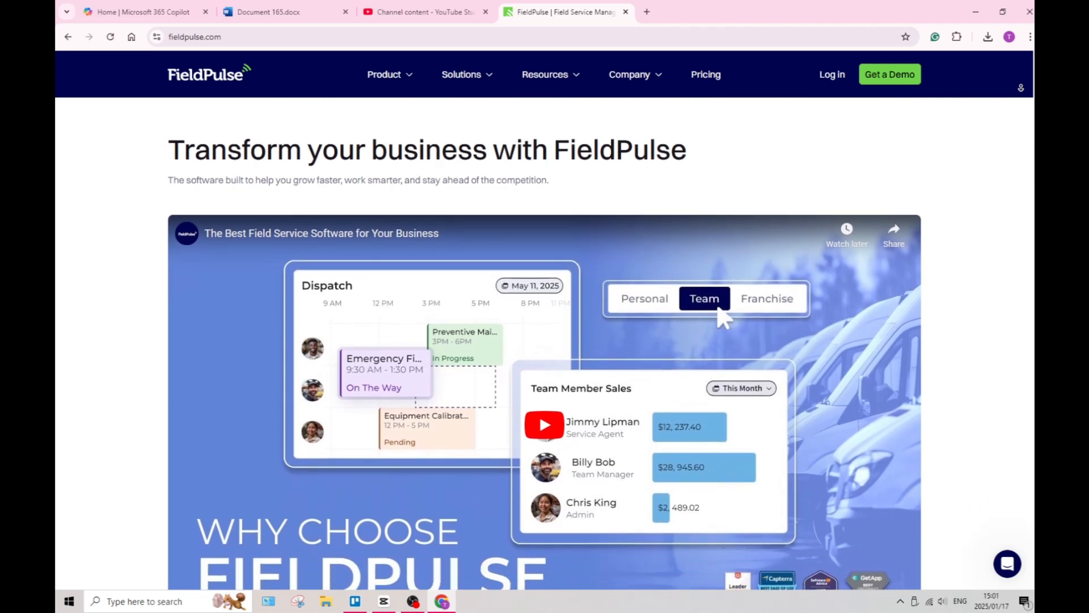
{"action": "scroll", "scroll_direction": "down", "scroll_amount": 3}
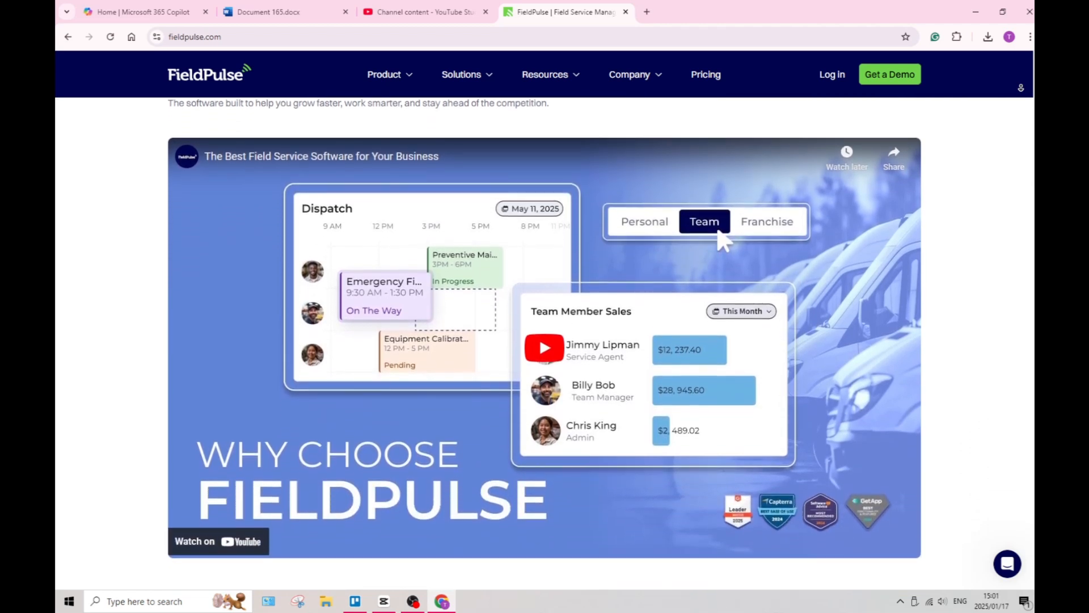
{"action": "scroll", "scroll_direction": "down", "scroll_amount": 3}
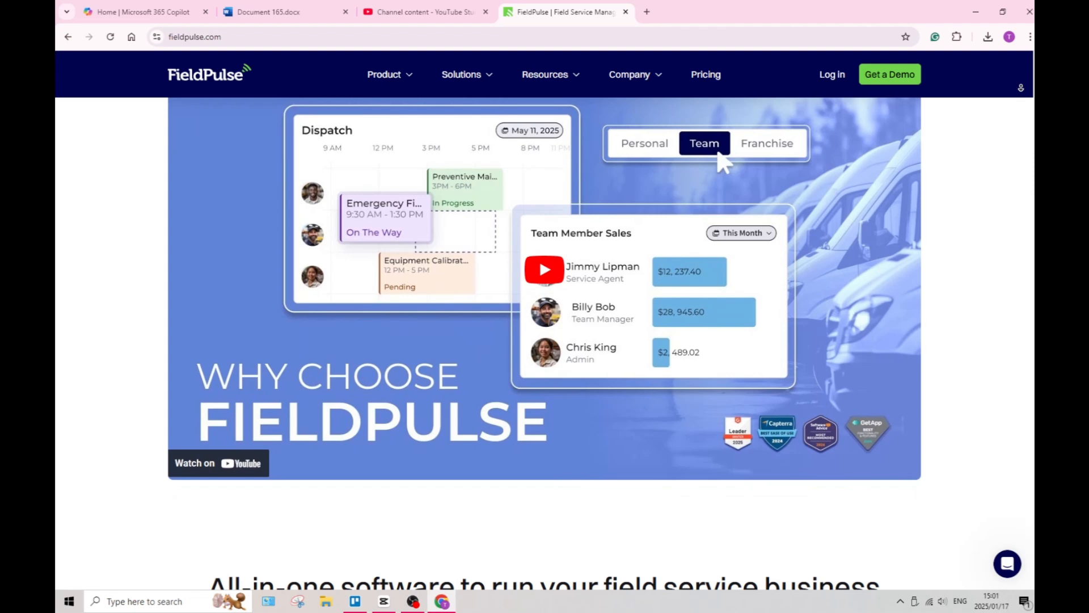
{"action": "scroll", "scroll_direction": "down", "scroll_amount": 3}
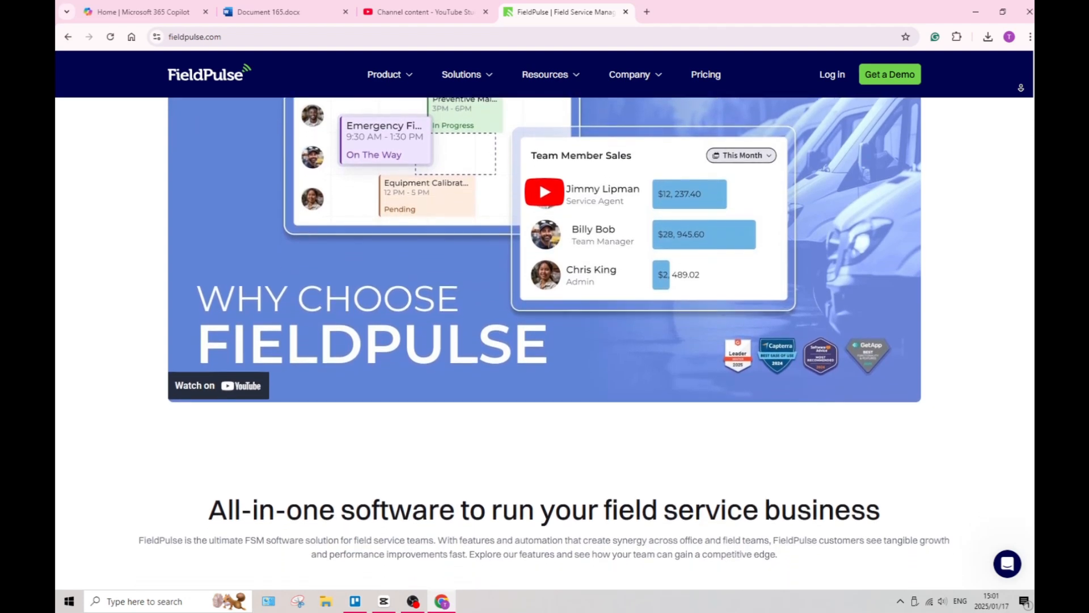
Scroll past the schedule preview and Sal G.'s testimonial to the 77%–89% growth statistics.
{"action": "scroll", "scroll_direction": "down", "scroll_amount": 3}
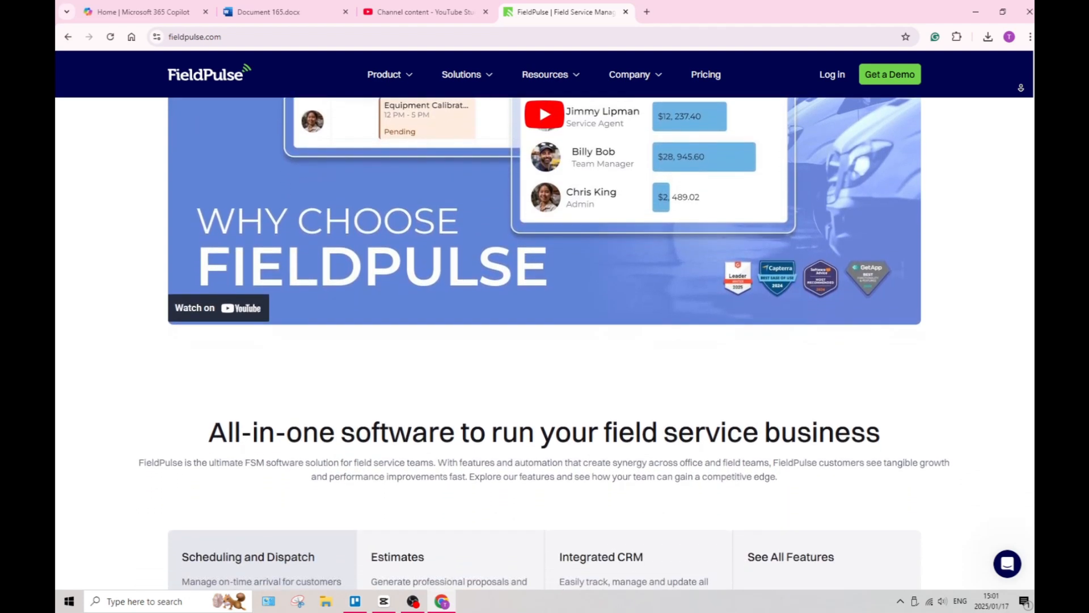
{"action": "scroll", "scroll_direction": "down", "scroll_amount": 3}
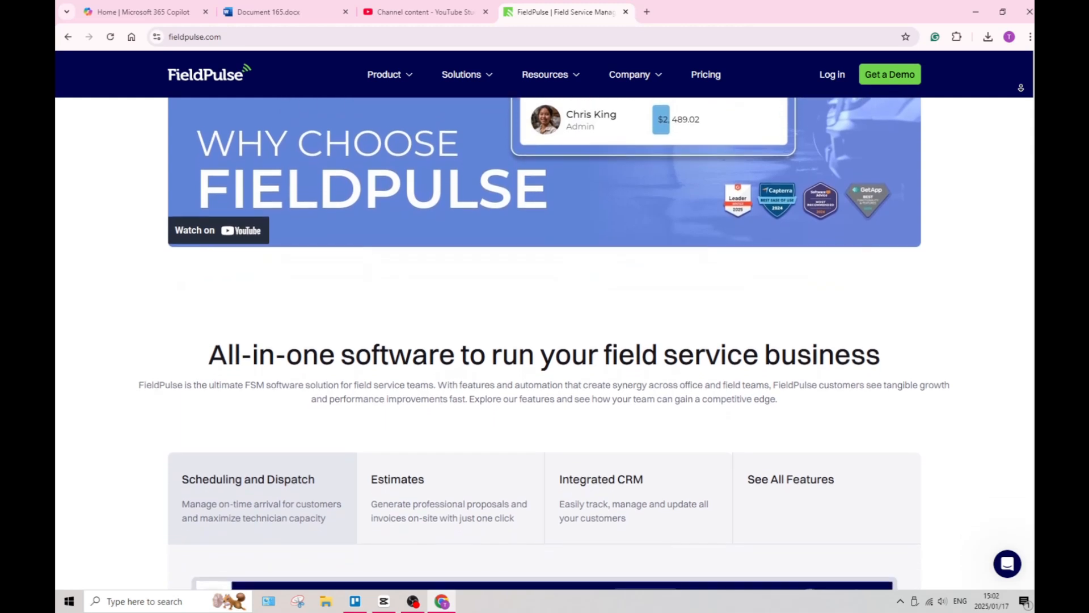
{"action": "scroll", "scroll_direction": "down", "scroll_amount": 3}
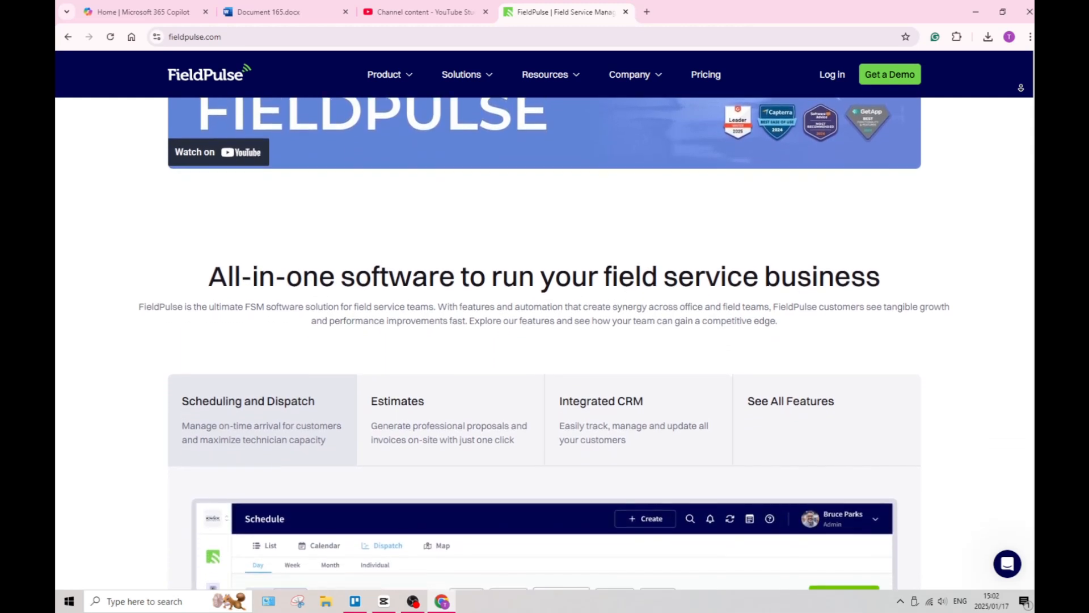
{"action": "scroll", "scroll_direction": "down", "scroll_amount": 3}
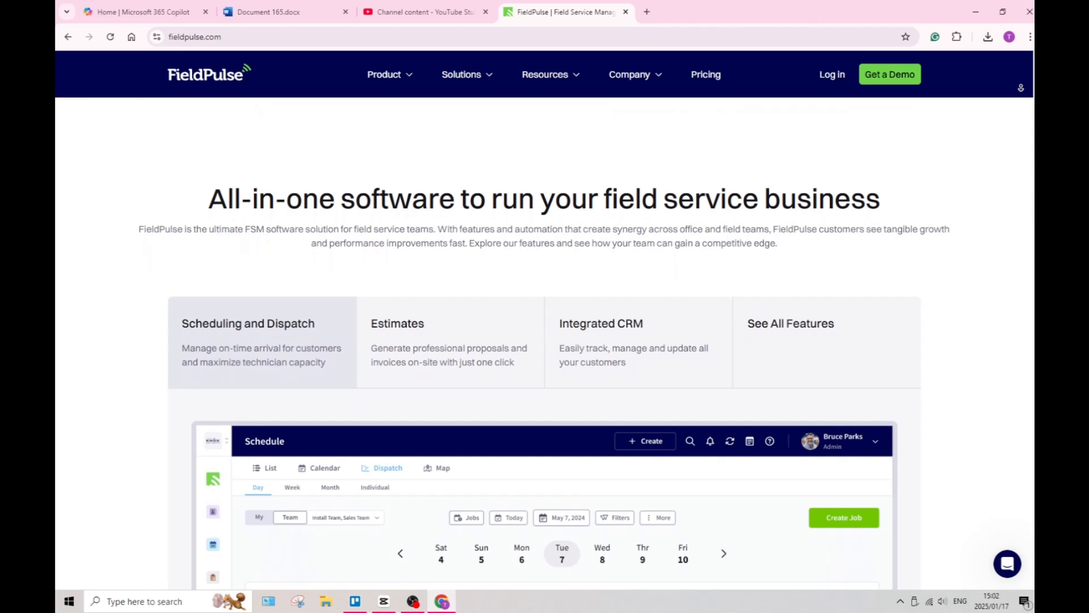
{"action": "scroll", "scroll_direction": "down", "scroll_amount": 3}
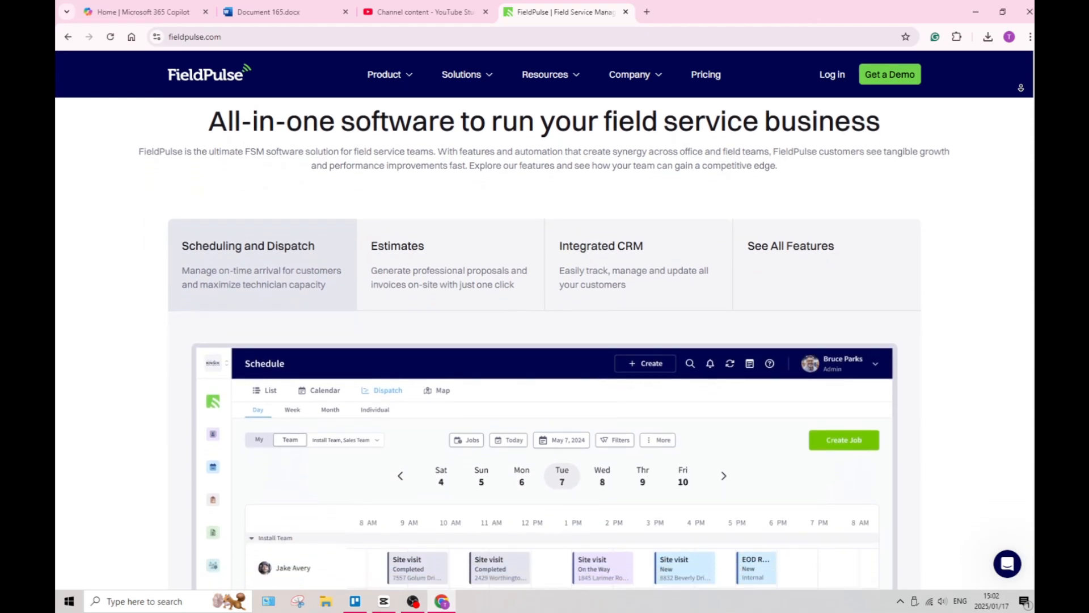
{"action": "scroll", "scroll_direction": "down", "scroll_amount": 3}
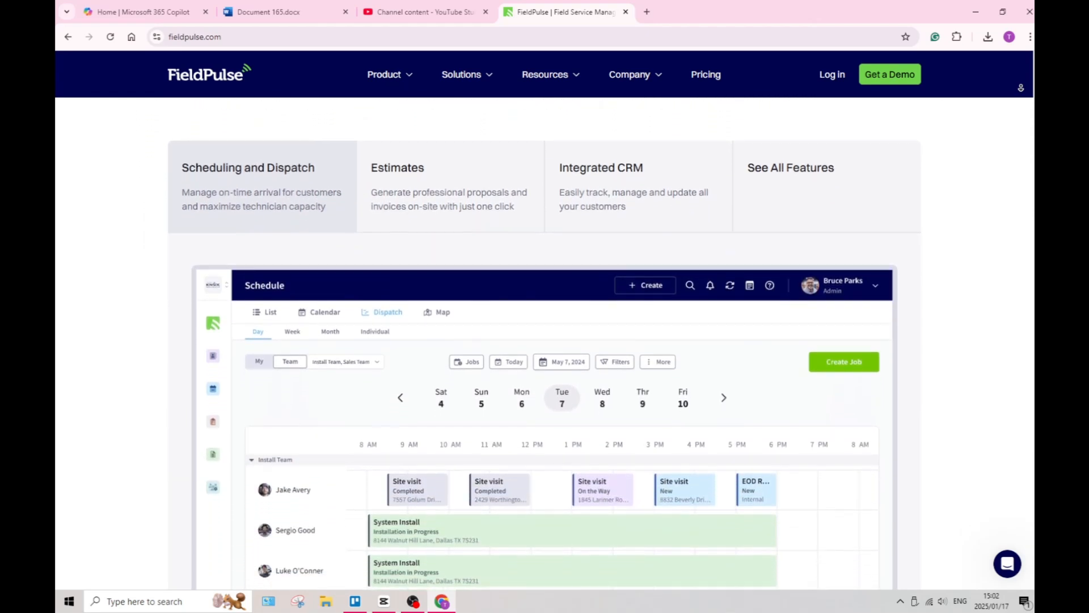
{"action": "scroll", "scroll_direction": "down", "scroll_amount": 3}
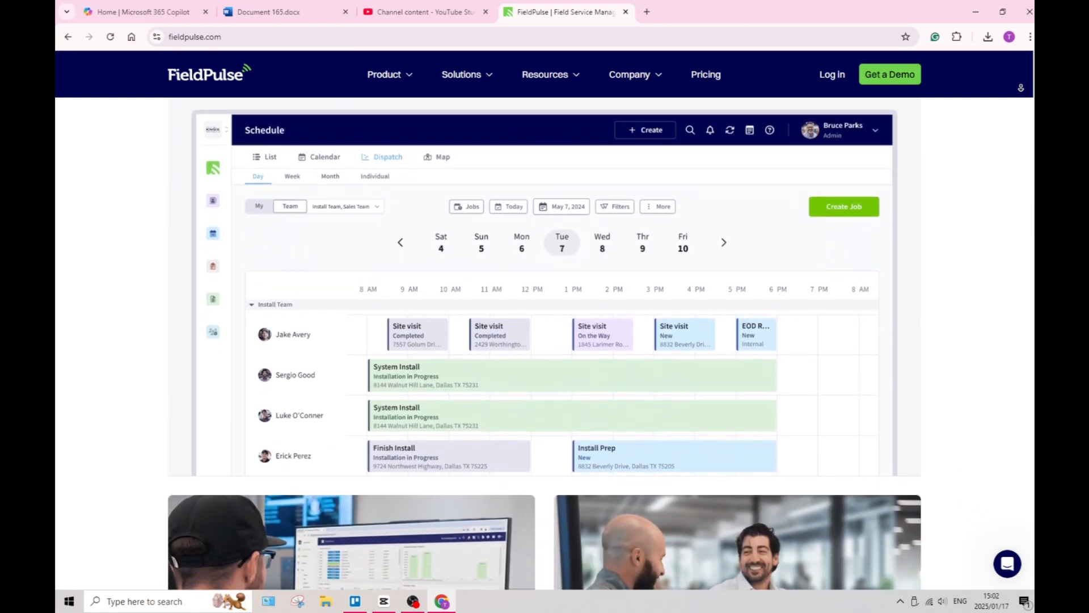
{"action": "scroll", "scroll_direction": "down", "scroll_amount": 3}
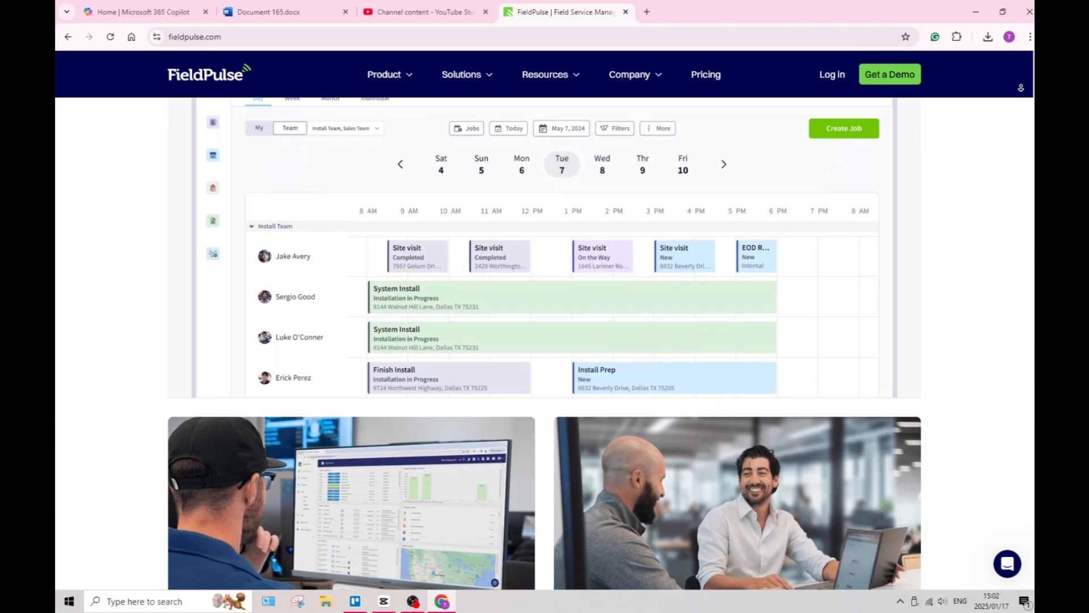
{"action": "scroll", "scroll_direction": "down", "scroll_amount": 3}
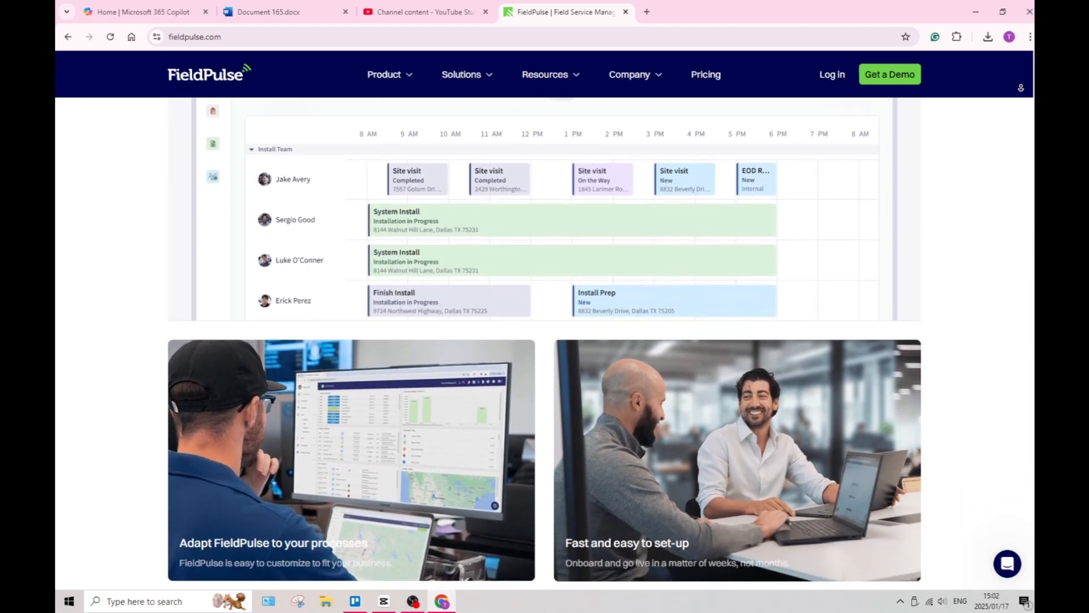
{"action": "scroll", "scroll_direction": "down", "scroll_amount": 3}
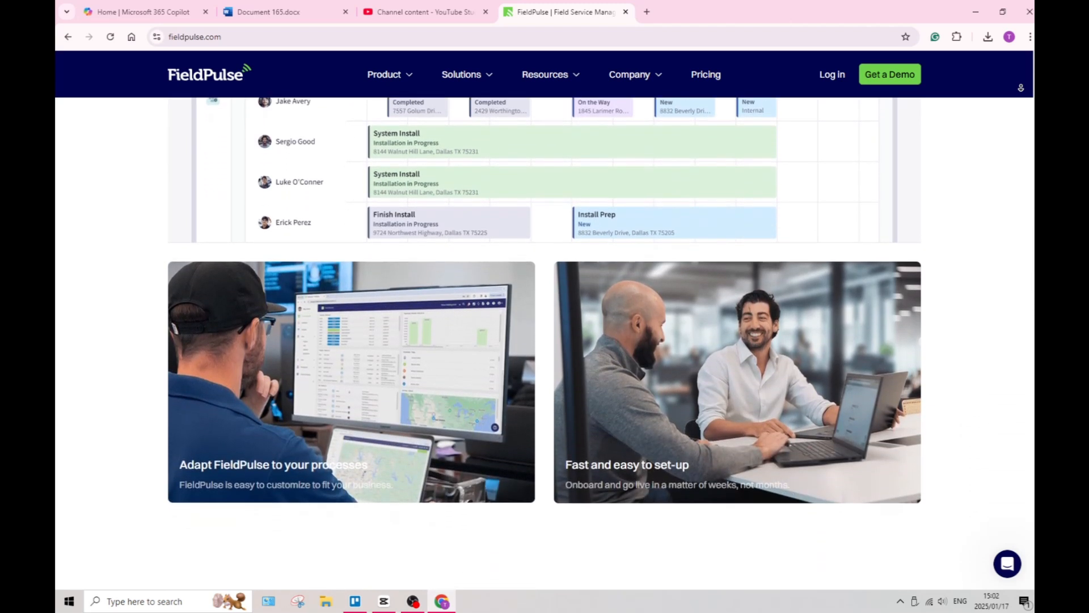
{"action": "scroll", "scroll_direction": "down", "scroll_amount": 3}
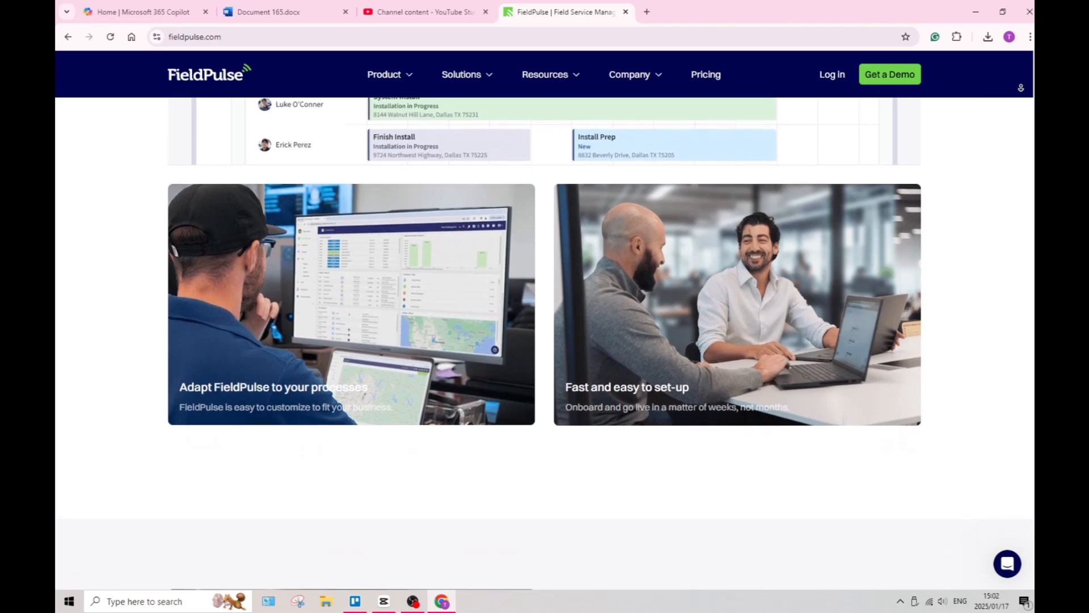
{"action": "scroll", "scroll_direction": "down", "scroll_amount": 3}
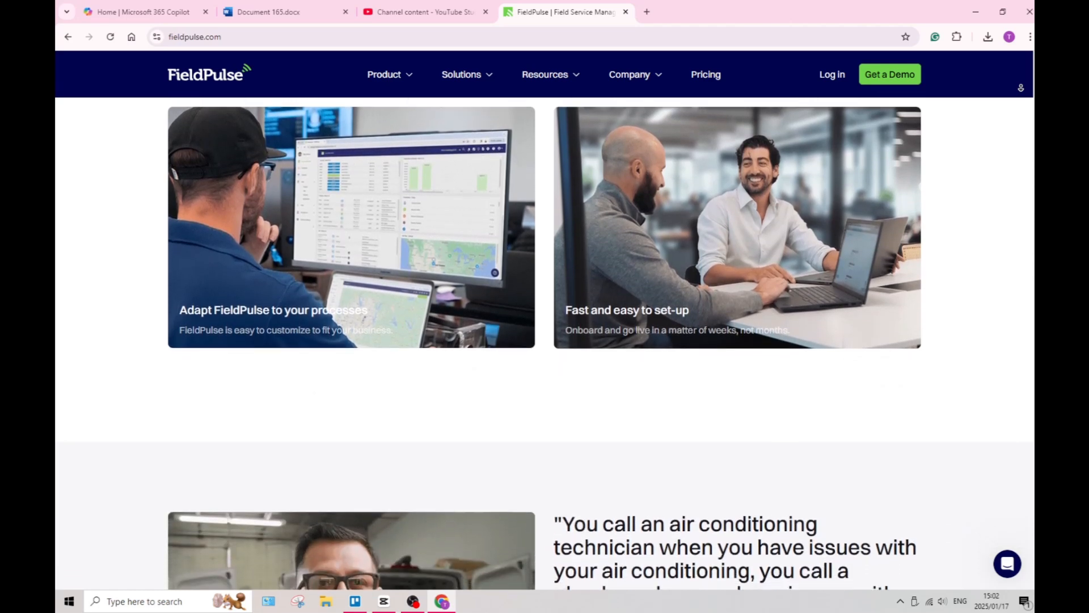
{"action": "scroll", "scroll_direction": "down", "scroll_amount": 3}
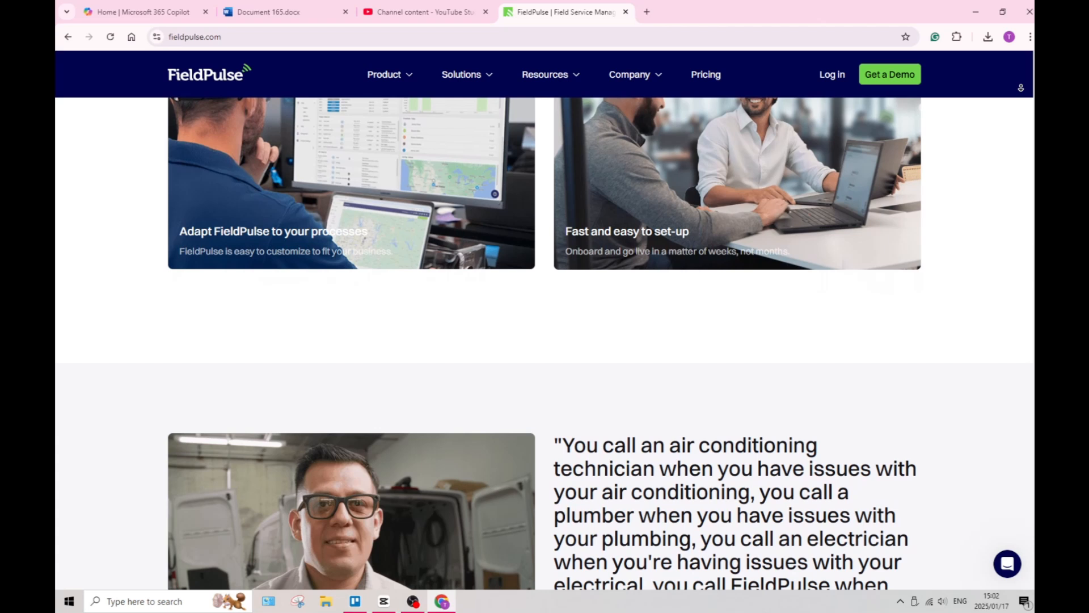
{"action": "scroll", "scroll_direction": "down", "scroll_amount": 3}
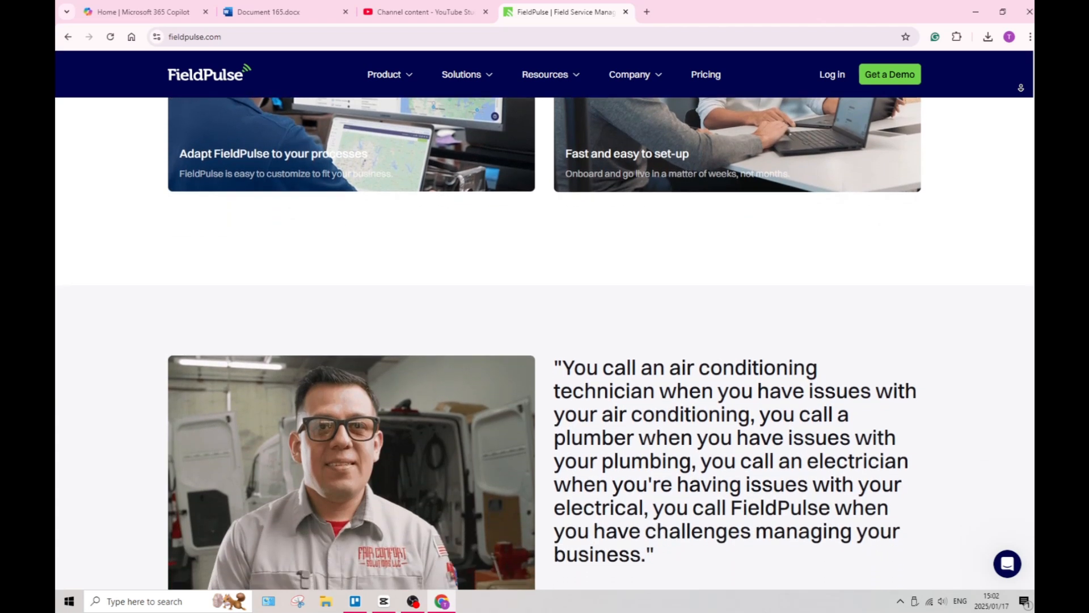
{"action": "scroll", "scroll_direction": "down", "scroll_amount": 3}
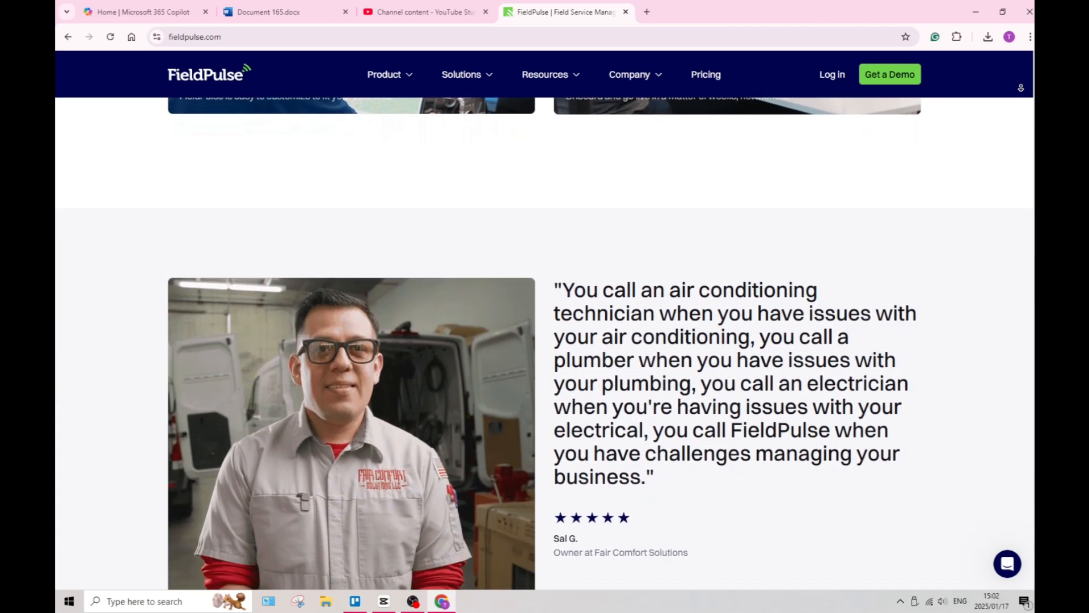
{"action": "scroll", "scroll_direction": "down", "scroll_amount": 3}
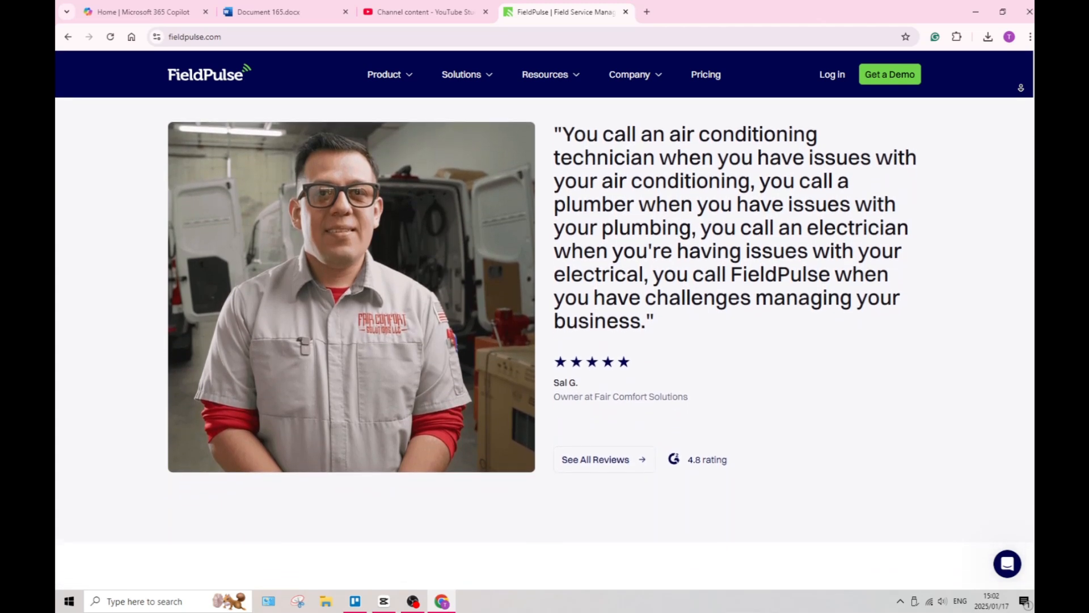
{"action": "scroll", "scroll_direction": "down", "scroll_amount": 3}
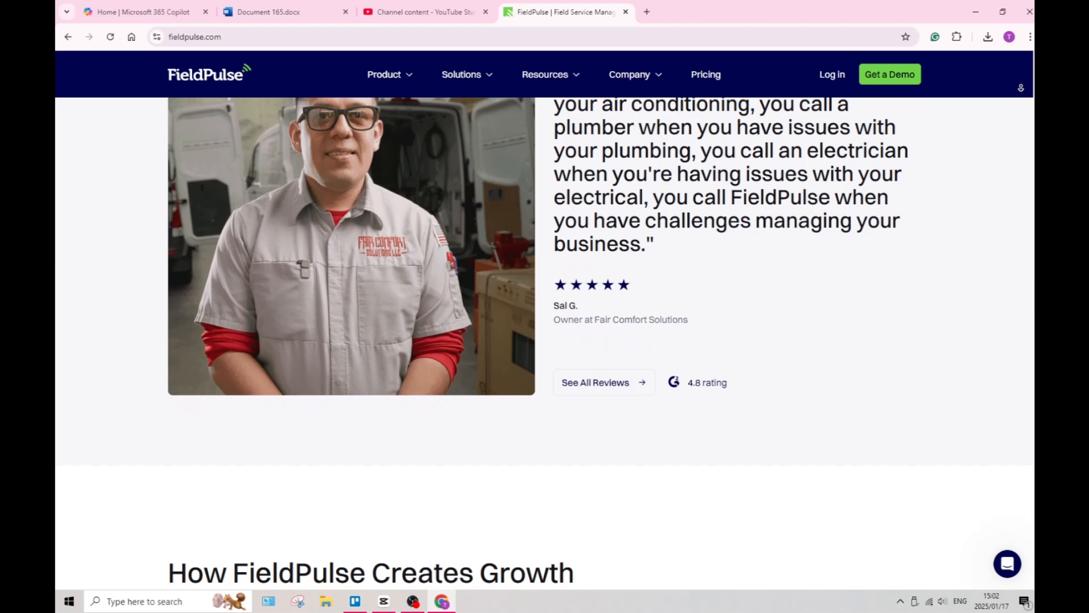
{"action": "scroll", "scroll_direction": "down", "scroll_amount": 3}
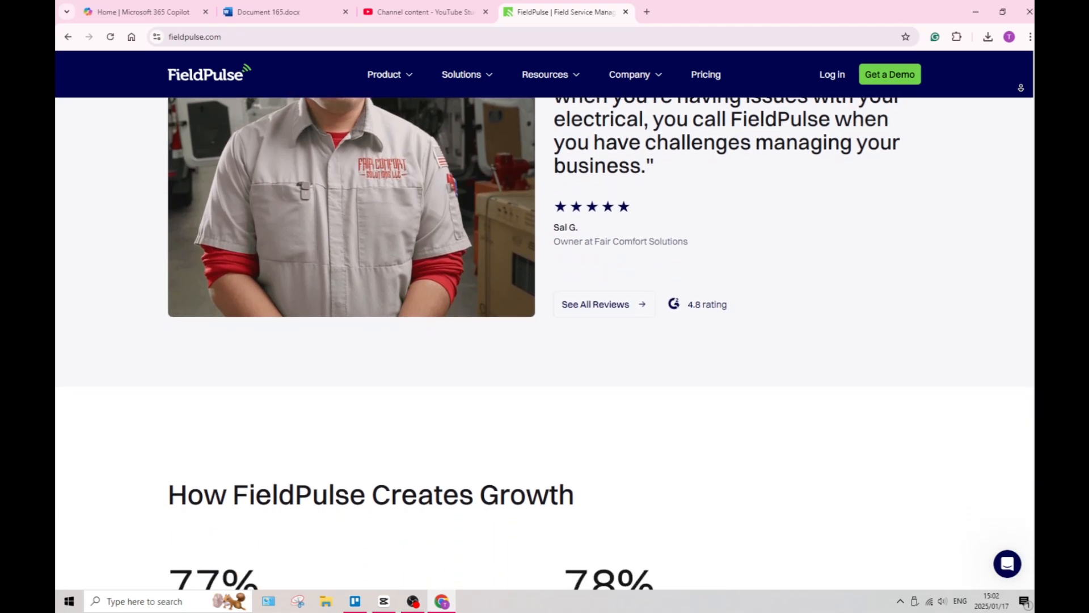
{"action": "scroll", "scroll_direction": "down", "scroll_amount": 3}
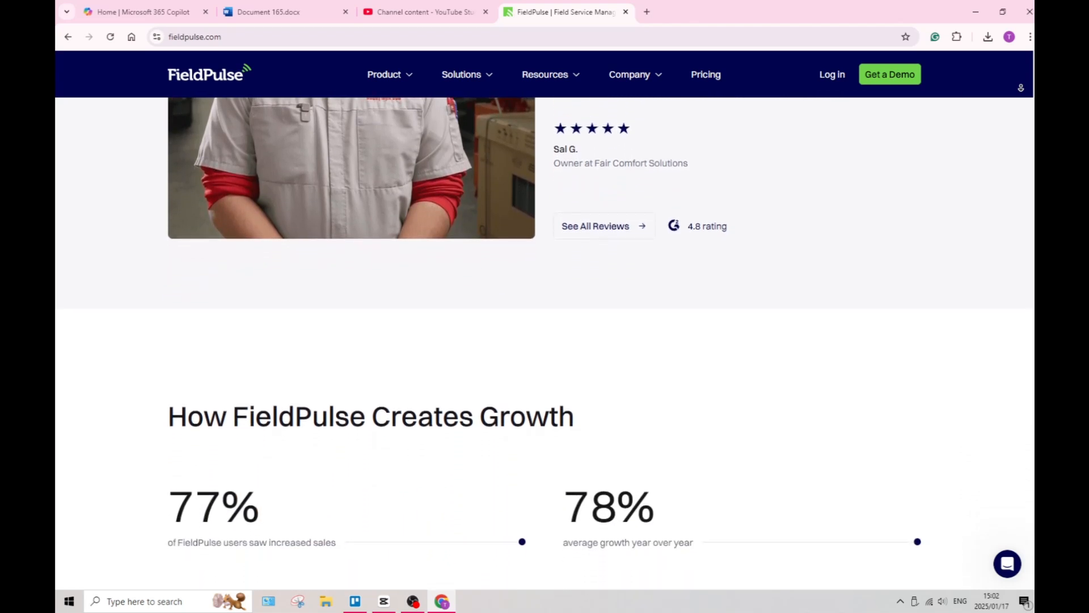
{"action": "scroll", "scroll_direction": "down", "scroll_amount": 3}
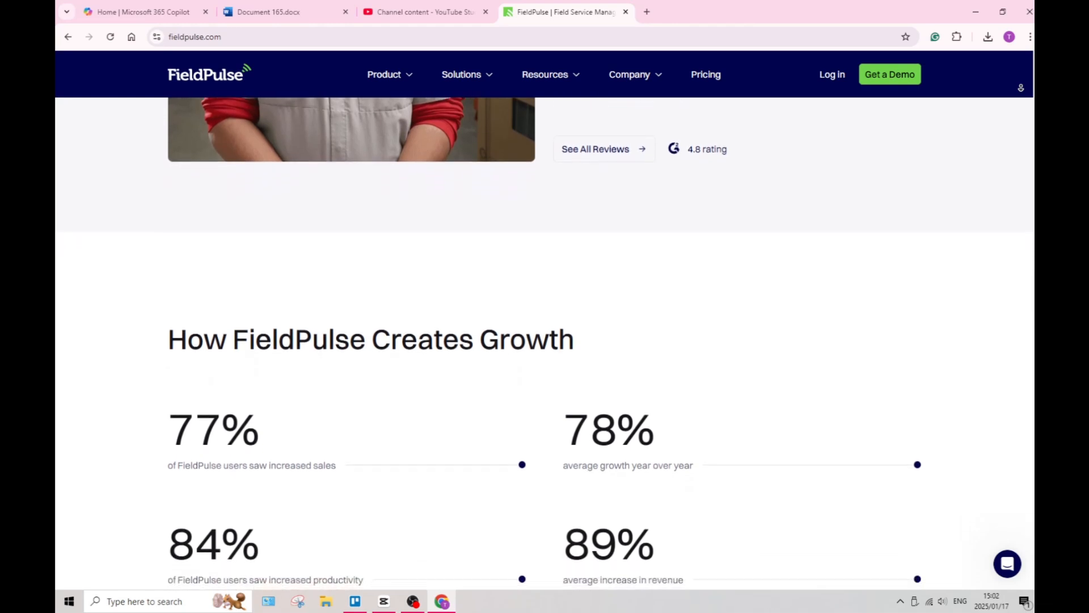
{"action": "scroll", "scroll_direction": "down", "scroll_amount": 3}
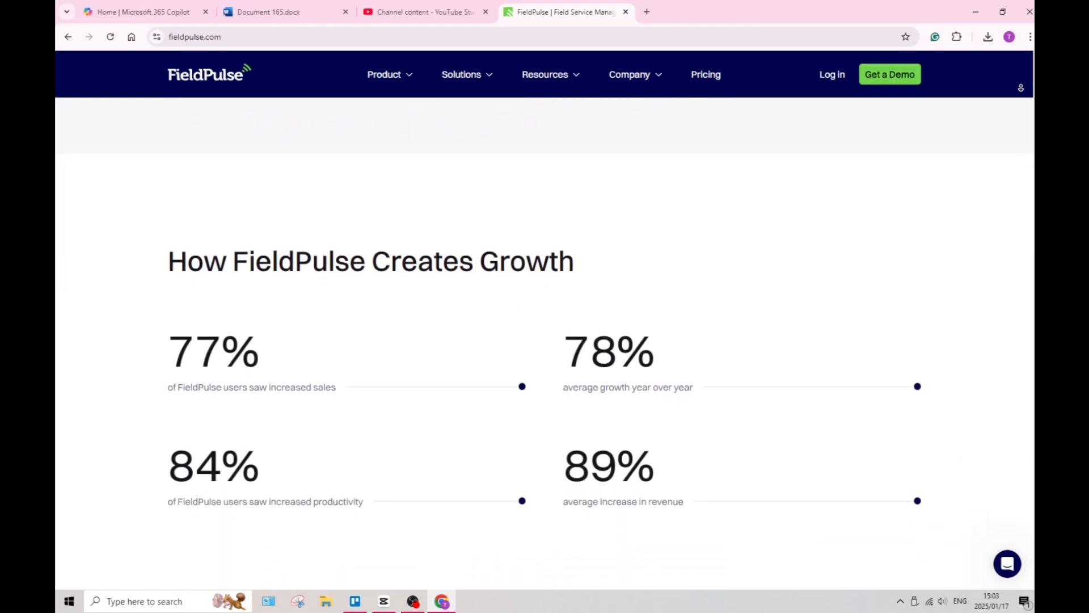
Scroll past the growth stats to the In the office, In the field and With customers panels.
{"action": "scroll", "scroll_direction": "down", "scroll_amount": 3}
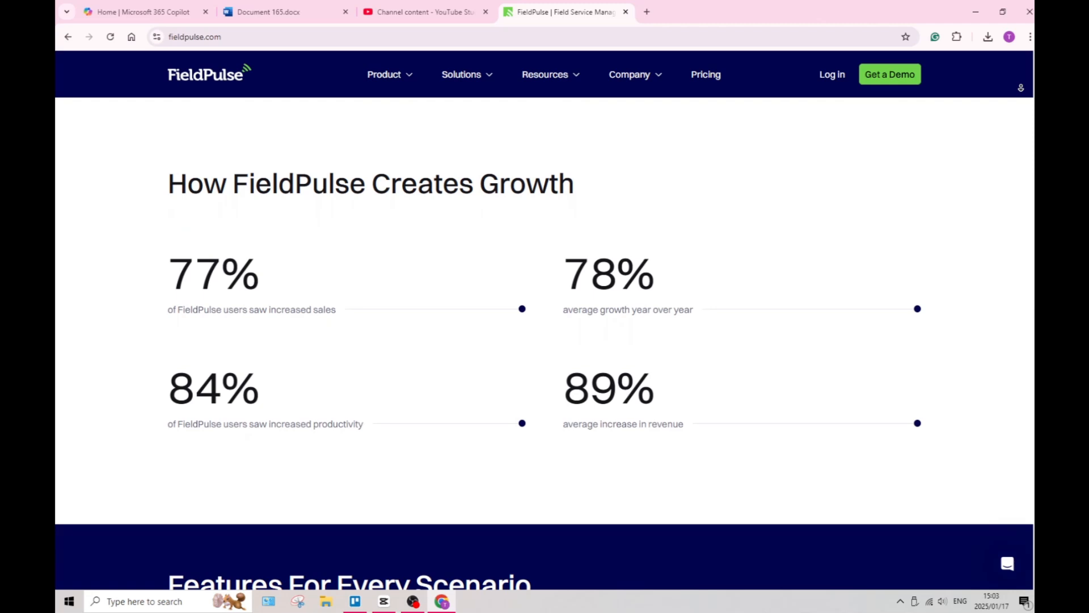
{"action": "scroll", "scroll_direction": "down", "scroll_amount": 3}
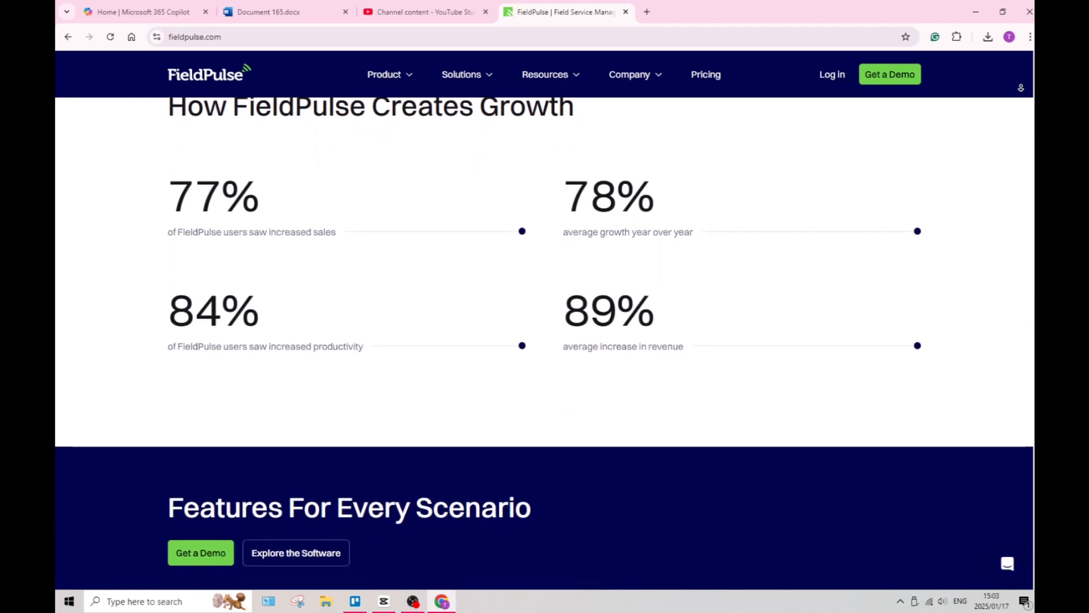
{"action": "scroll", "scroll_direction": "down", "scroll_amount": 3}
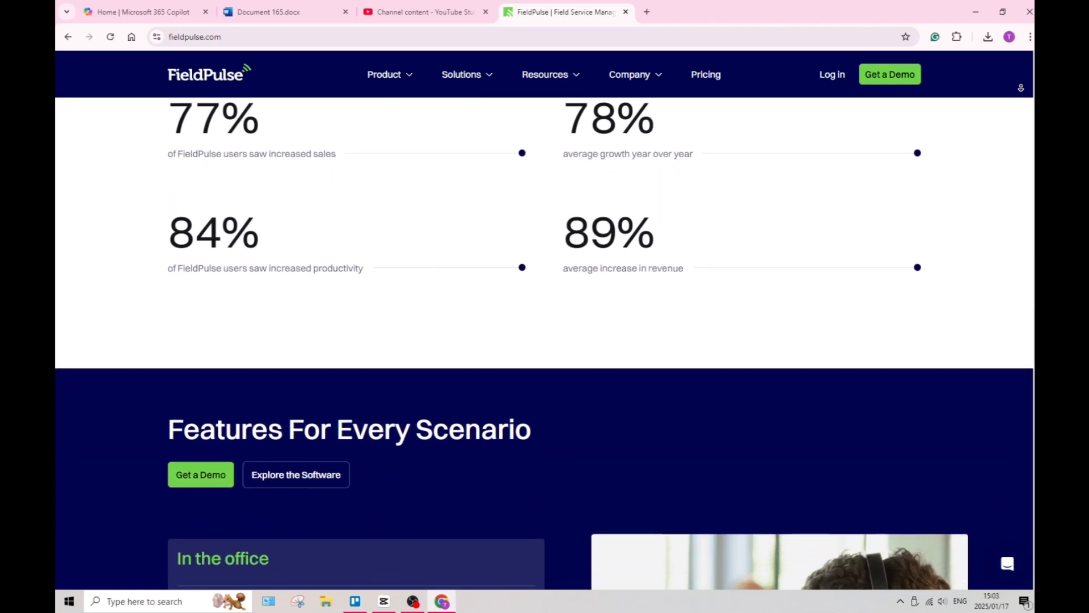
{"action": "scroll", "scroll_direction": "down", "scroll_amount": 3}
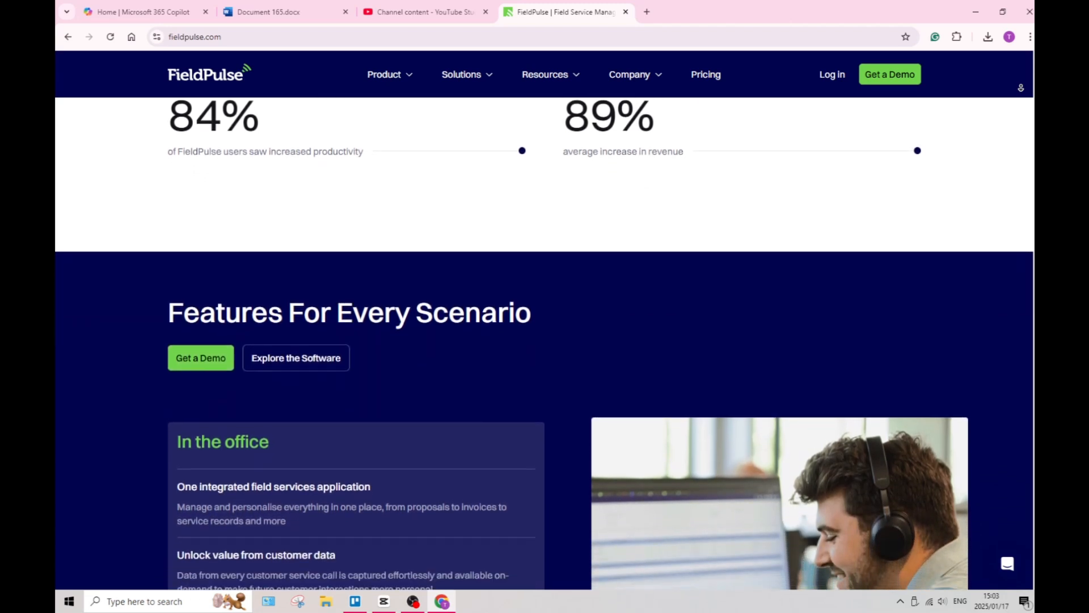
{"action": "scroll", "scroll_direction": "down", "scroll_amount": 3}
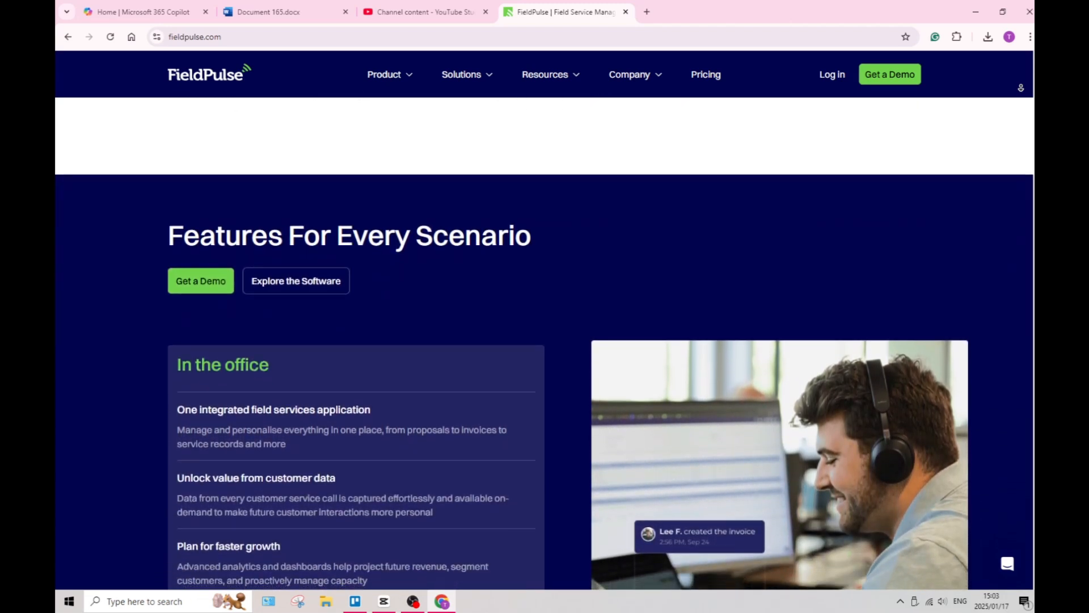
{"action": "scroll", "scroll_direction": "down", "scroll_amount": 3}
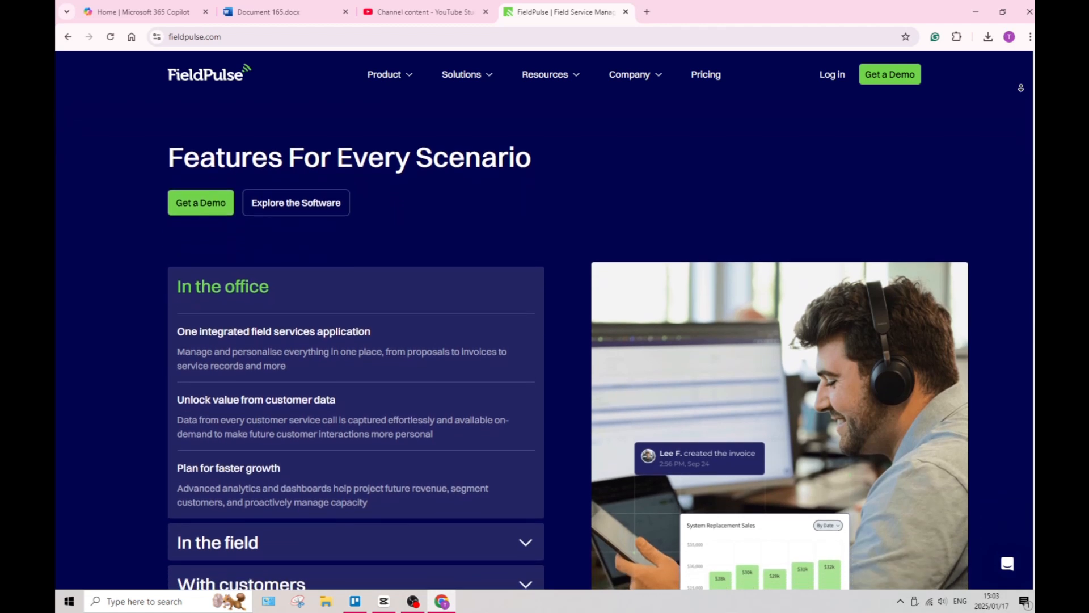
{"action": "scroll", "scroll_direction": "down", "scroll_amount": 3}
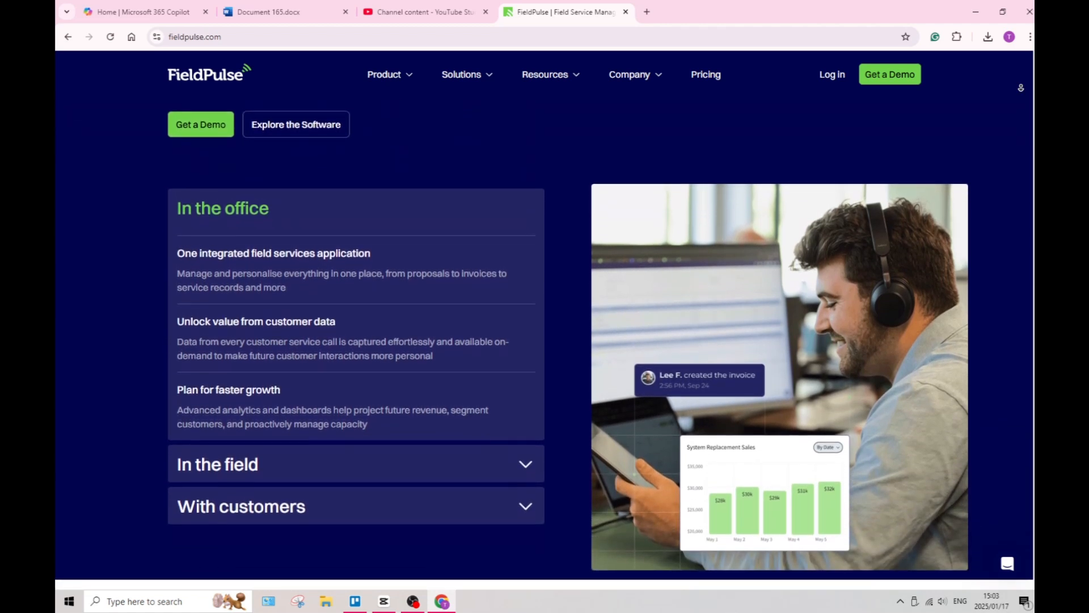
{"action": "scroll", "scroll_direction": "down", "scroll_amount": 3}
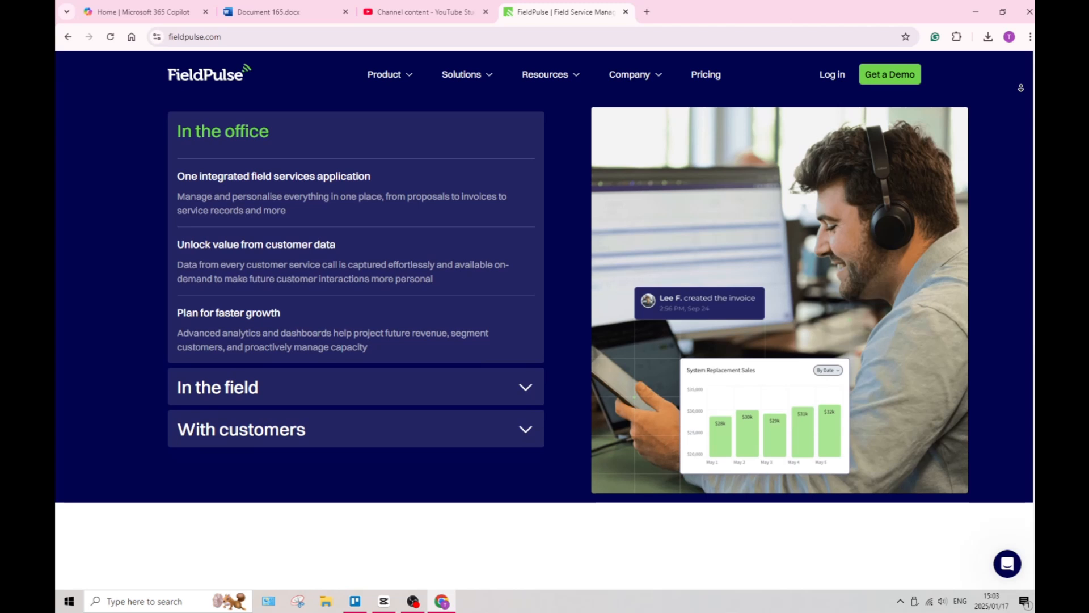
{"action": "scroll", "scroll_direction": "down", "scroll_amount": 3}
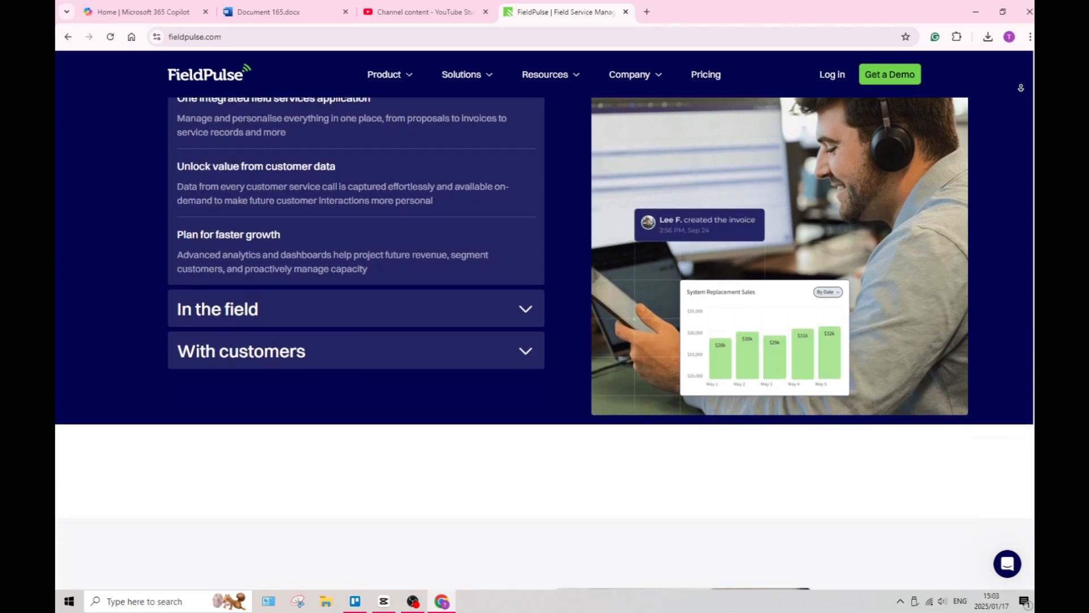
Scroll past Colby B's customer service testimonial to the FieldPulse Blog post cards.
{"action": "scroll", "scroll_direction": "down", "scroll_amount": 3}
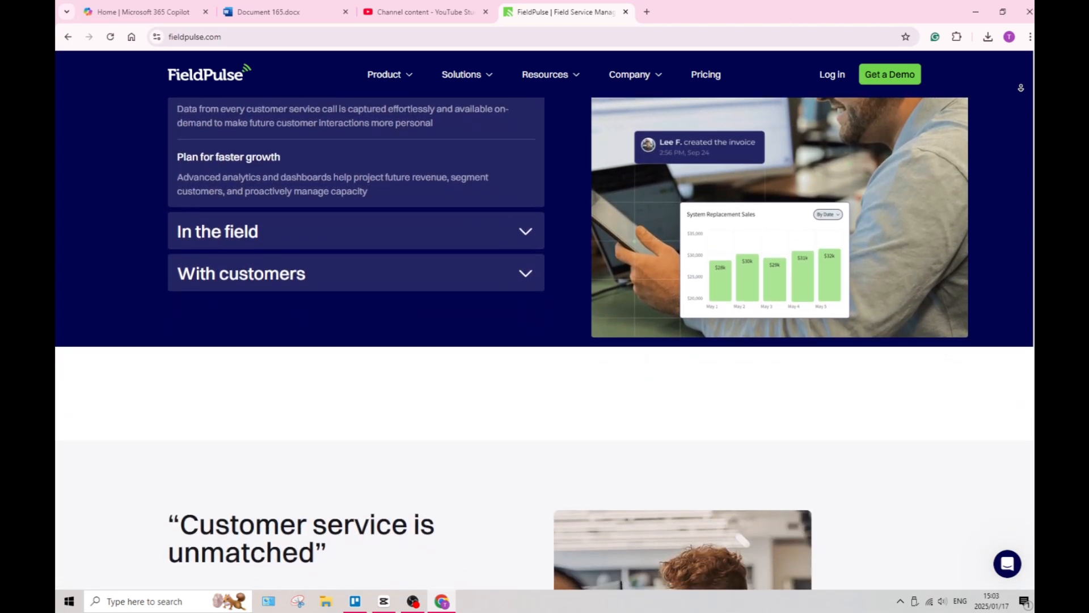
{"action": "scroll", "scroll_direction": "down", "scroll_amount": 3}
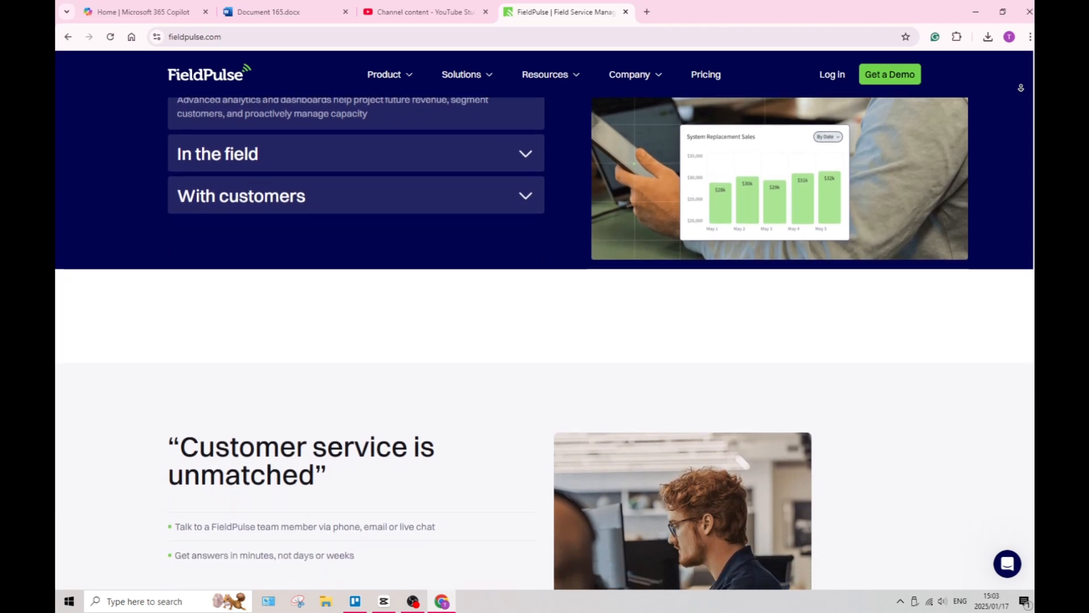
{"action": "scroll", "scroll_direction": "down", "scroll_amount": 3}
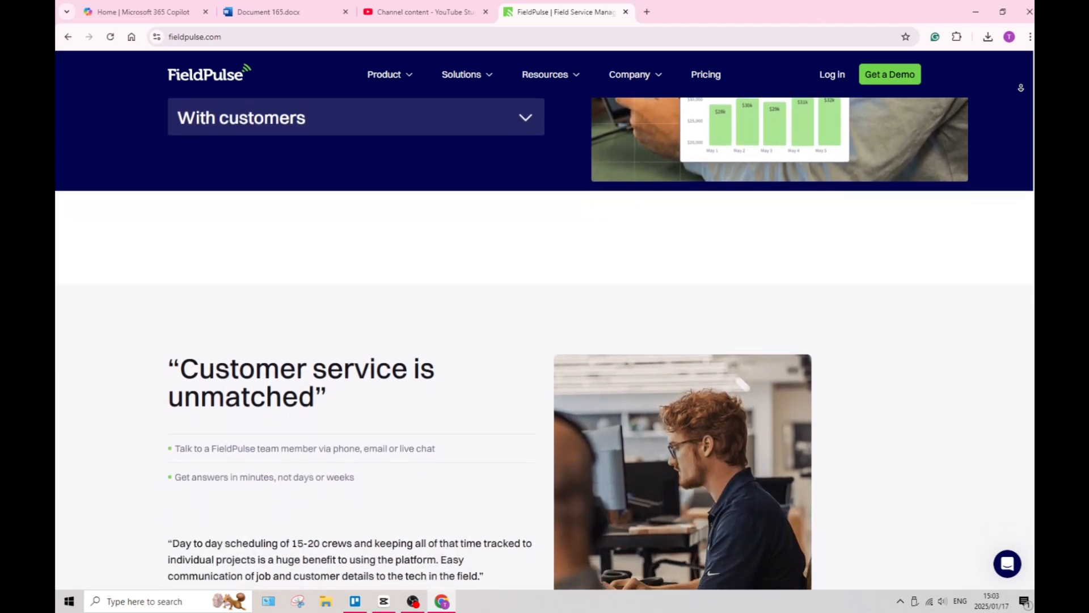
{"action": "scroll", "scroll_direction": "down", "scroll_amount": 3}
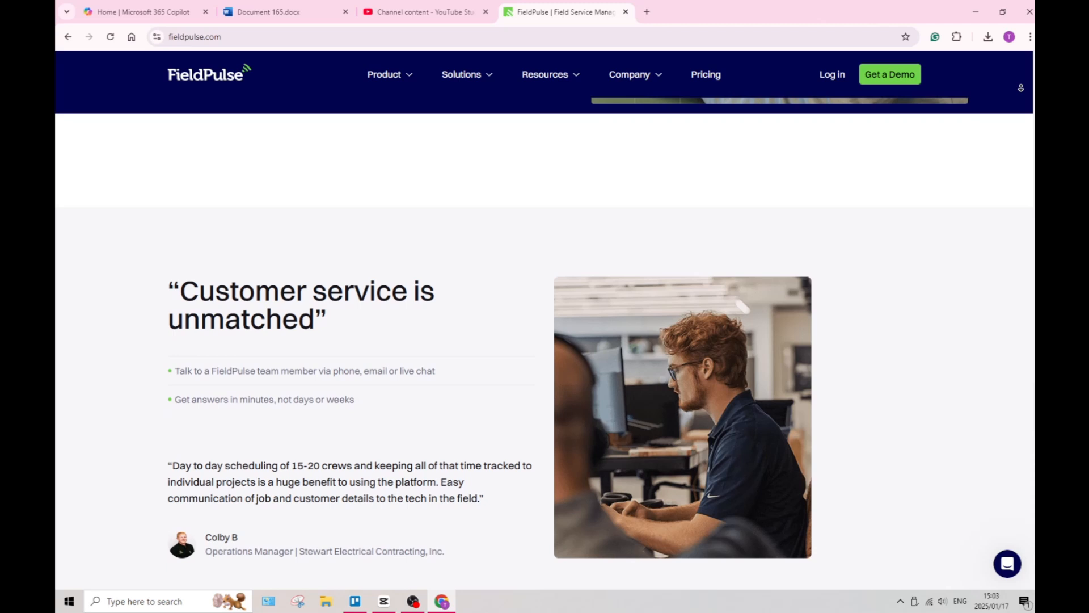
{"action": "scroll", "scroll_direction": "up", "scroll_amount": 3}
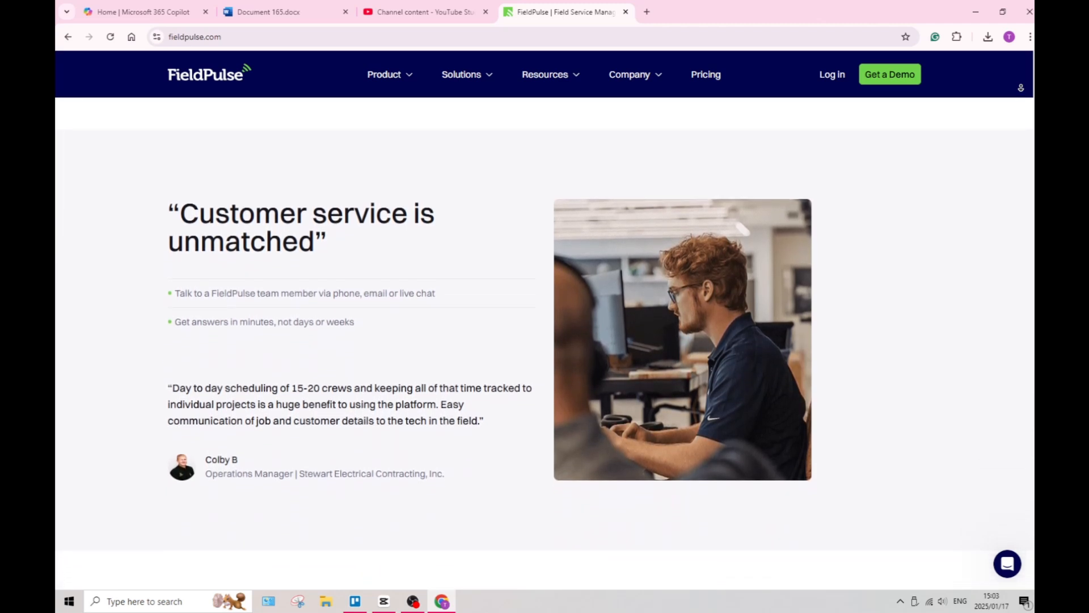
{"action": "scroll", "scroll_direction": "down", "scroll_amount": 3}
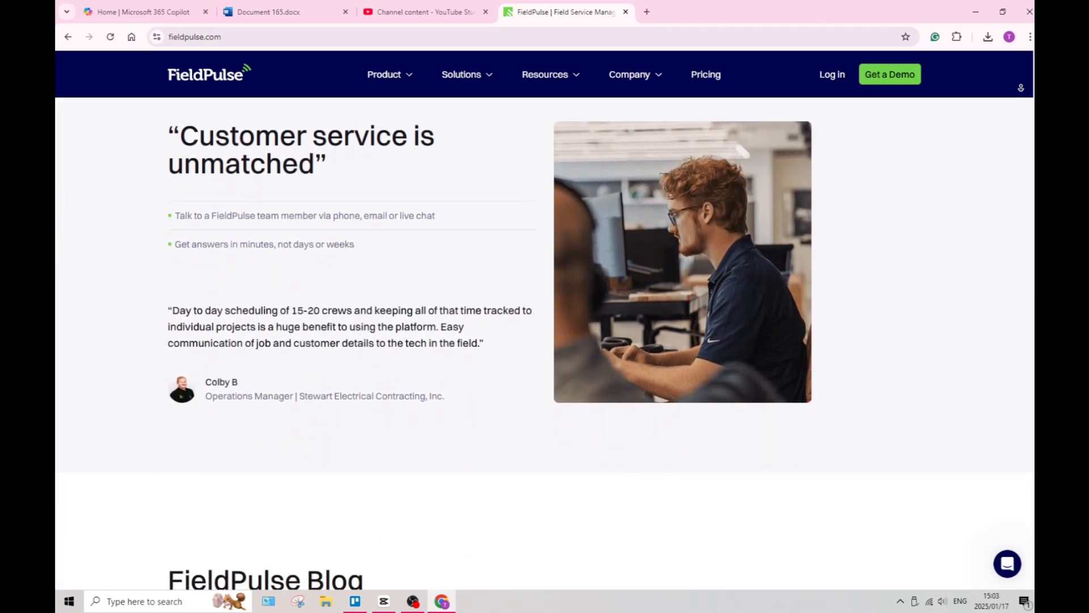
{"action": "scroll", "scroll_direction": "down", "scroll_amount": 3}
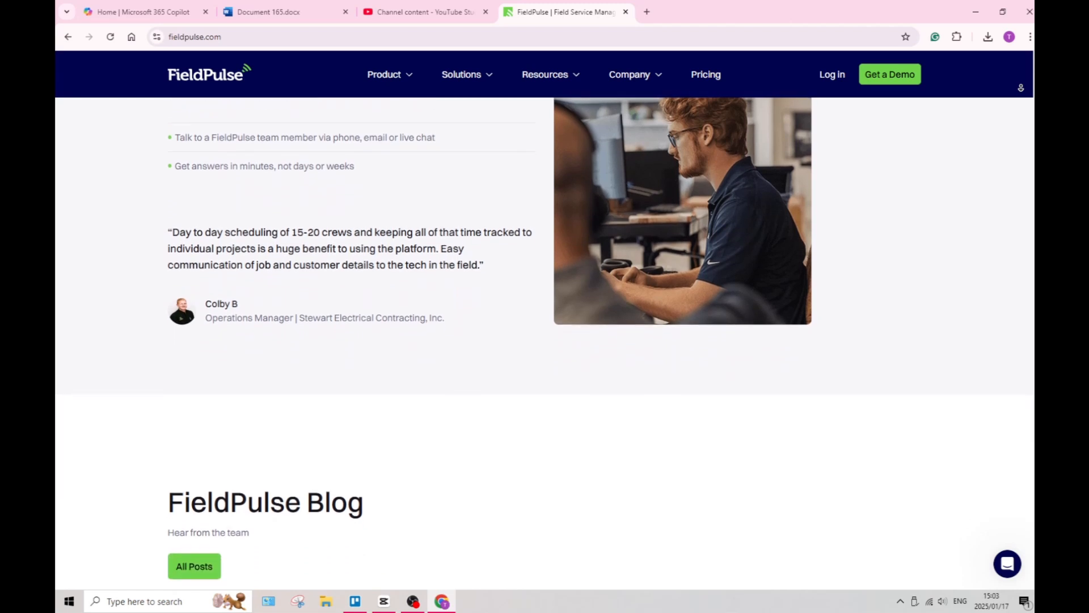
{"action": "scroll", "scroll_direction": "down", "scroll_amount": 3}
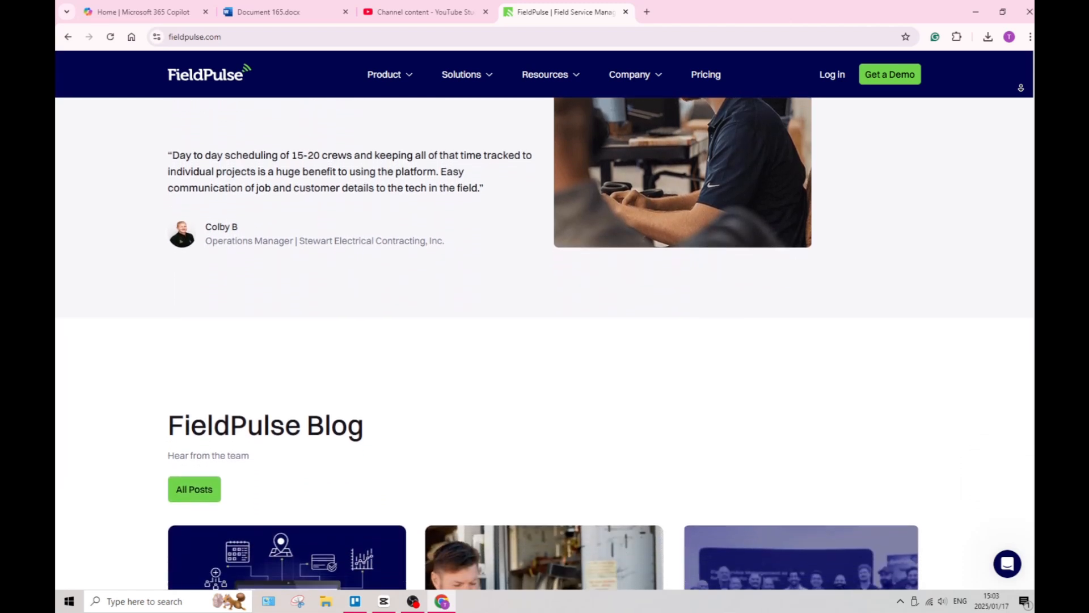
{"action": "scroll", "scroll_direction": "down", "scroll_amount": 3}
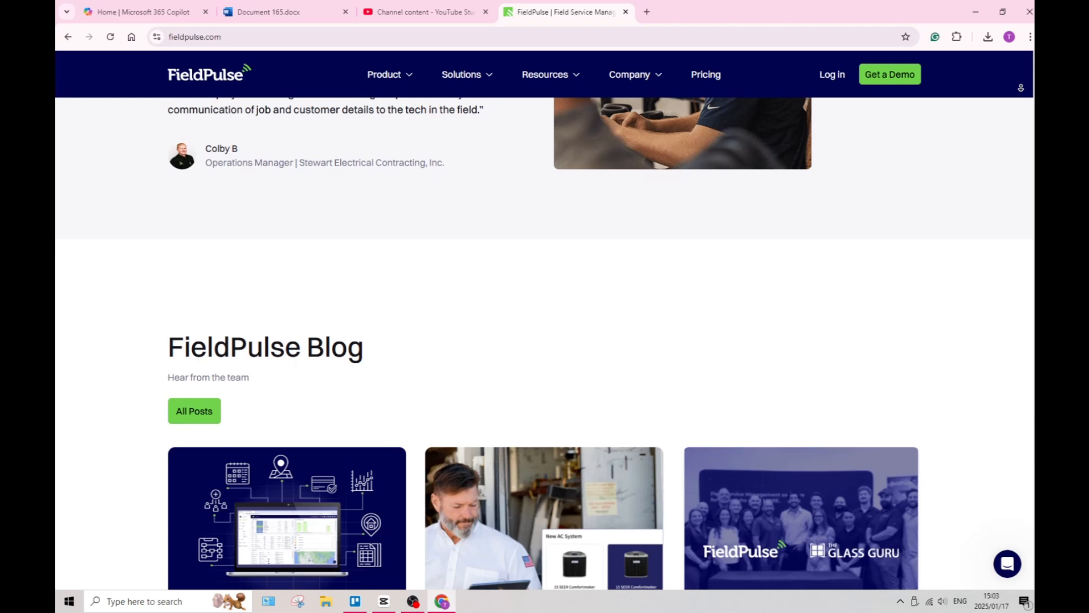
Scroll past the blog posts to the 55% Organization and 45% CRM Functionality bars.
{"action": "scroll", "scroll_direction": "down", "scroll_amount": 3}
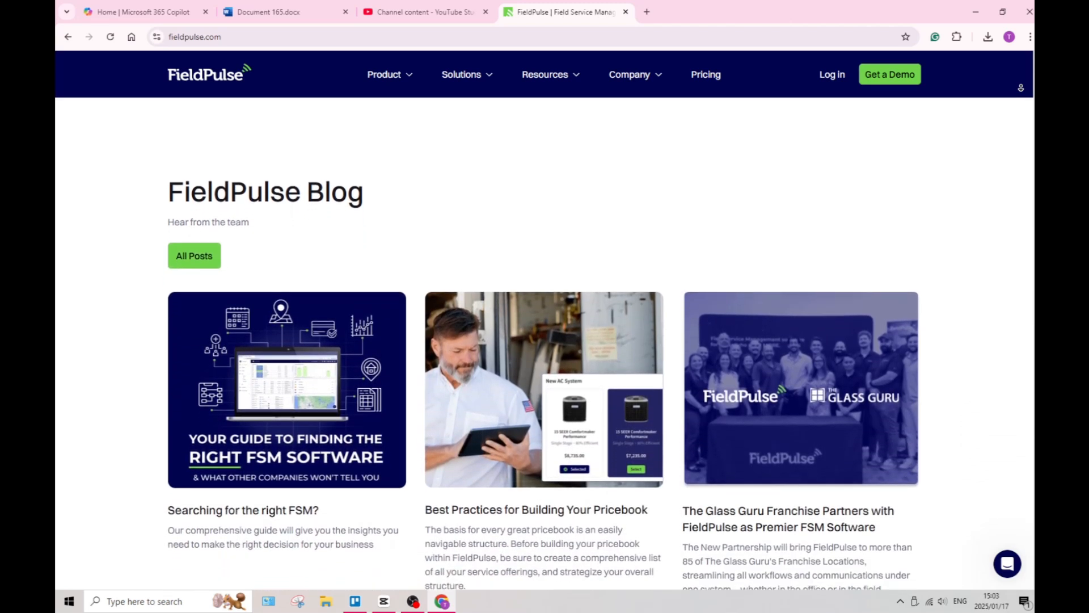
{"action": "scroll", "scroll_direction": "down", "scroll_amount": 3}
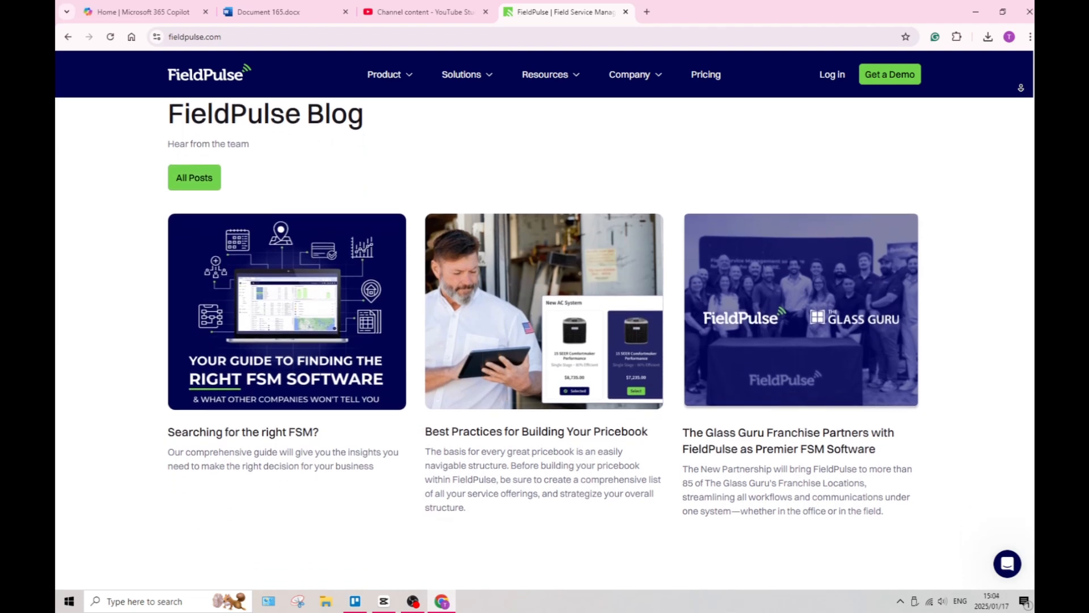
{"action": "scroll", "scroll_direction": "down", "scroll_amount": 3}
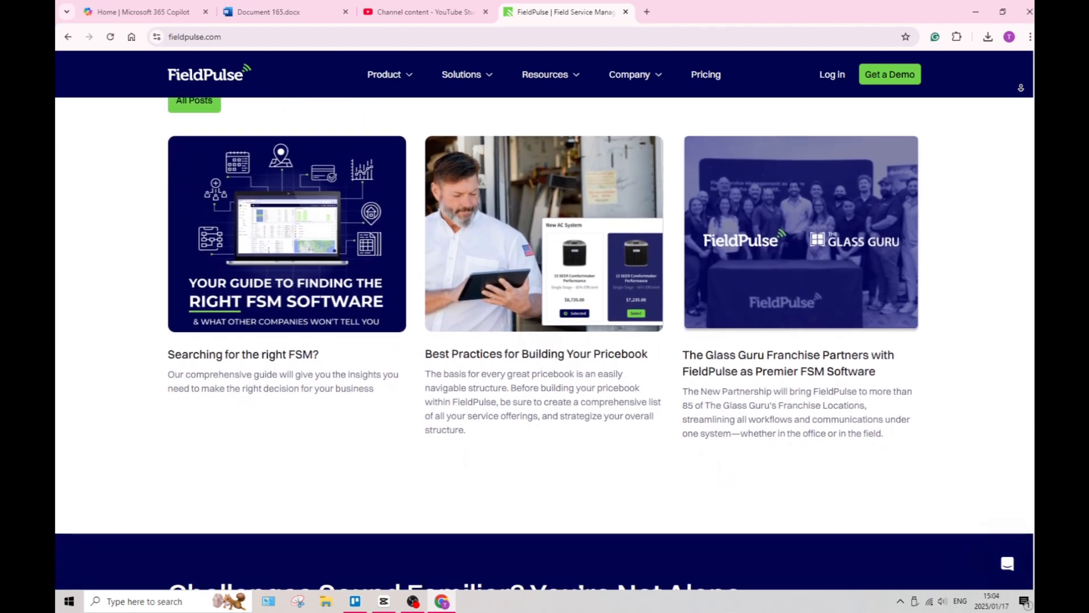
{"action": "scroll", "scroll_direction": "down", "scroll_amount": 3}
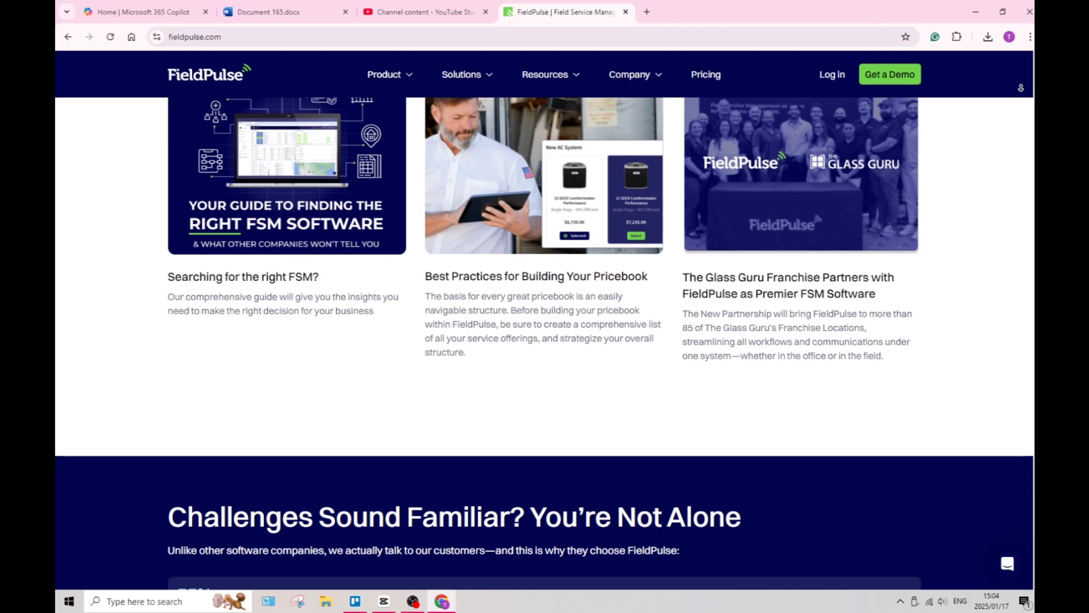
{"action": "scroll", "scroll_direction": "down", "scroll_amount": 3}
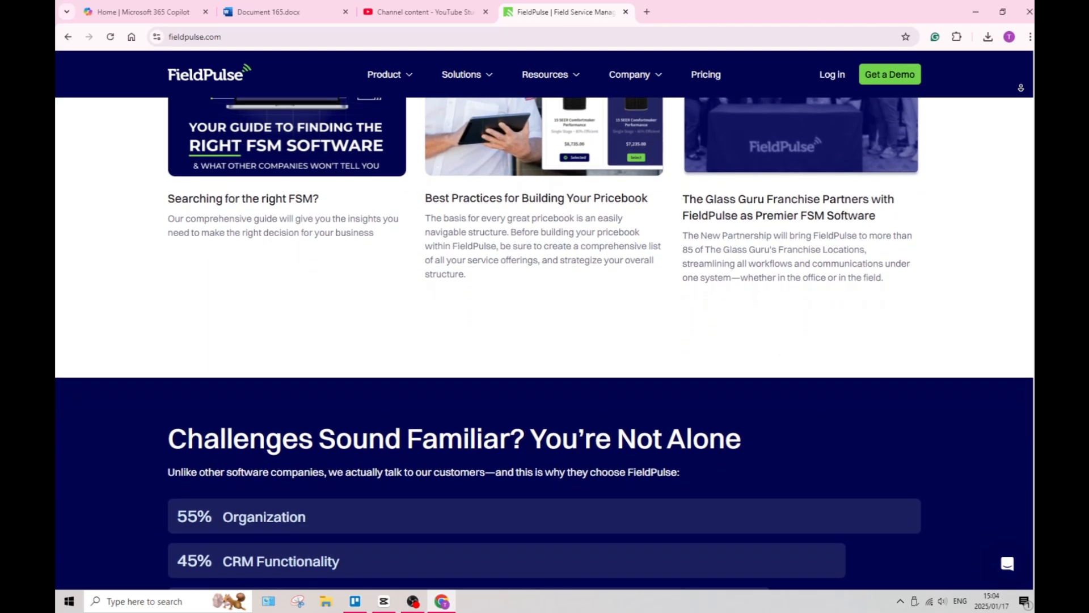
{"action": "scroll", "scroll_direction": "down", "scroll_amount": 3}
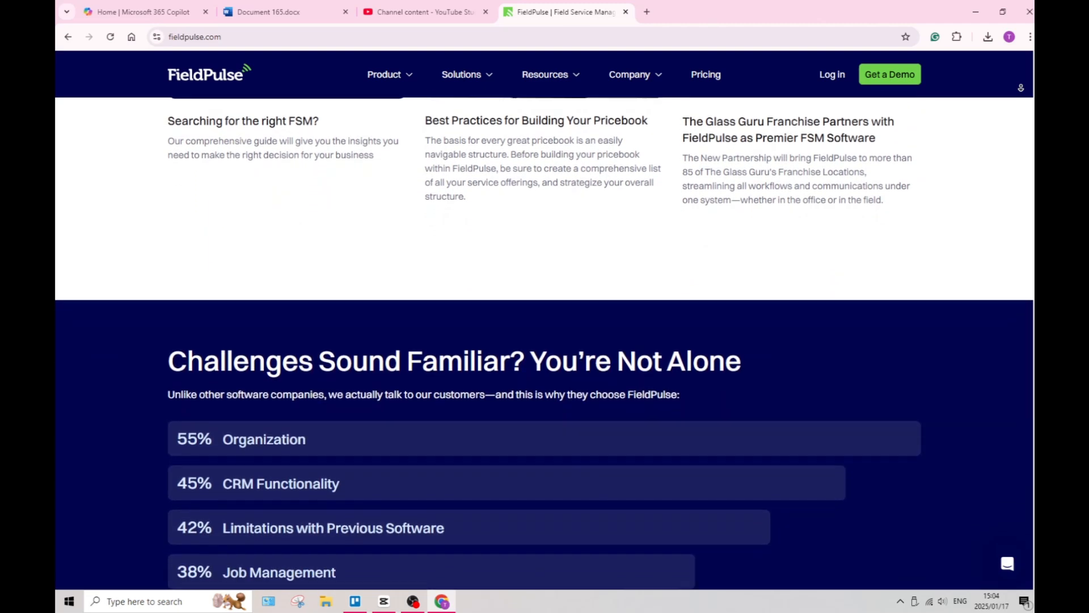